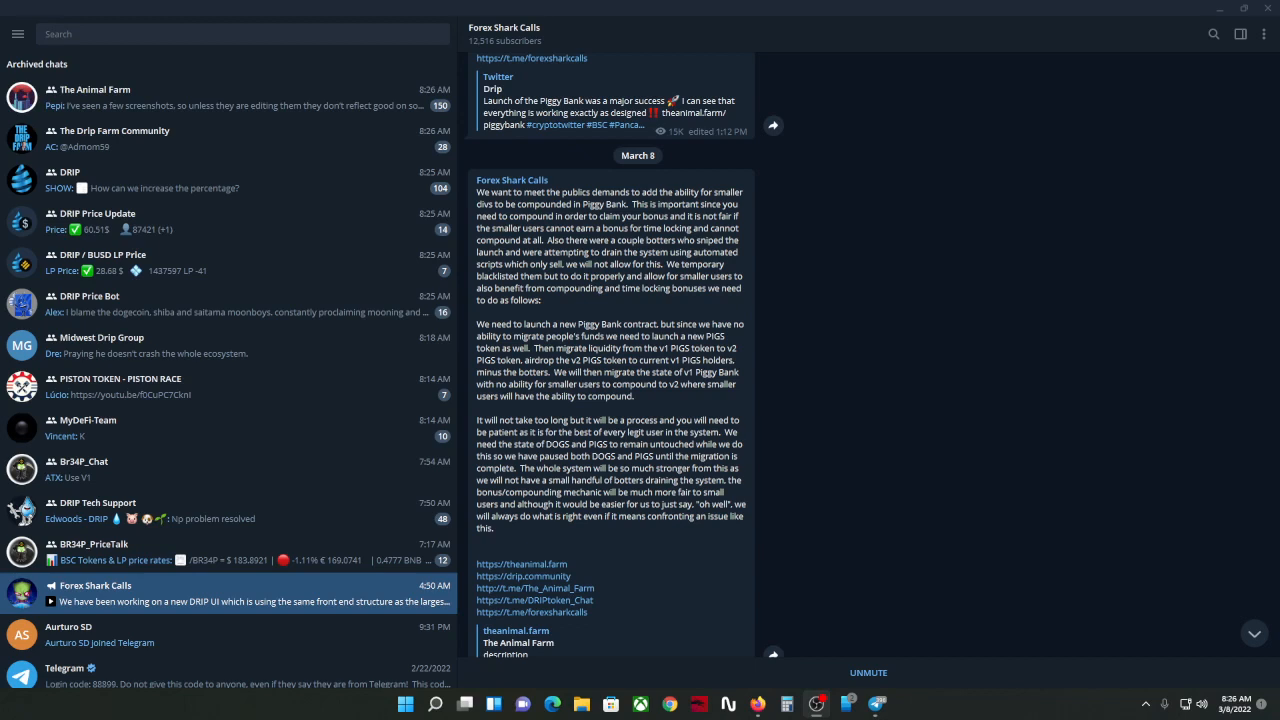
mouse_move(1221, 457)
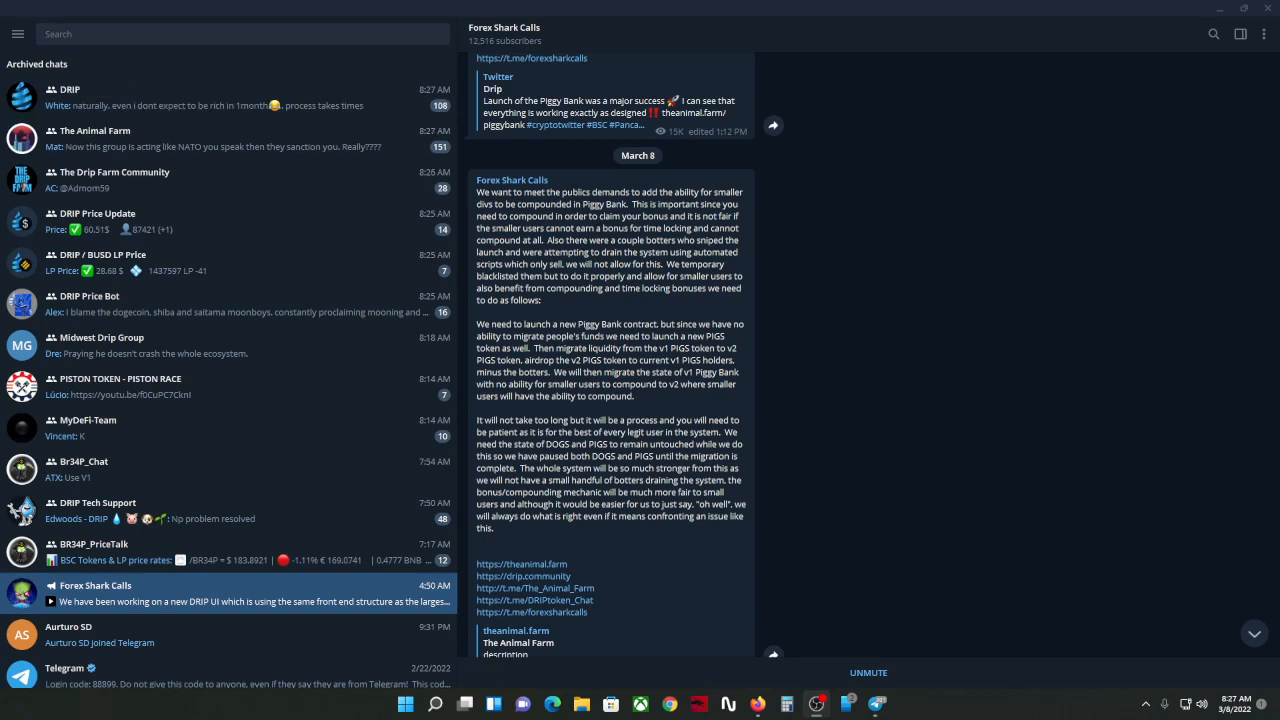
mouse_move(560, 162)
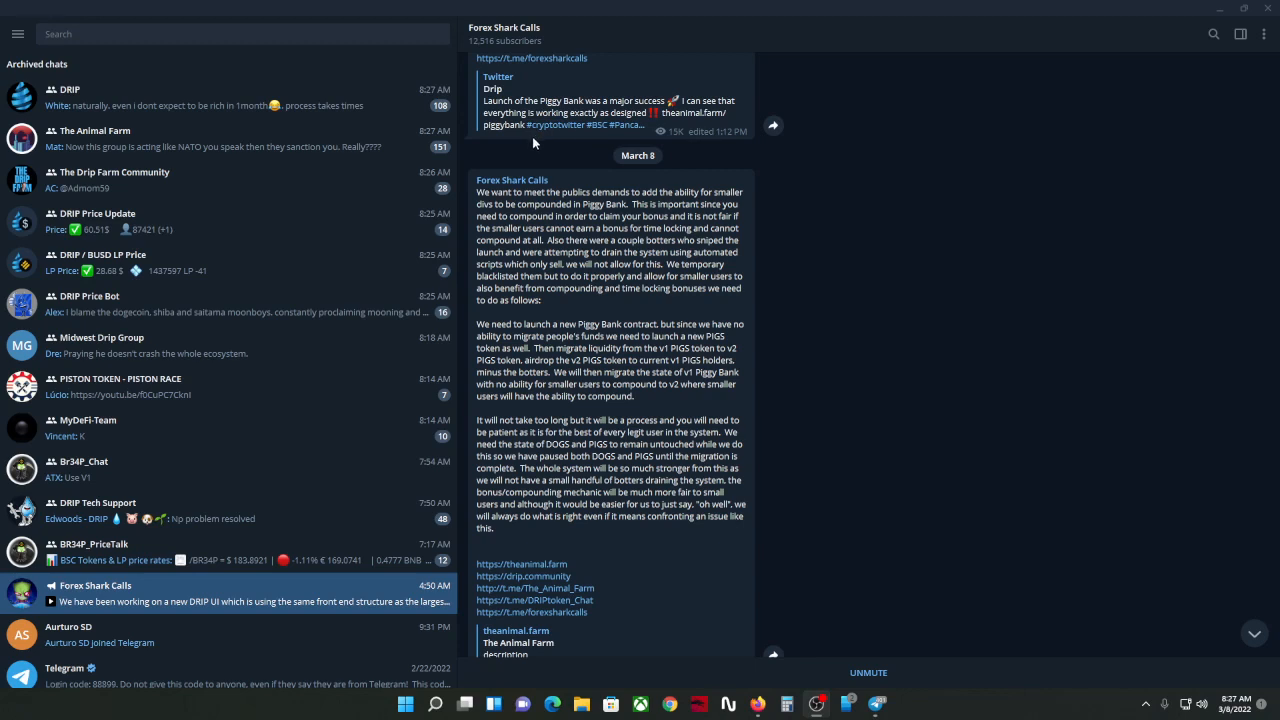
mouse_move(528, 143)
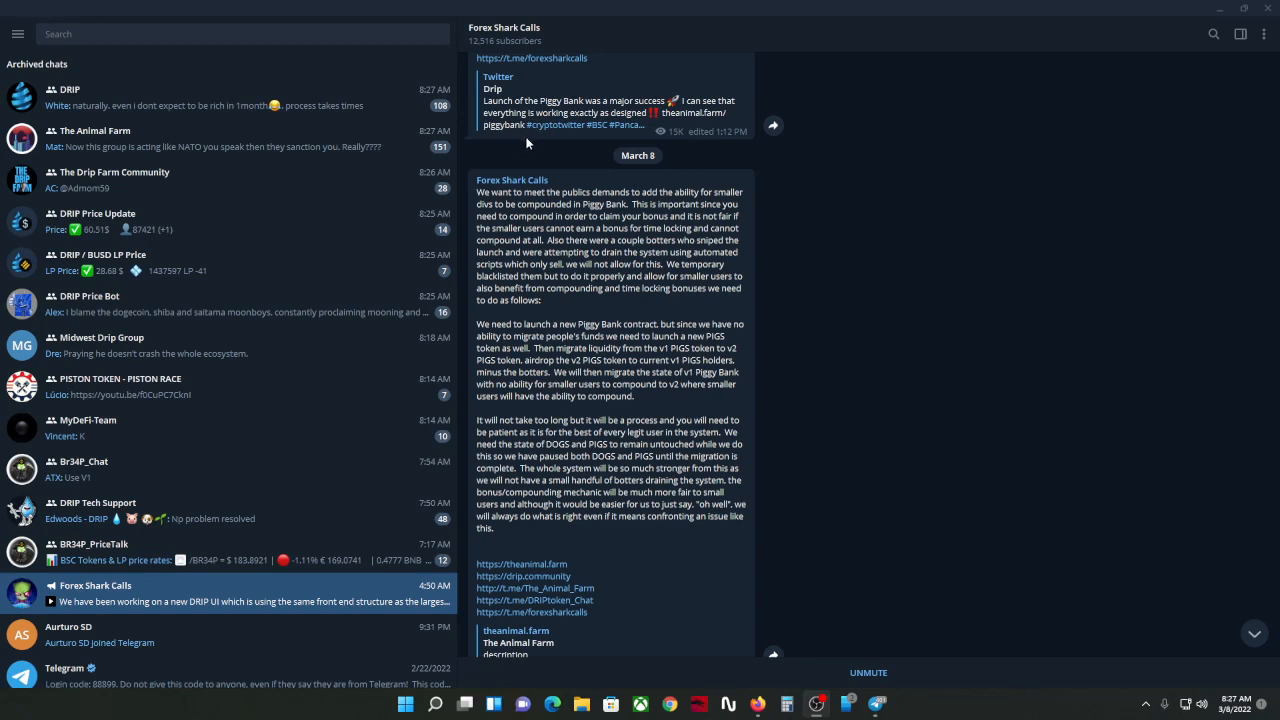
mouse_move(770, 77)
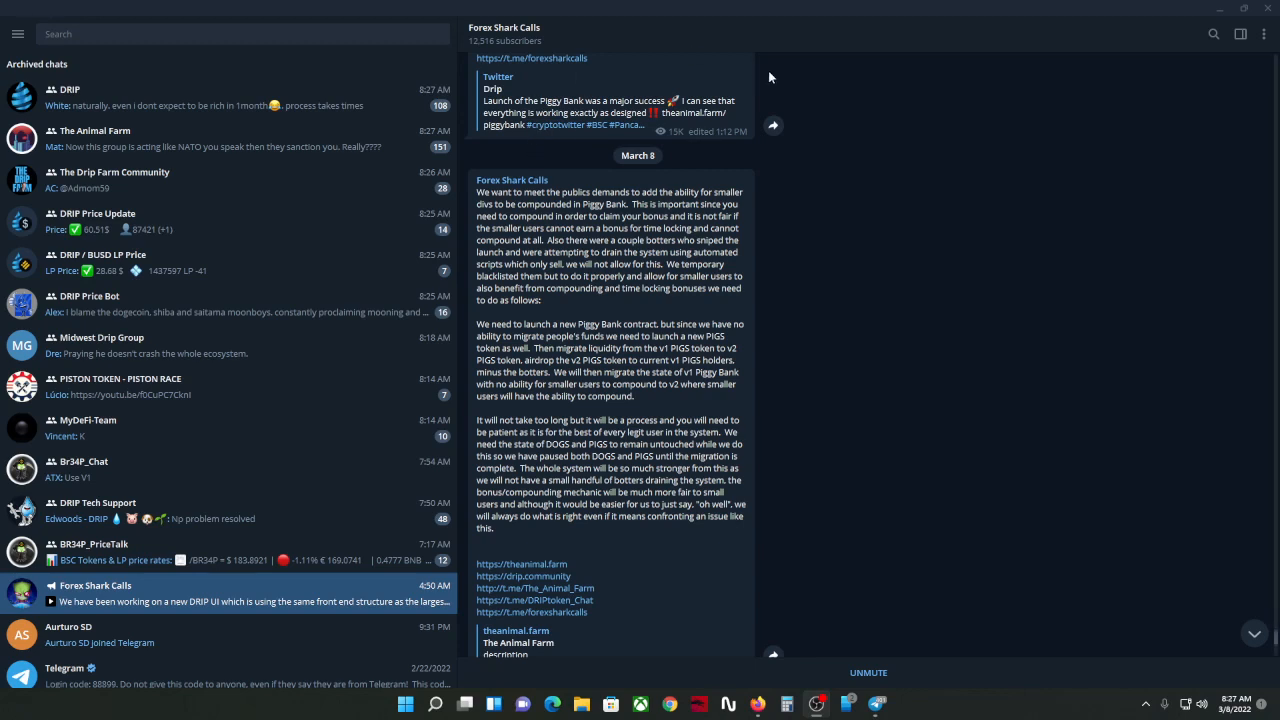
mouse_move(458, 47)
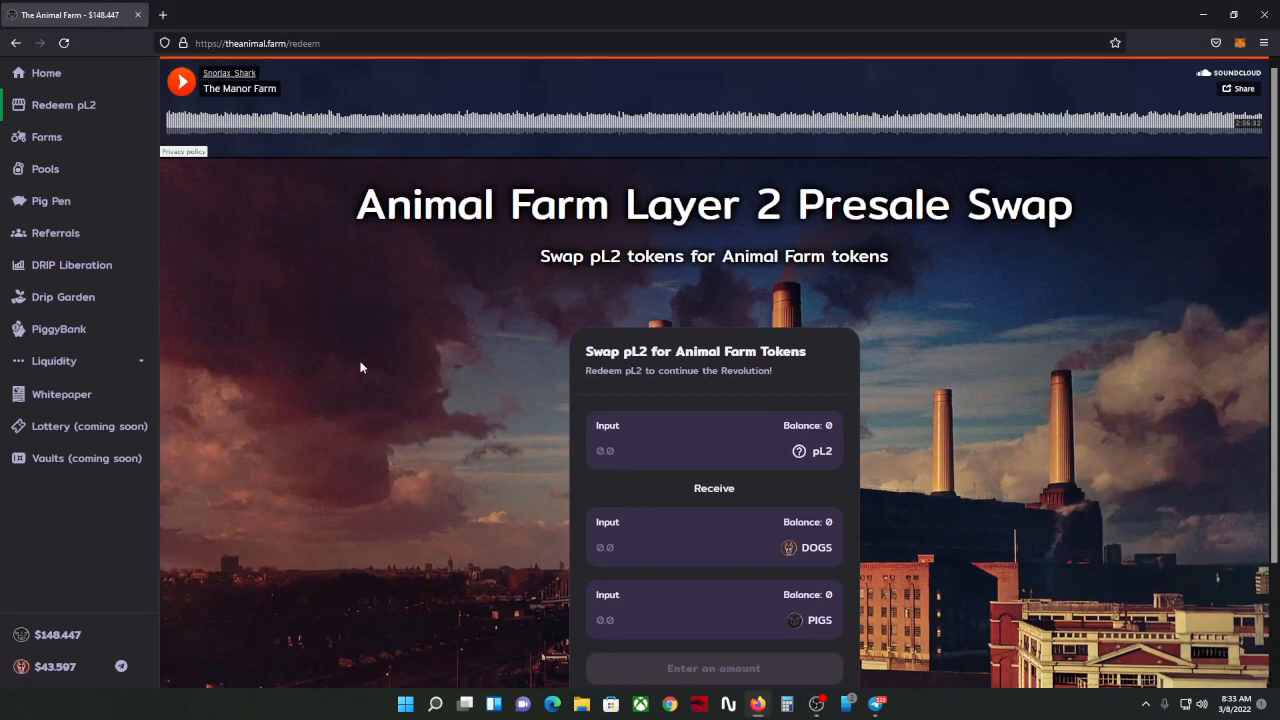
Step: Review the PiggyBank and DRIP/BUSD Garden pages down to the fertilizer bonus, then open a new tab
left_click(47, 137)
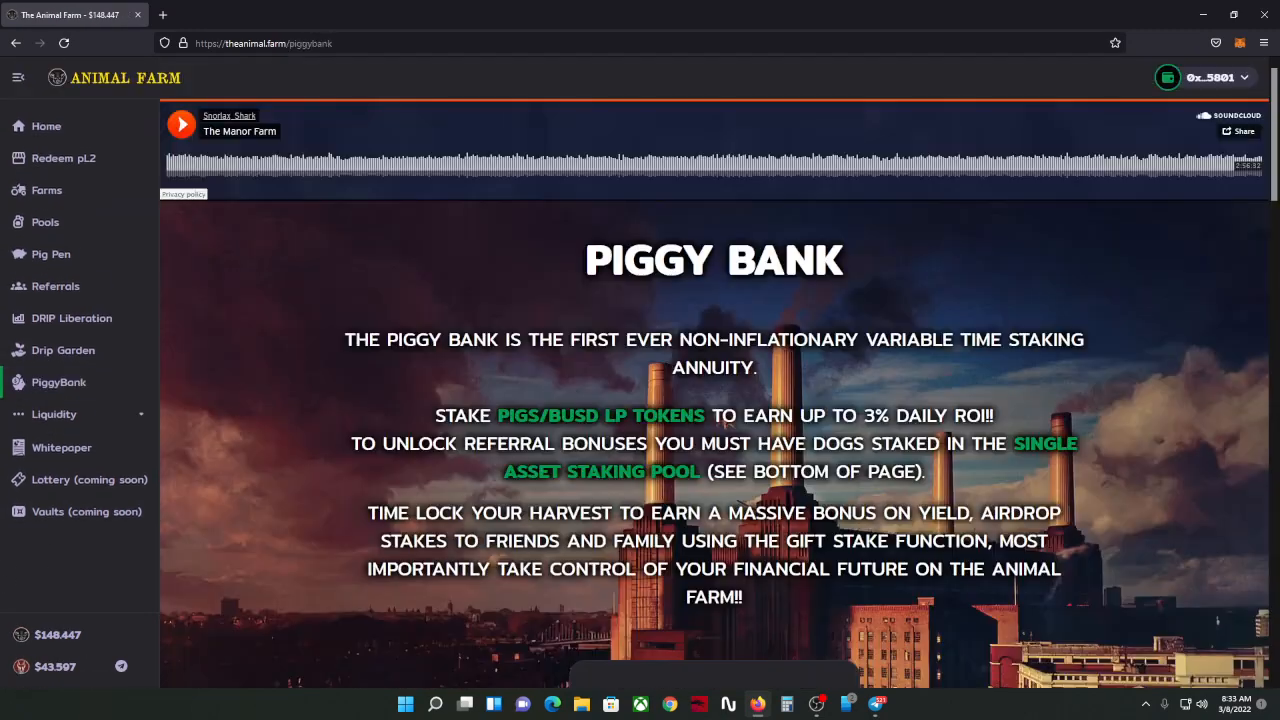
left_click(63, 350)
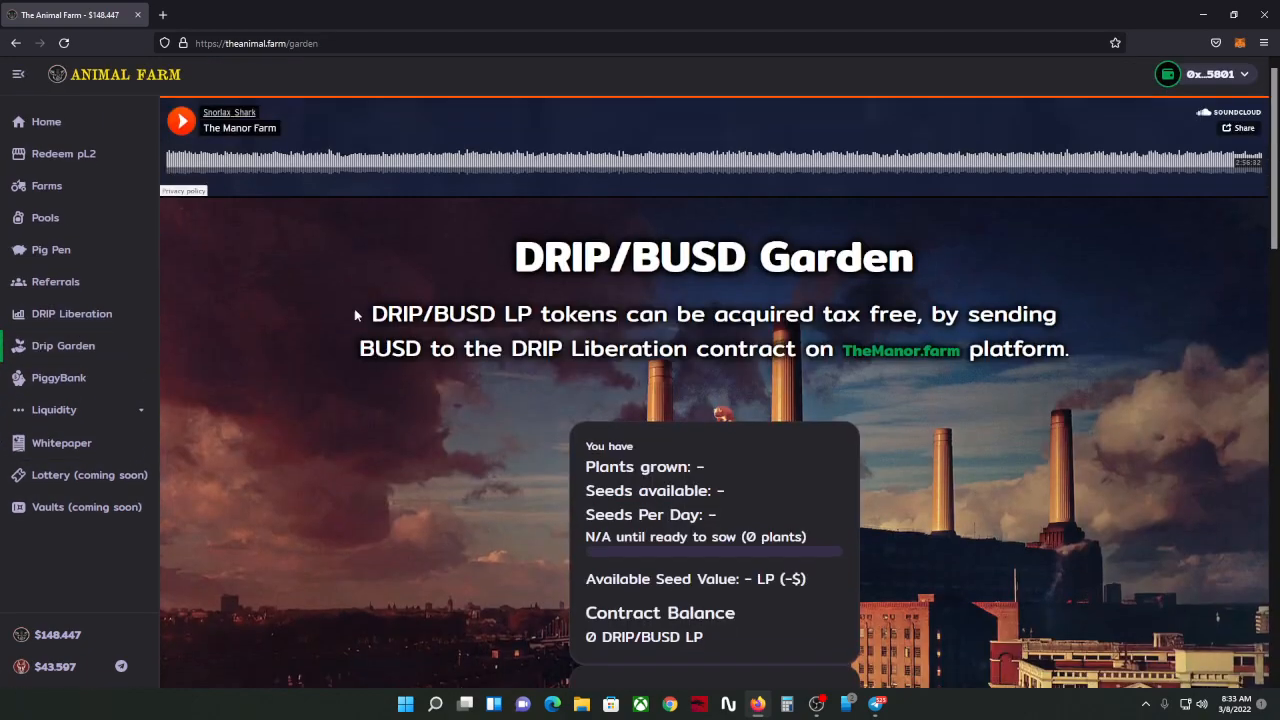
scroll("down", 3)
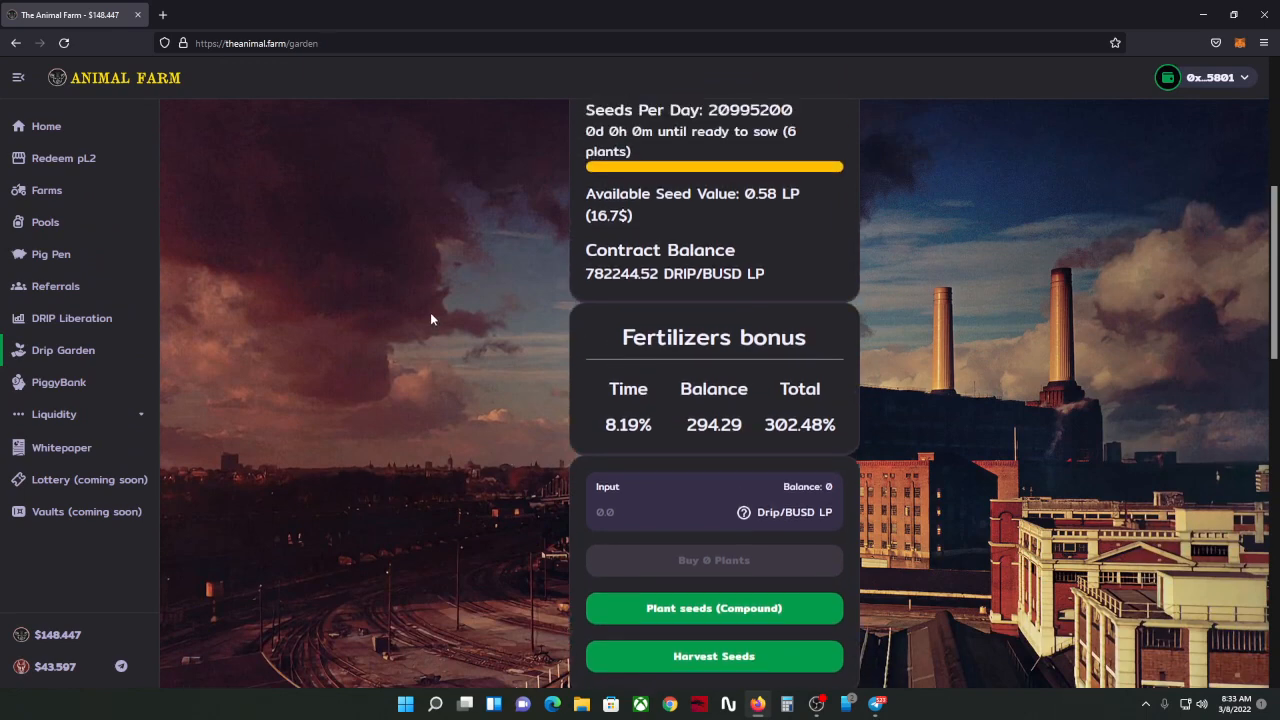
mouse_move(877, 703)
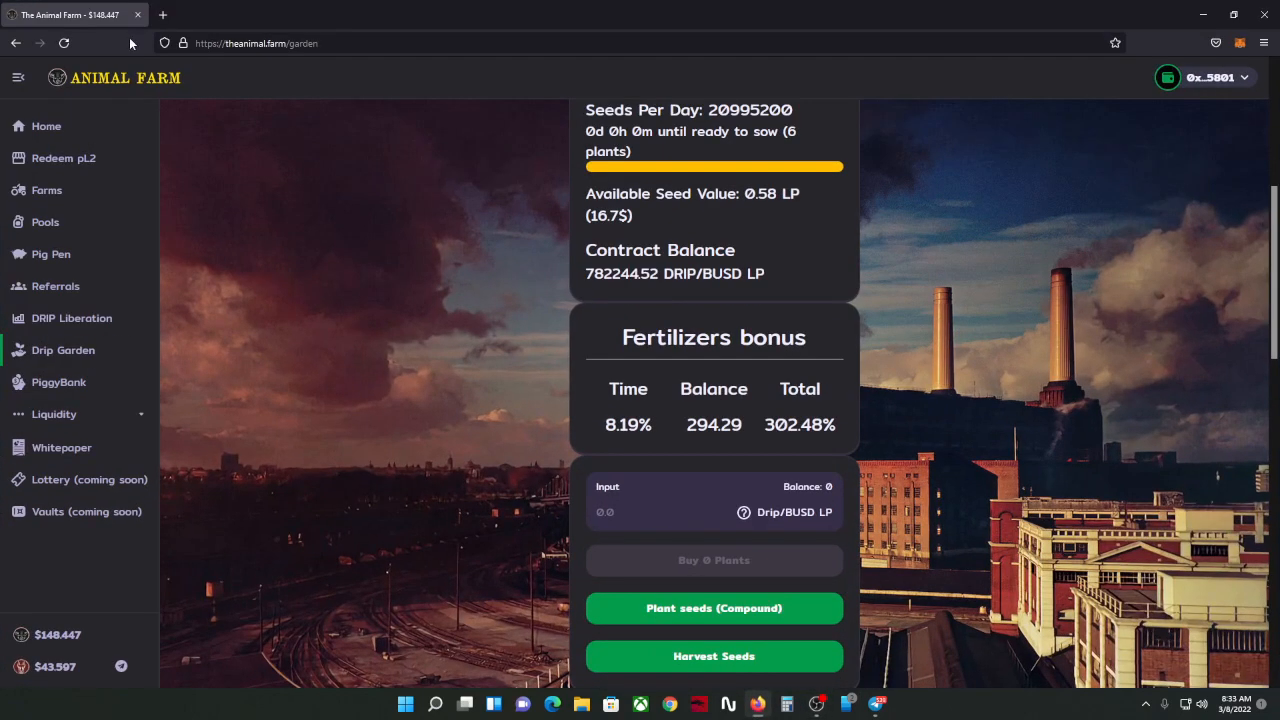
left_click(162, 14)
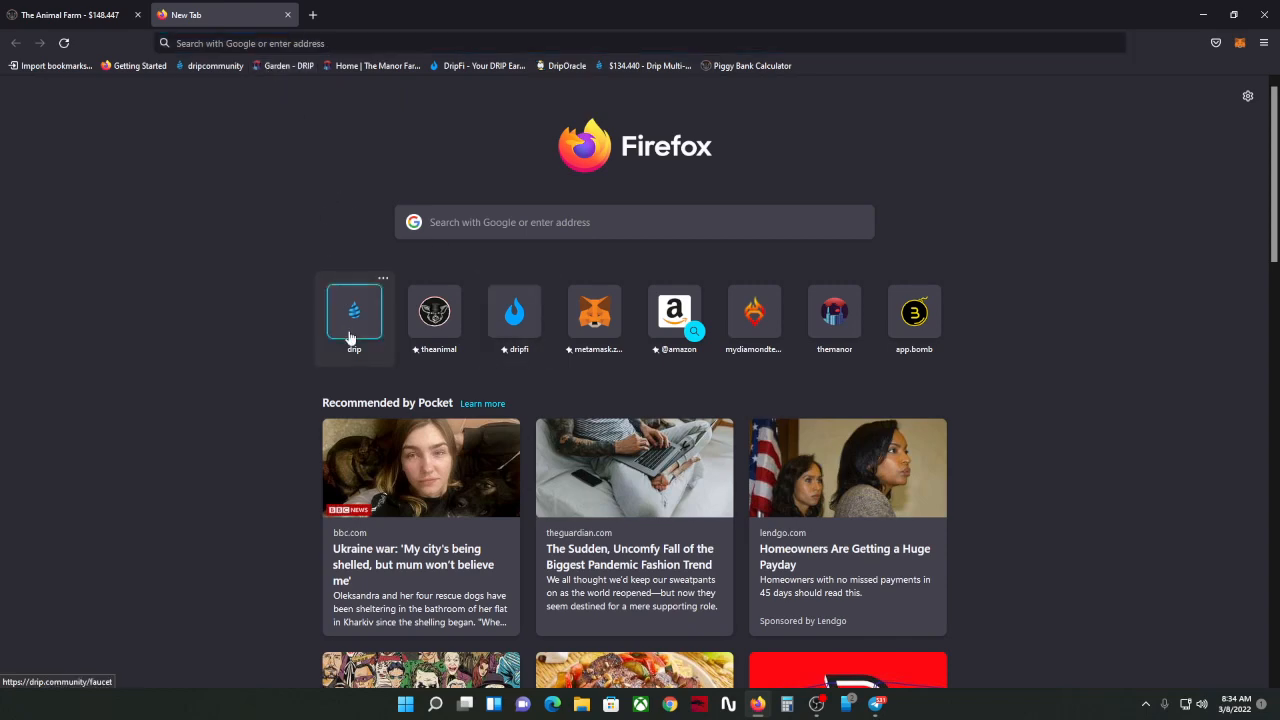
Step: Check the DRIP price on Drip Network's Faucet and Fountain swap pages, then return to Animal Farm
left_click(353, 311)
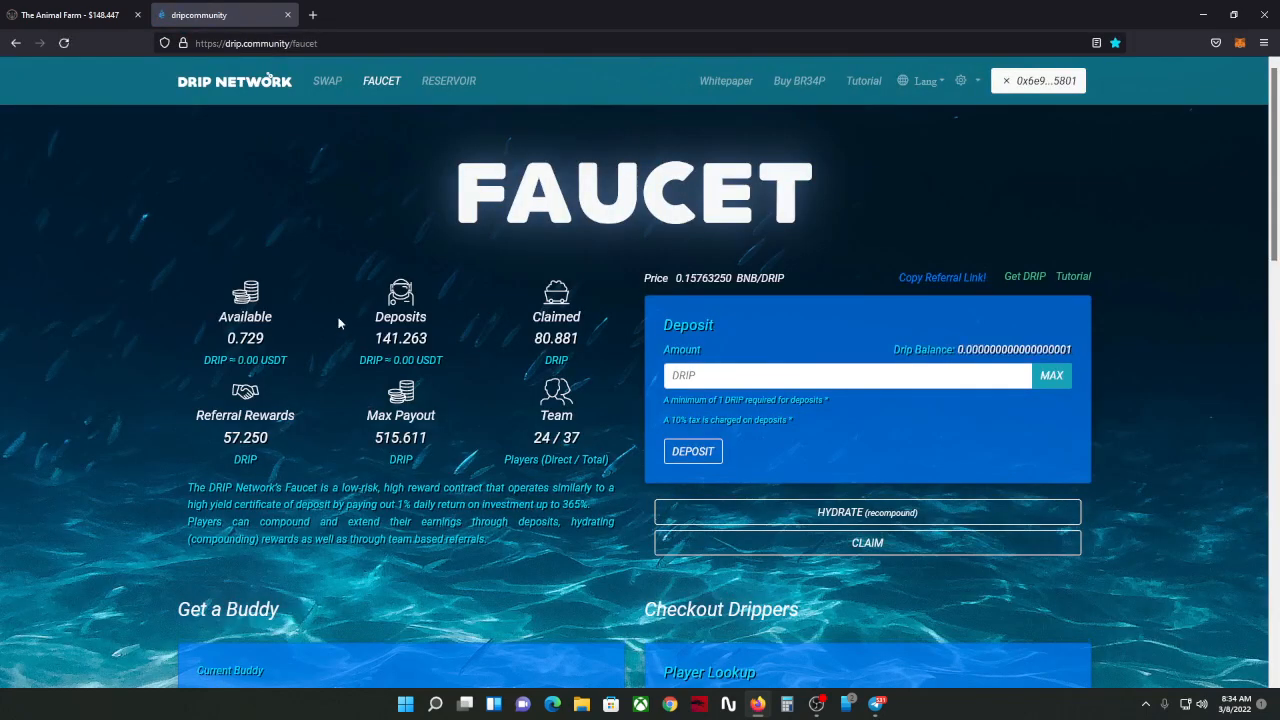
mouse_move(743, 125)
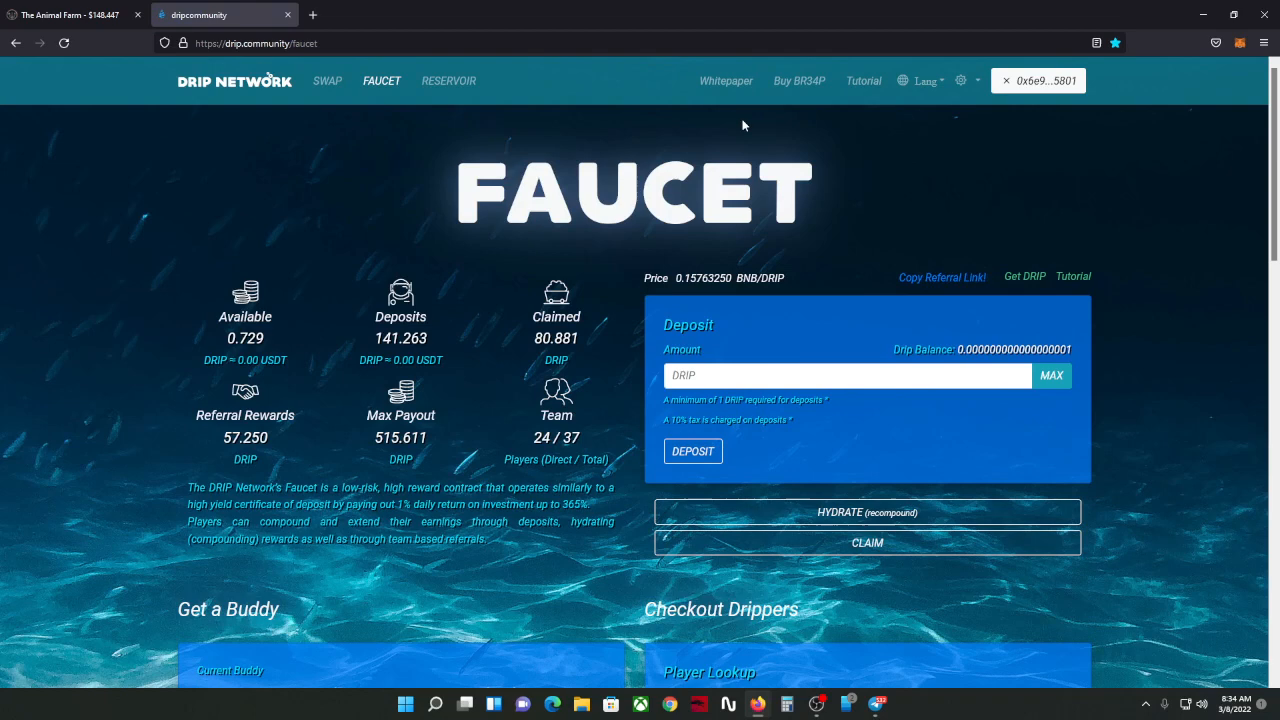
mouse_move(338, 63)
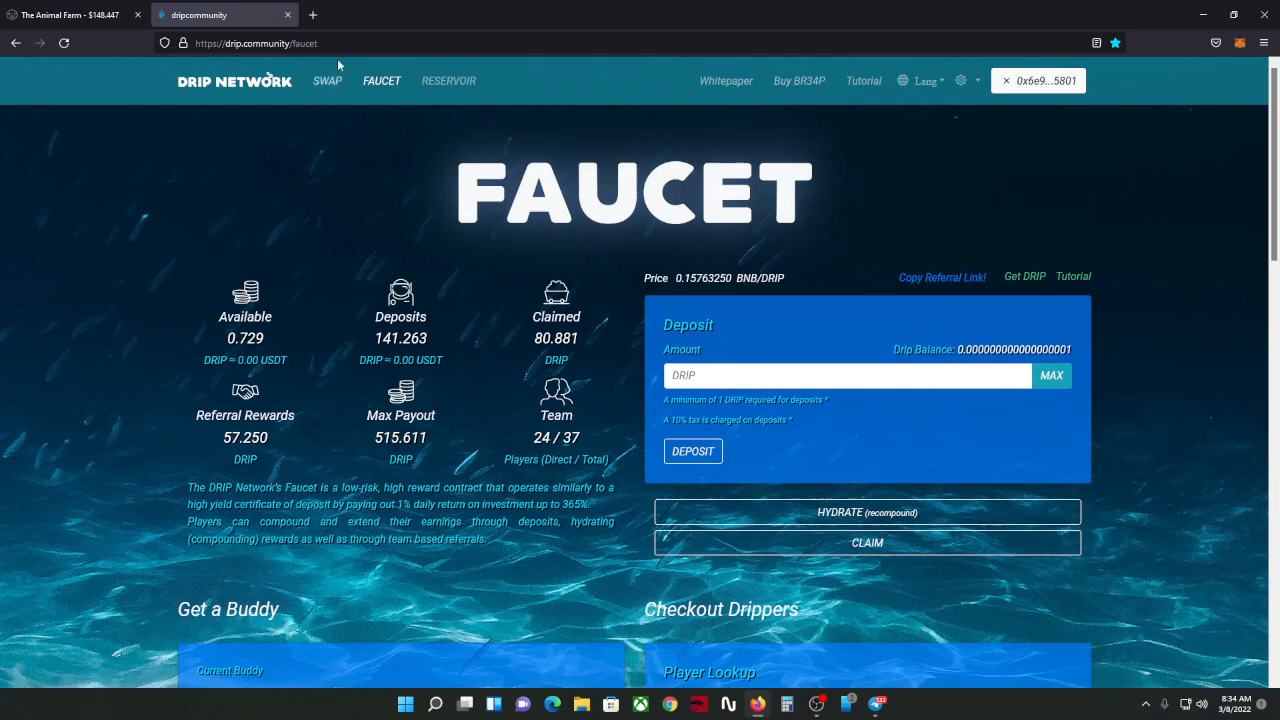
mouse_move(345, 14)
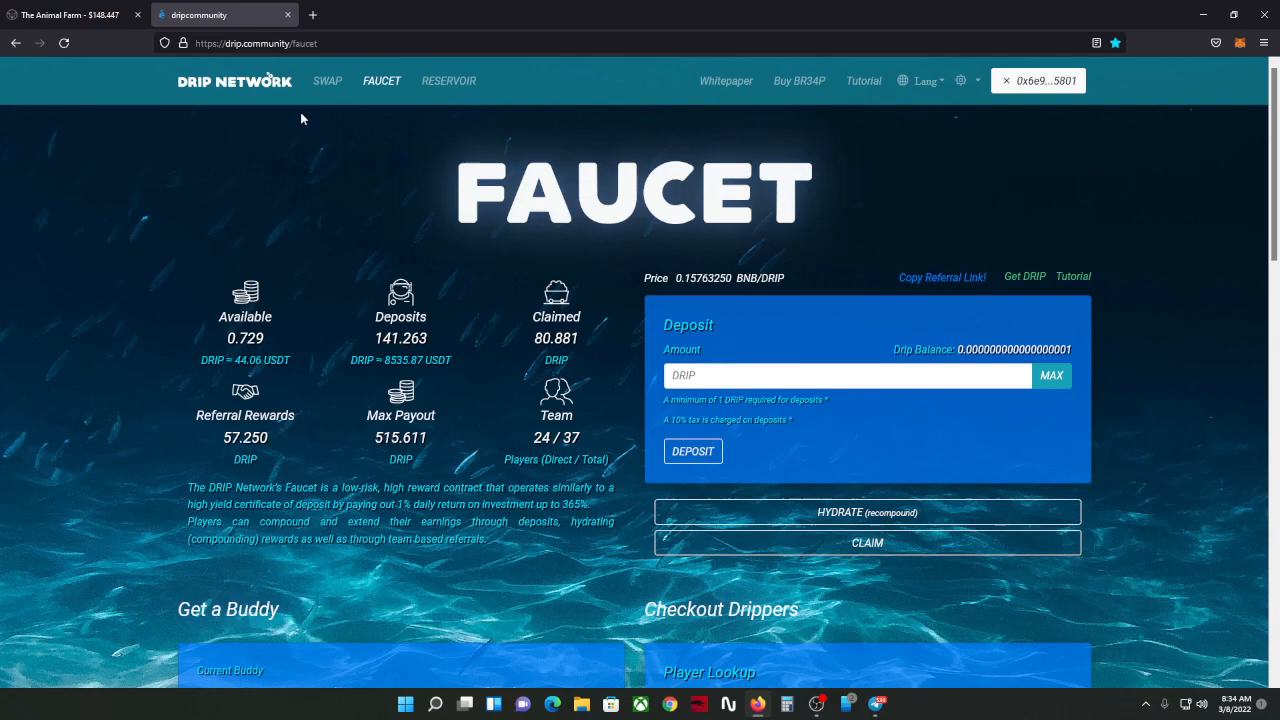
left_click(327, 80)
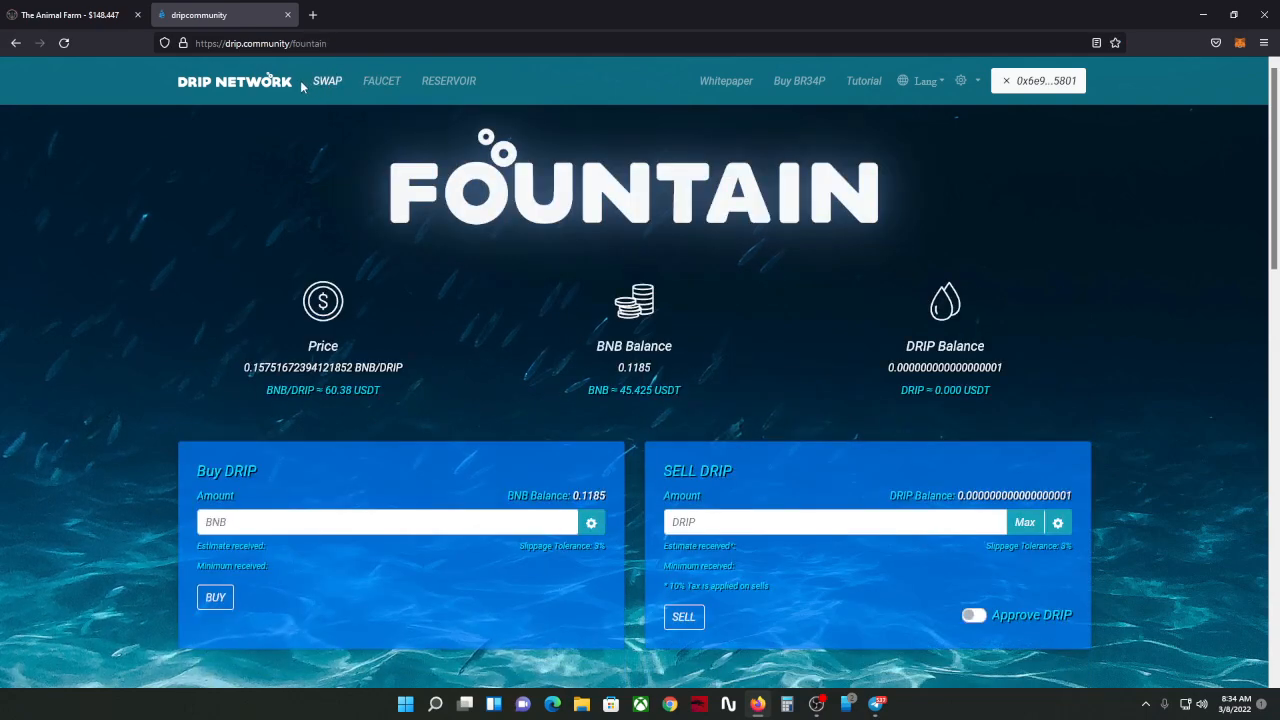
mouse_move(373, 72)
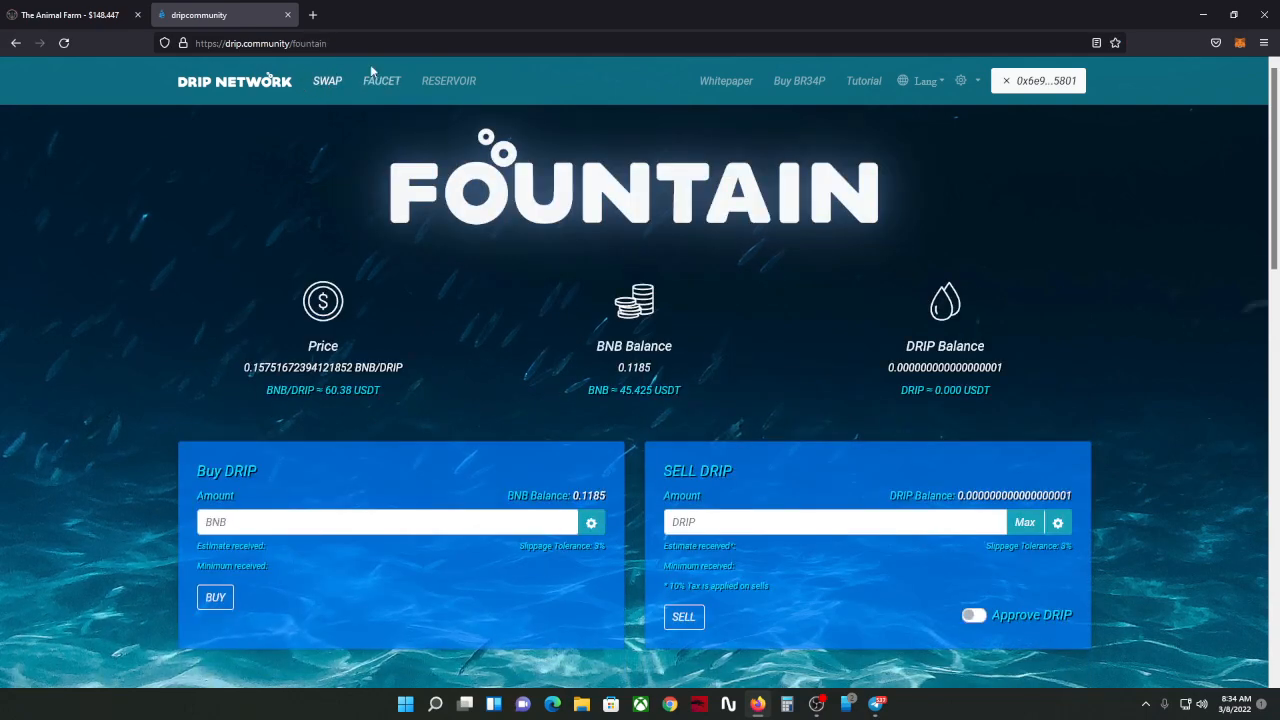
left_click(973, 614)
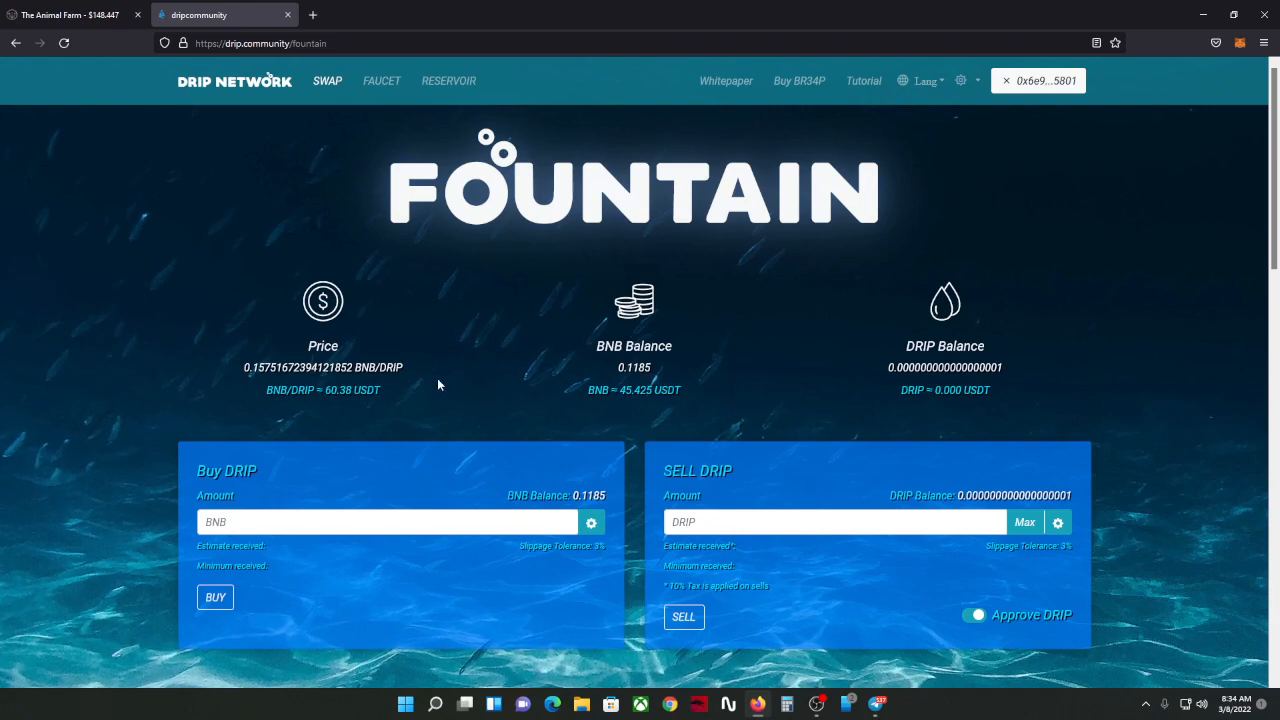
left_click_drag(310, 340, 405, 372)
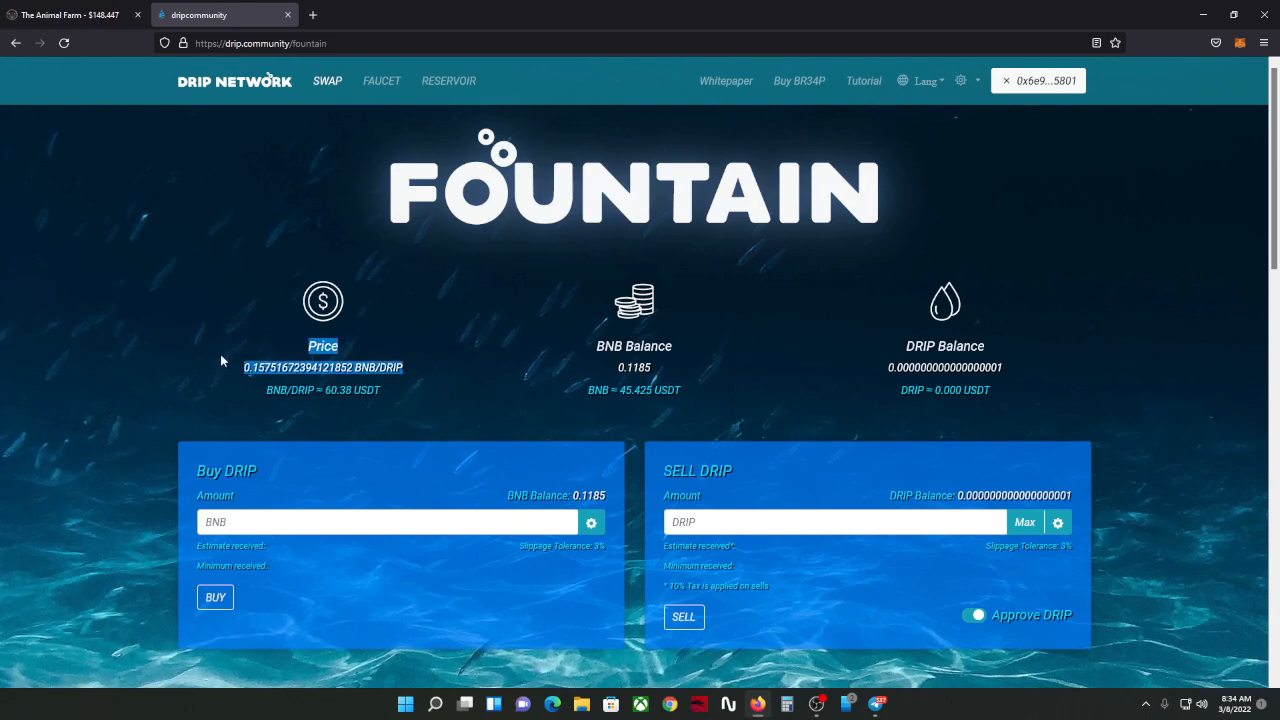
mouse_move(220, 318)
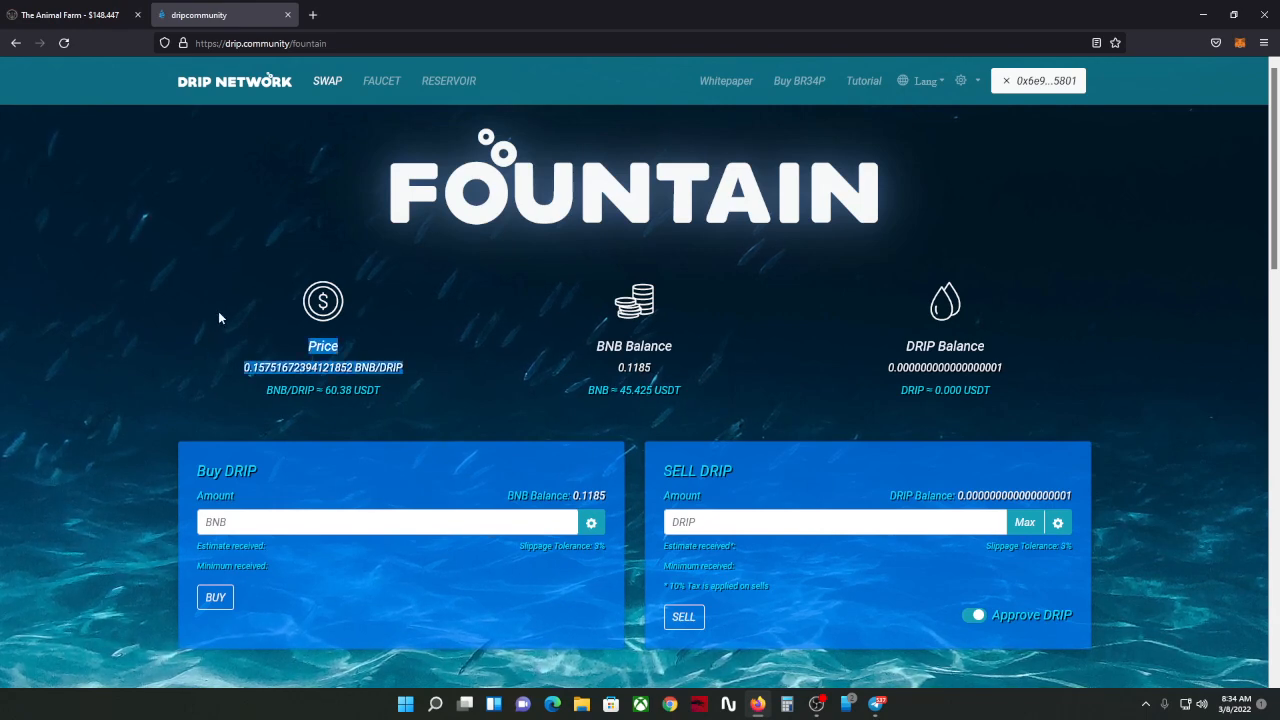
left_click(70, 14)
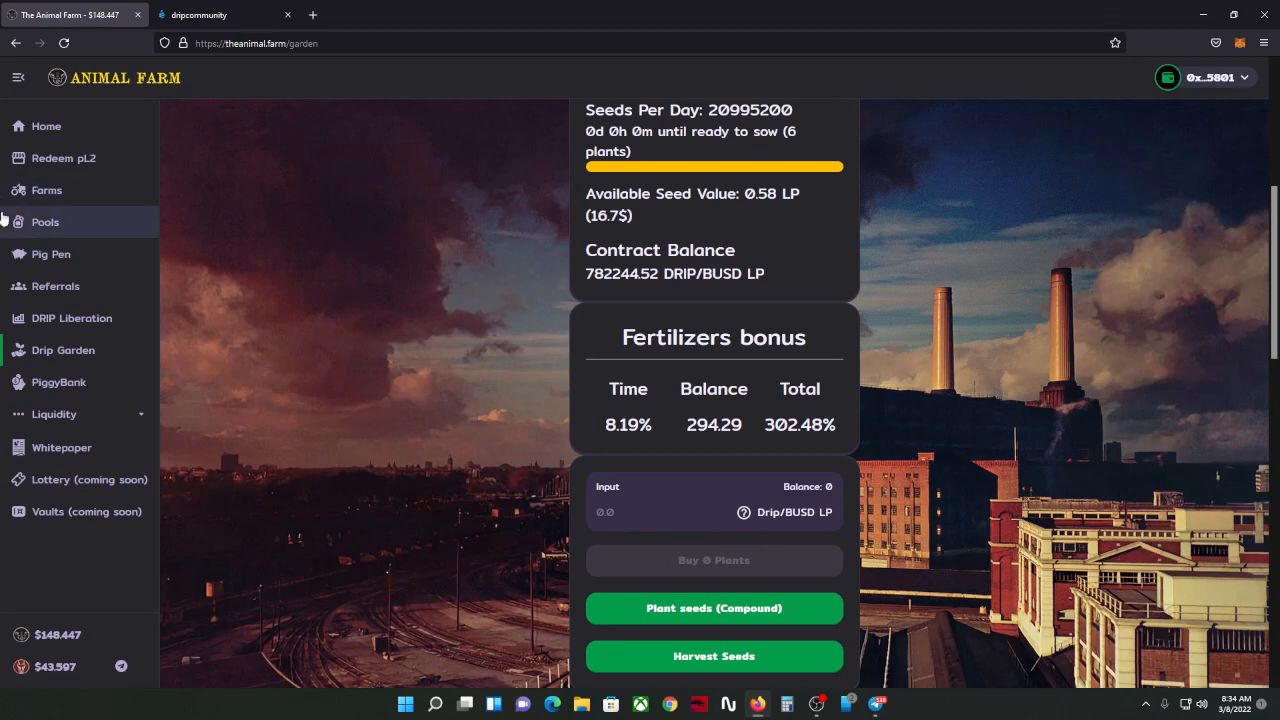
Step: Browse the PigPen, PiggyBank, Garden and Drip Liberation pages, then expand the Liquidity options
left_click(51, 253)
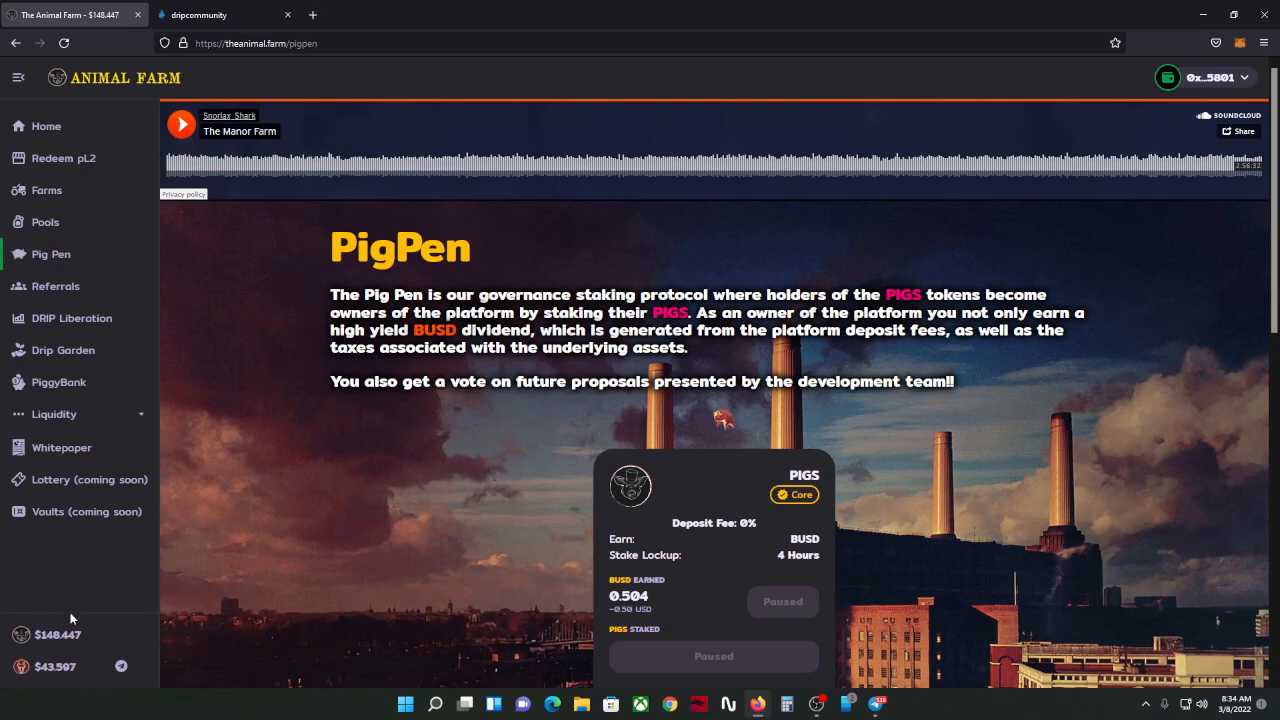
left_click(58, 382)
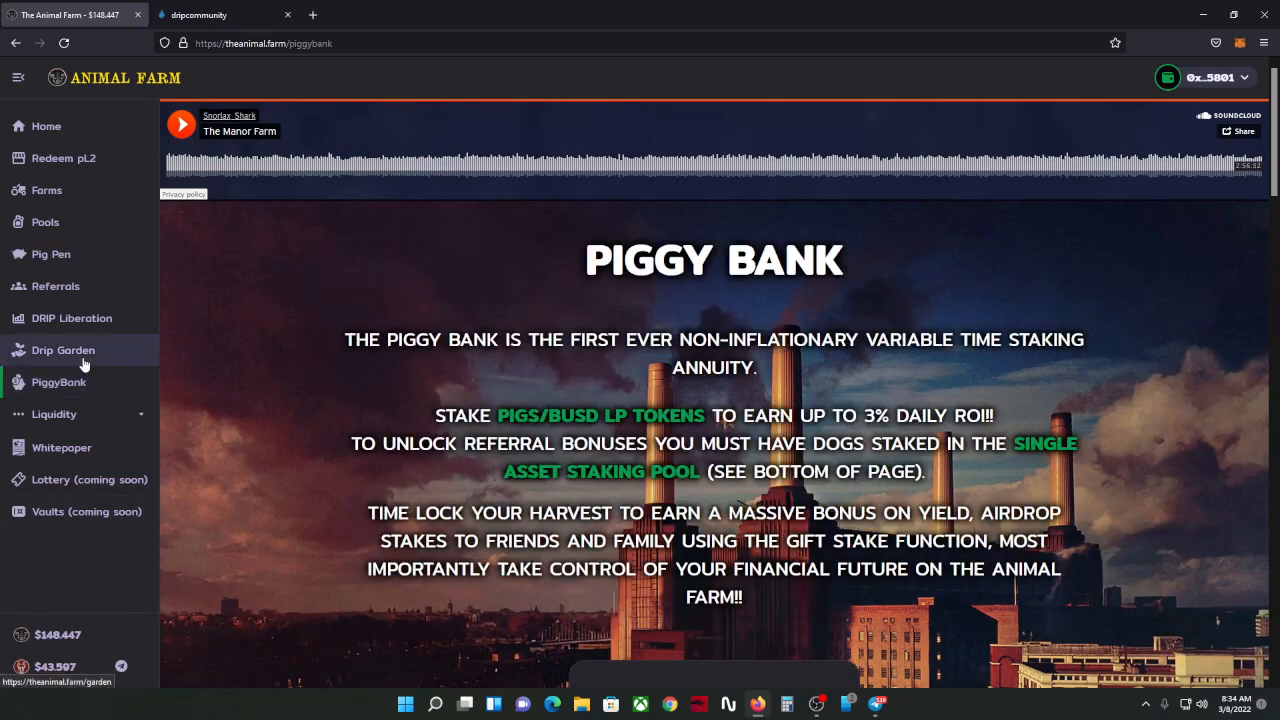
left_click(63, 350)
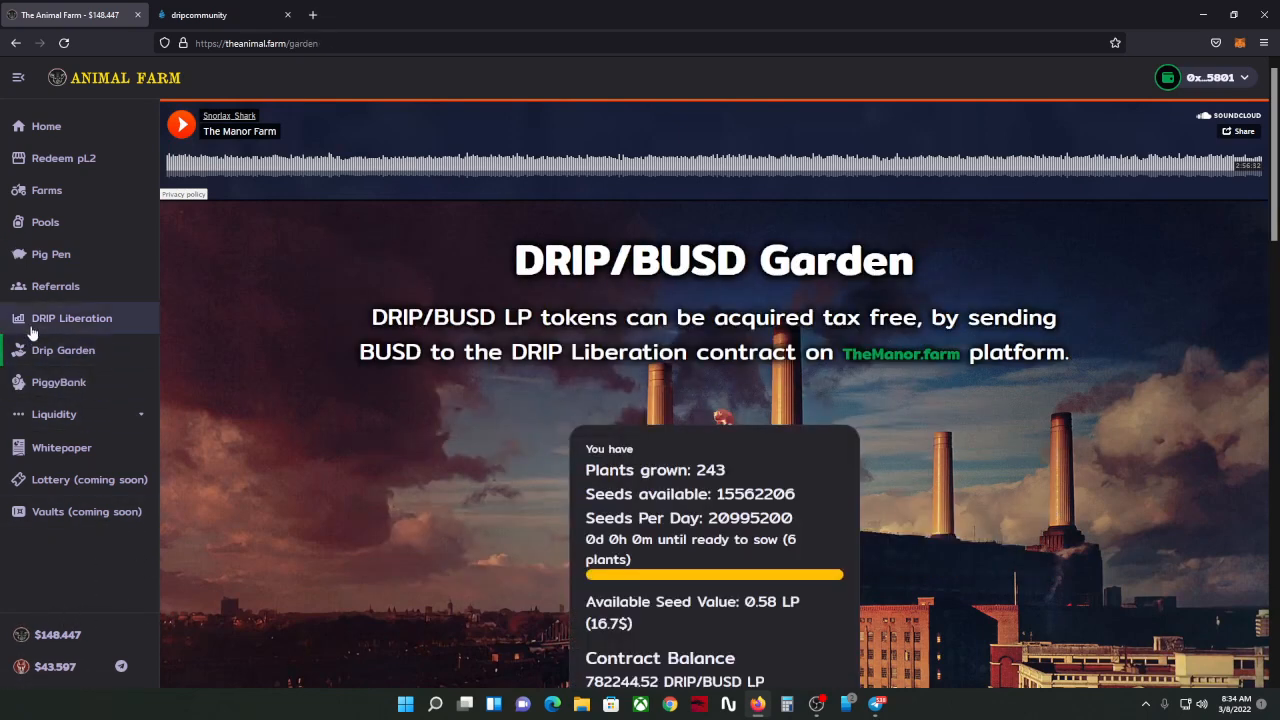
left_click(71, 318)
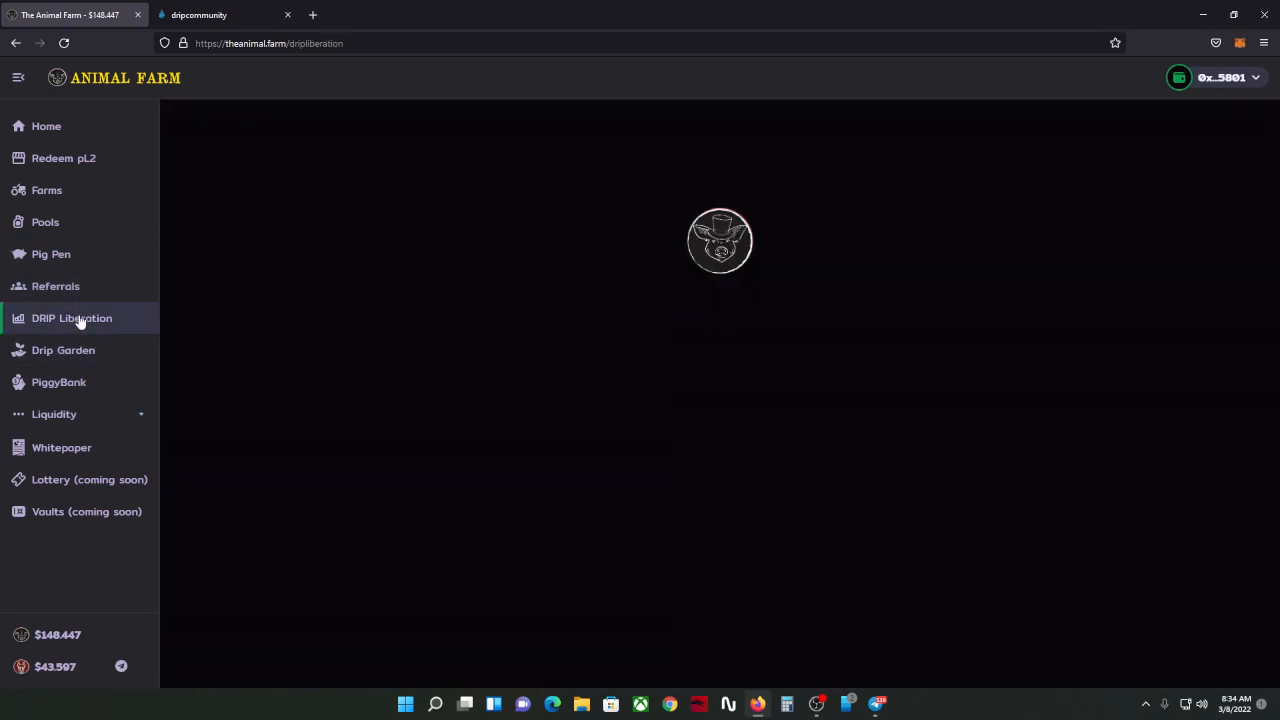
left_click(72, 318)
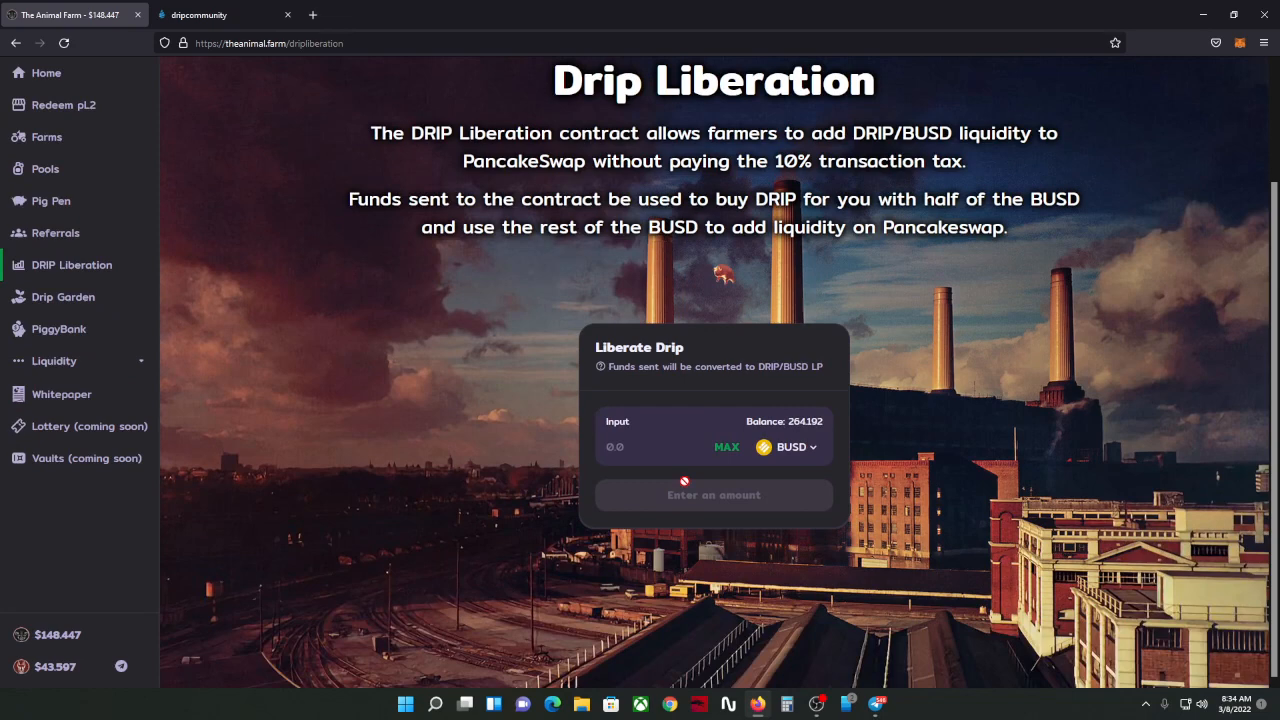
mouse_move(670, 557)
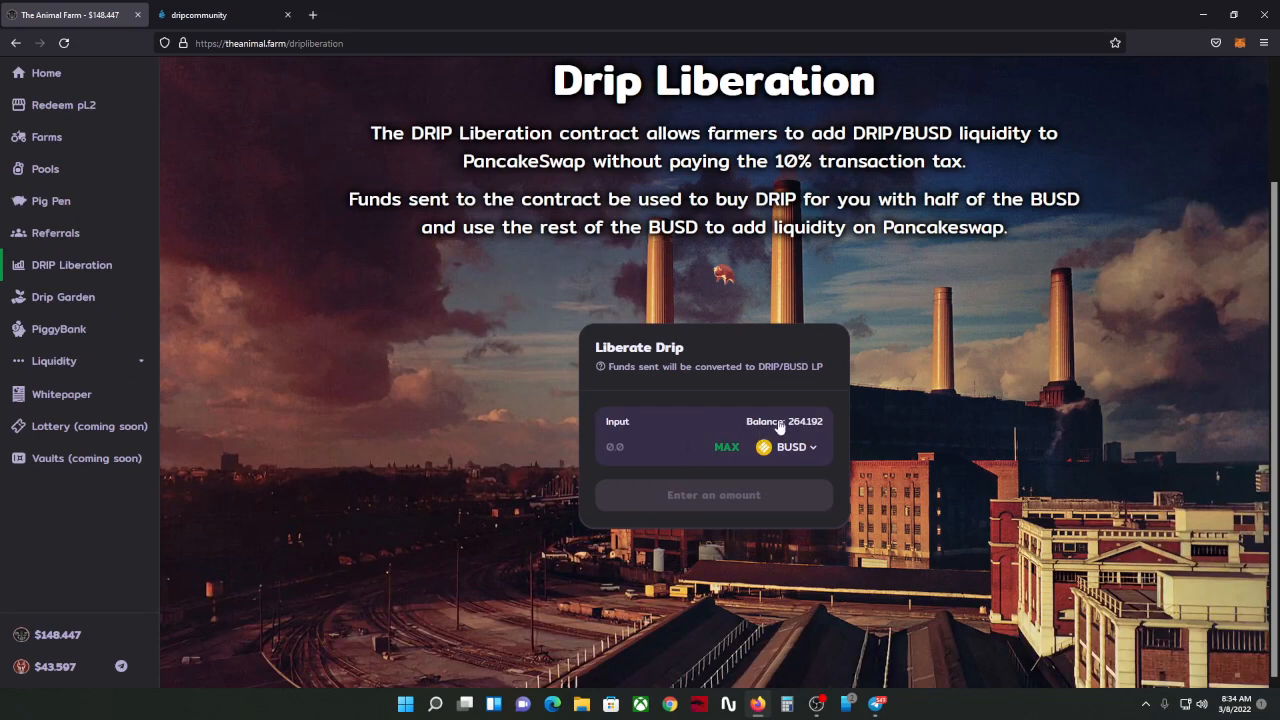
mouse_move(665, 422)
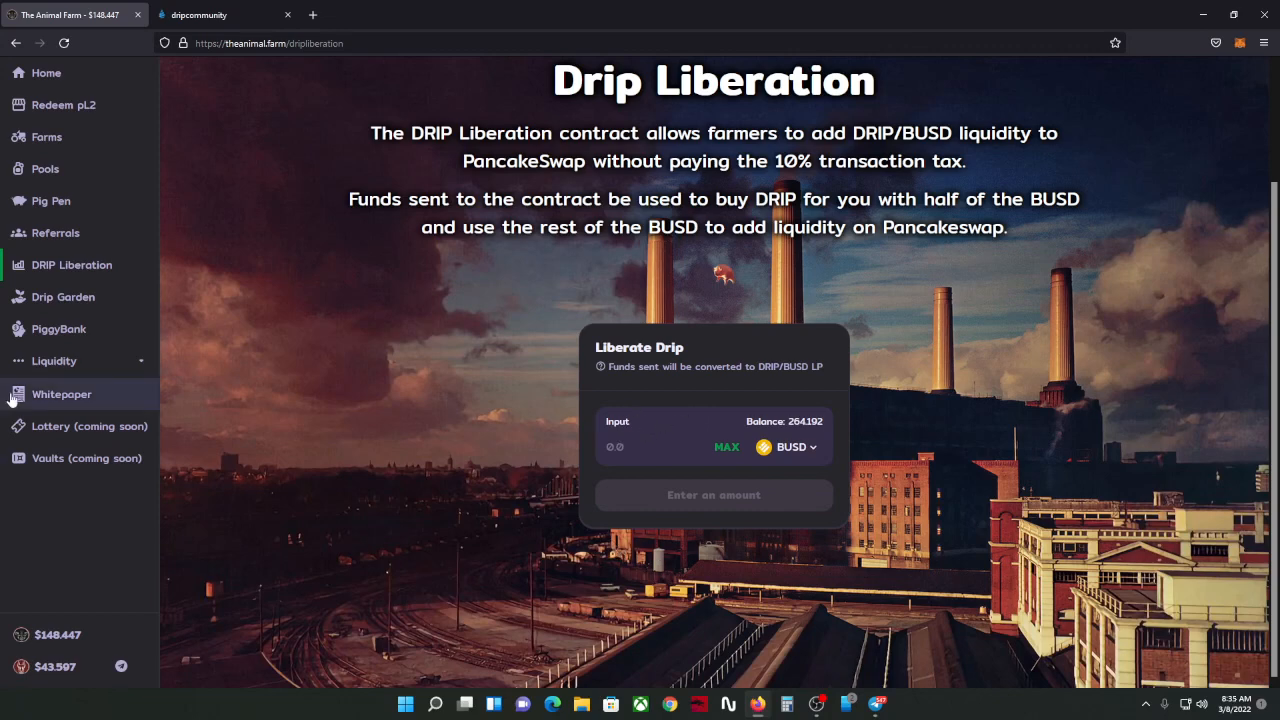
left_click(54, 361)
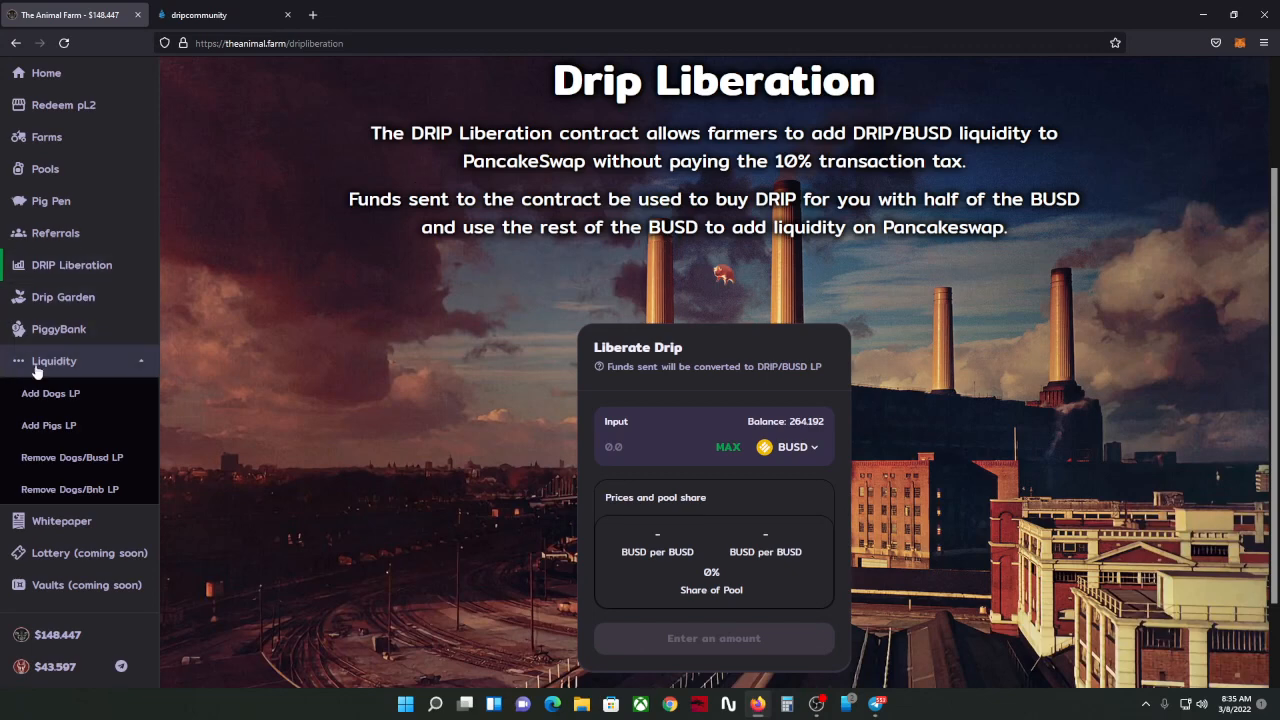
mouse_move(78, 296)
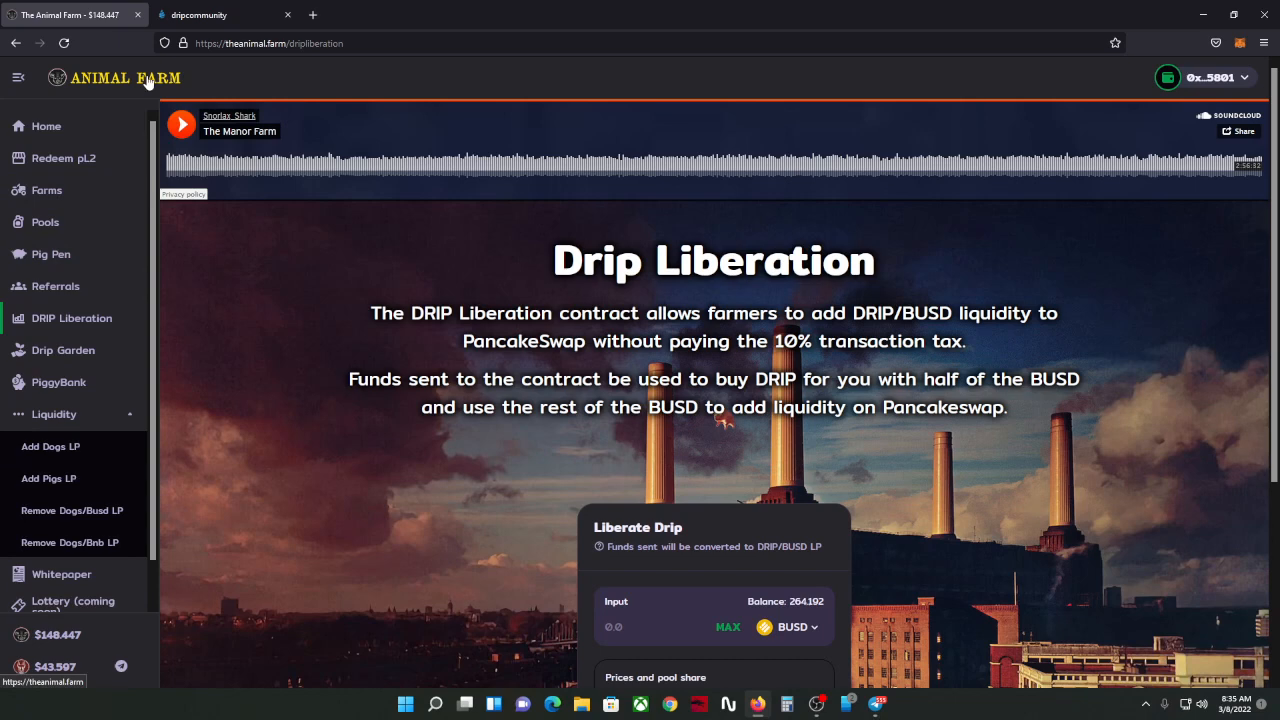
mouse_move(240, 191)
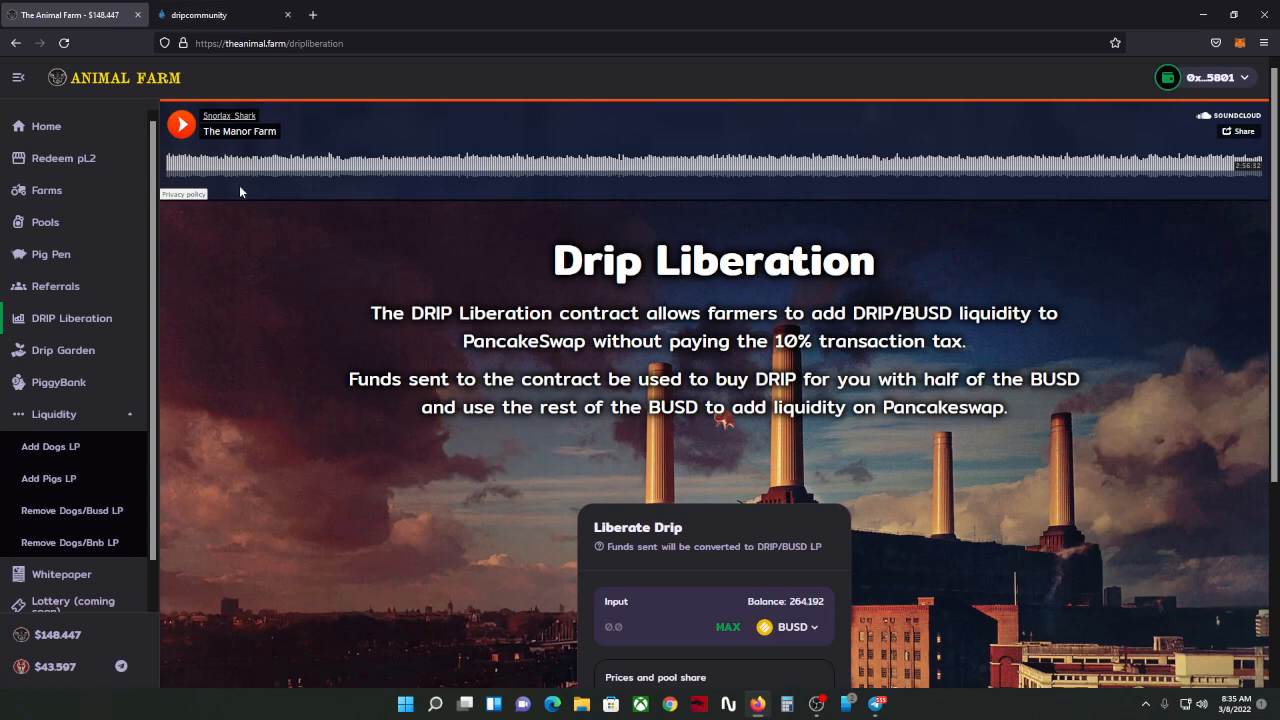
mouse_move(61, 573)
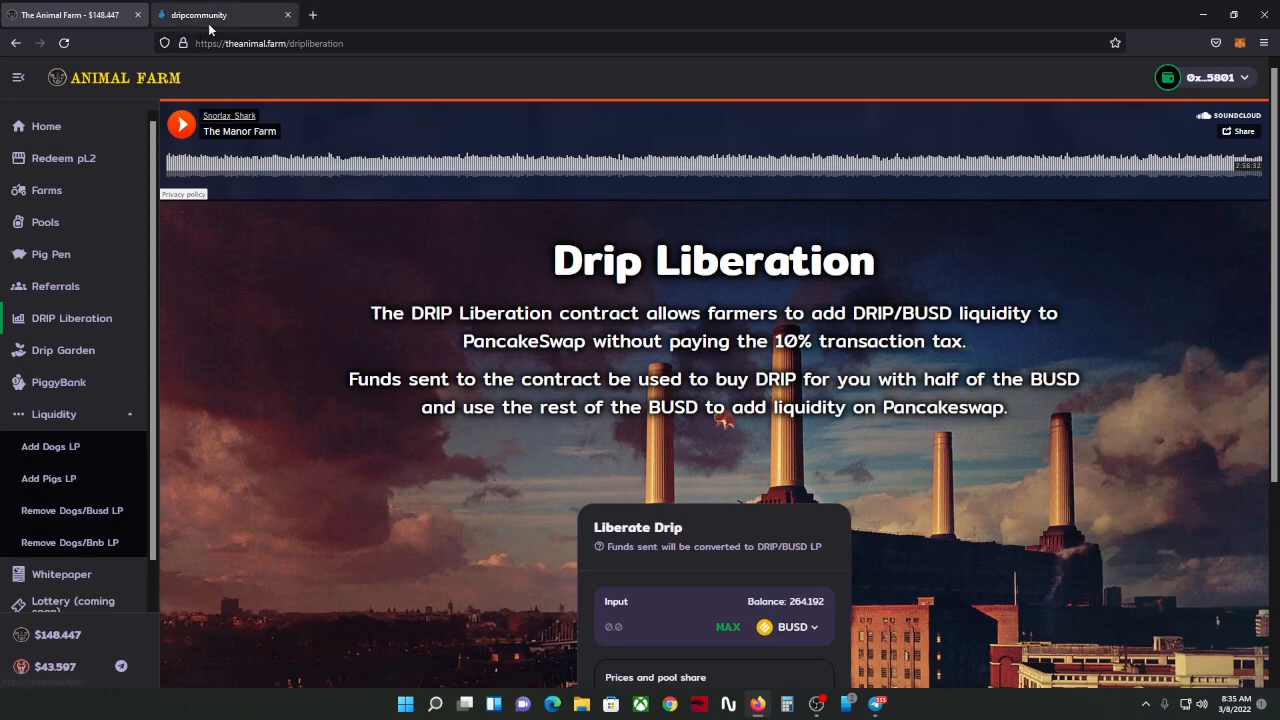
Step: Switch between Drip Network's Fountain page and Animal Farm, then bring Telegram forward
left_click(200, 14)
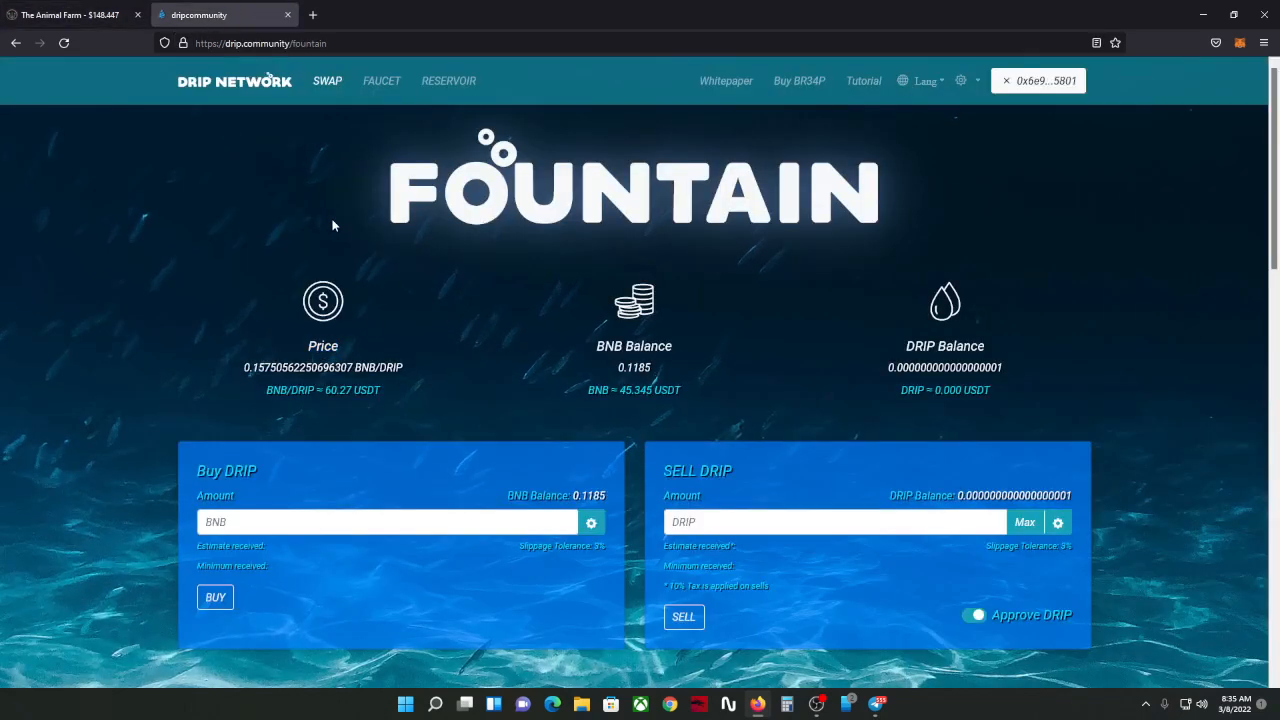
mouse_move(342, 227)
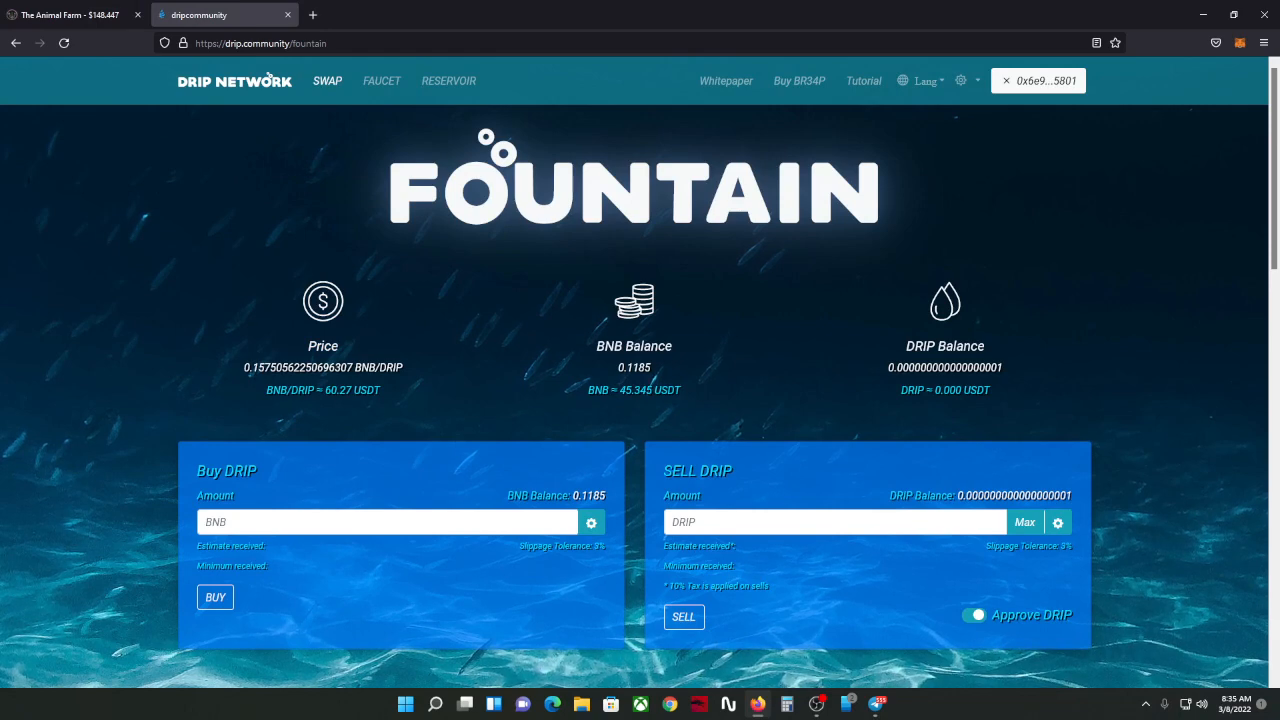
left_click(70, 14)
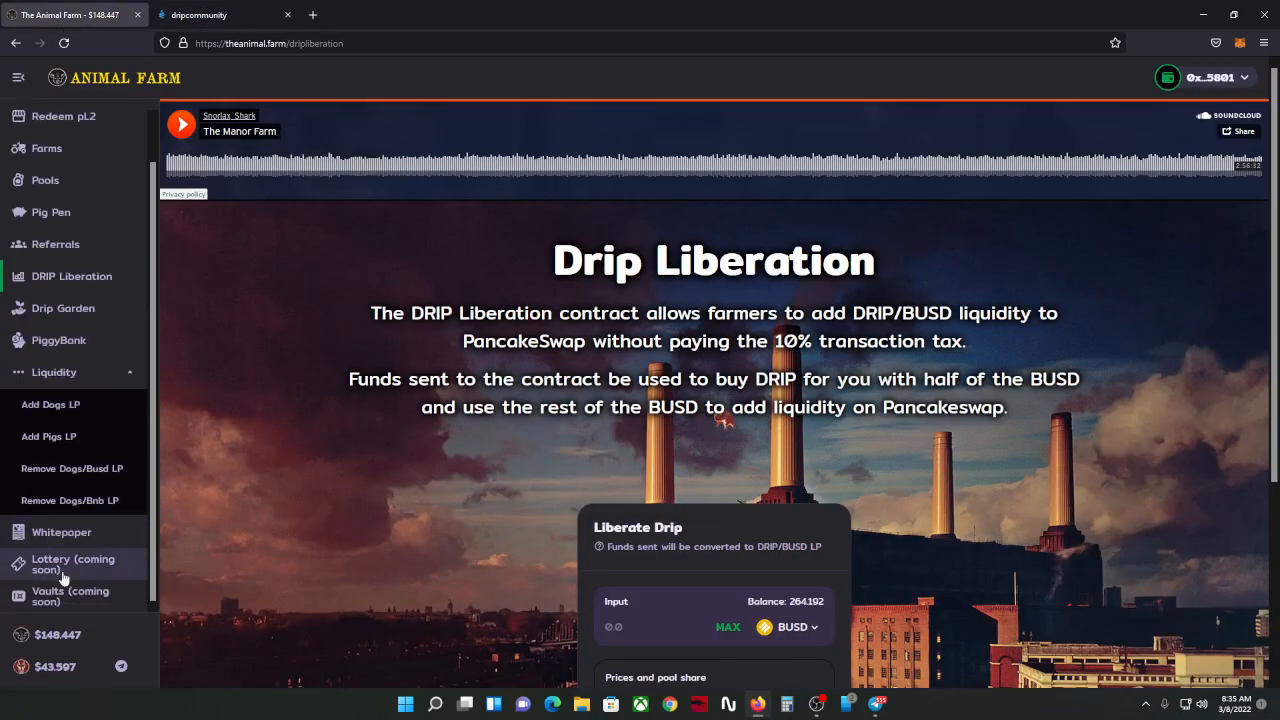
mouse_move(118, 618)
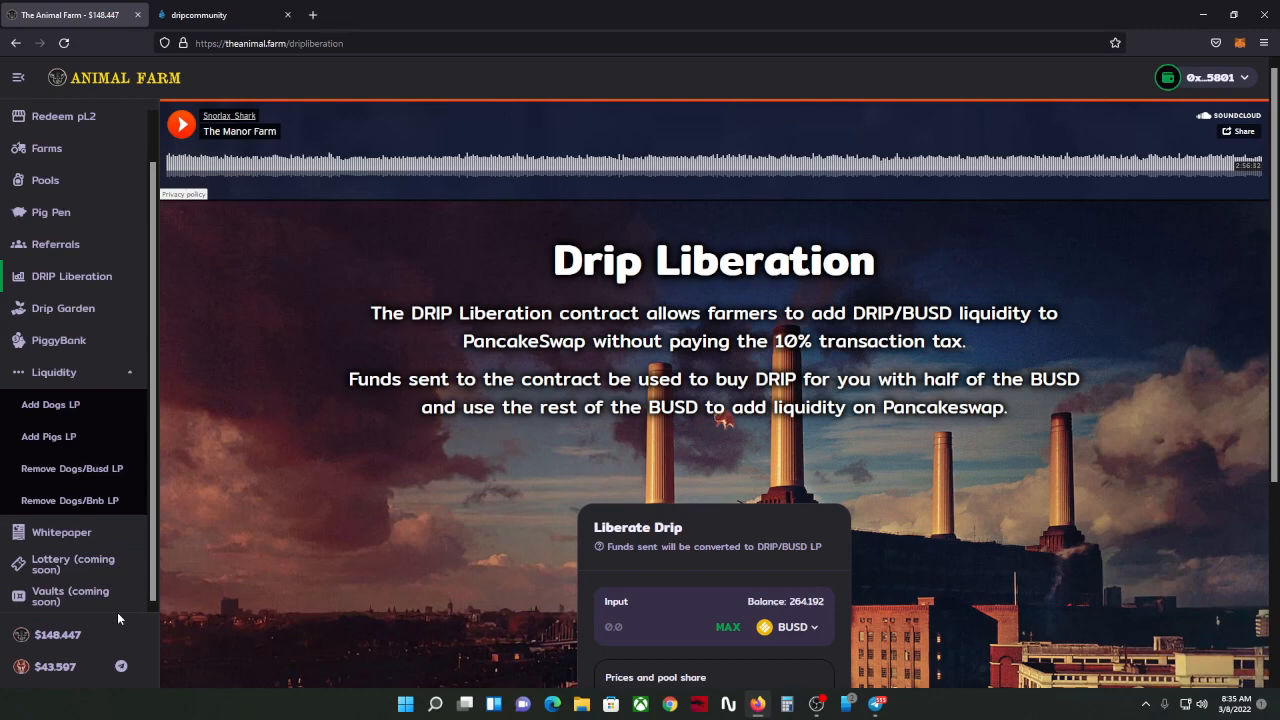
mouse_move(61, 531)
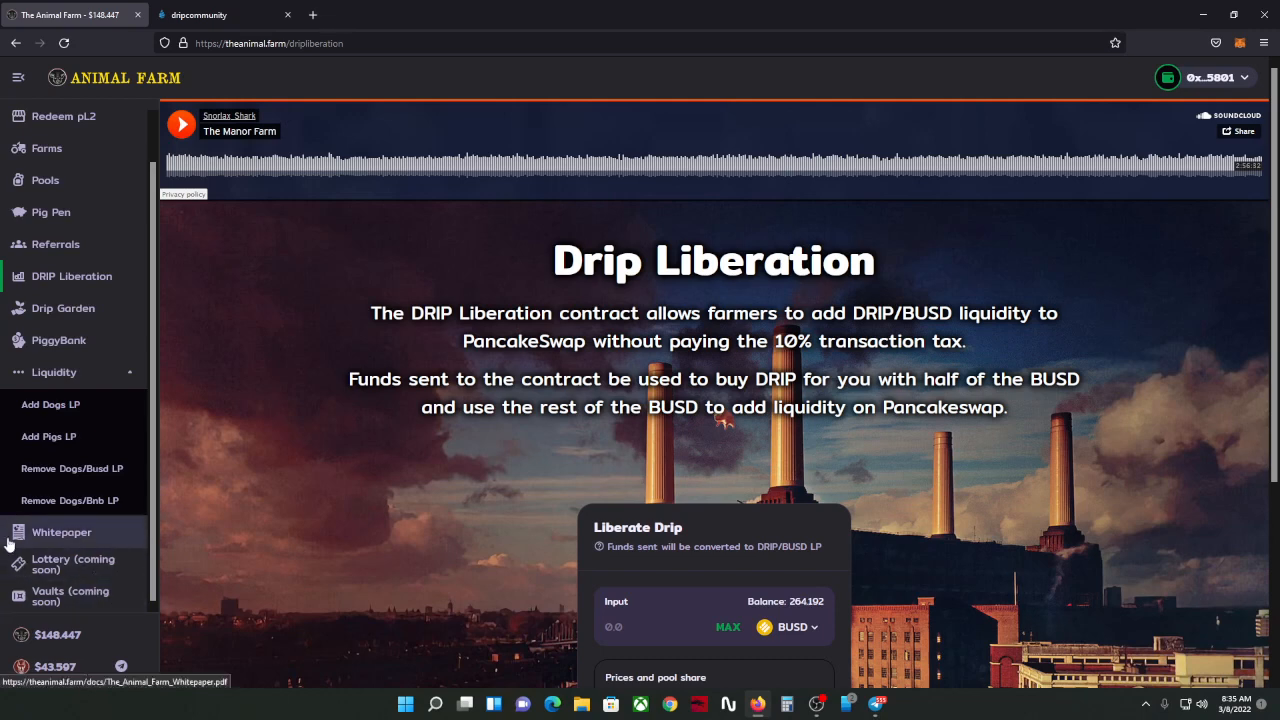
left_click(220, 14)
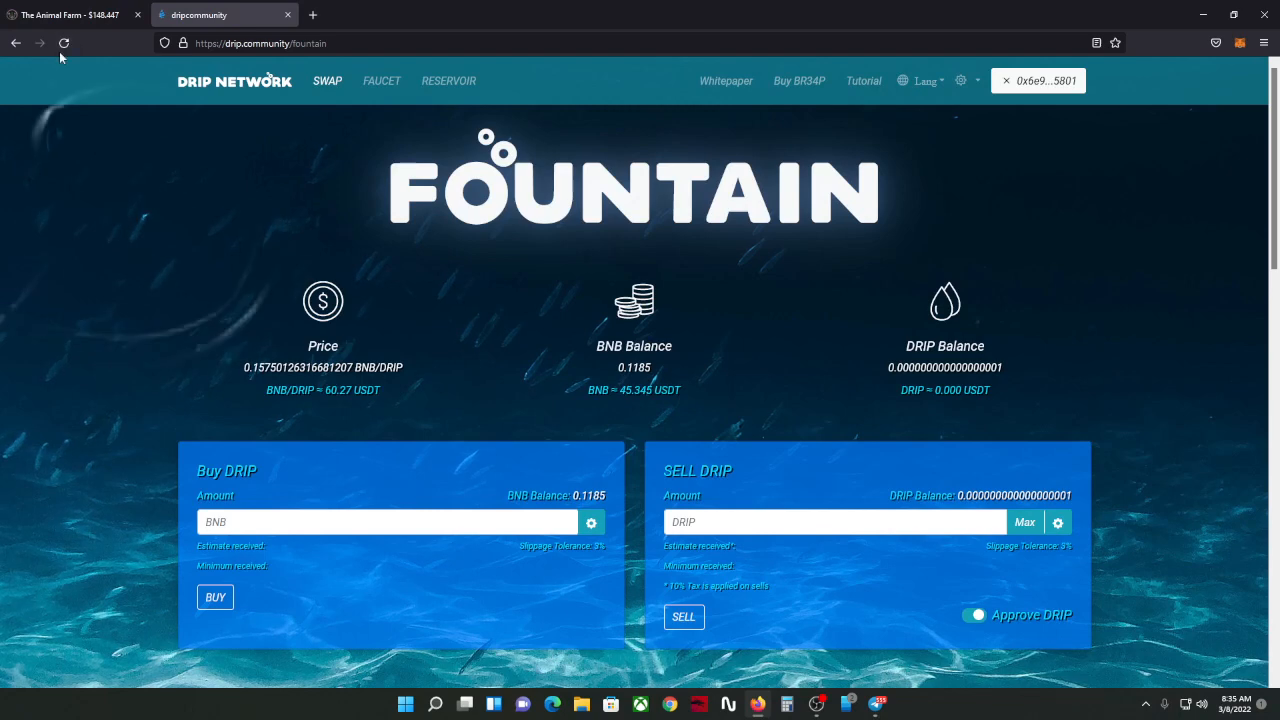
left_click(70, 14)
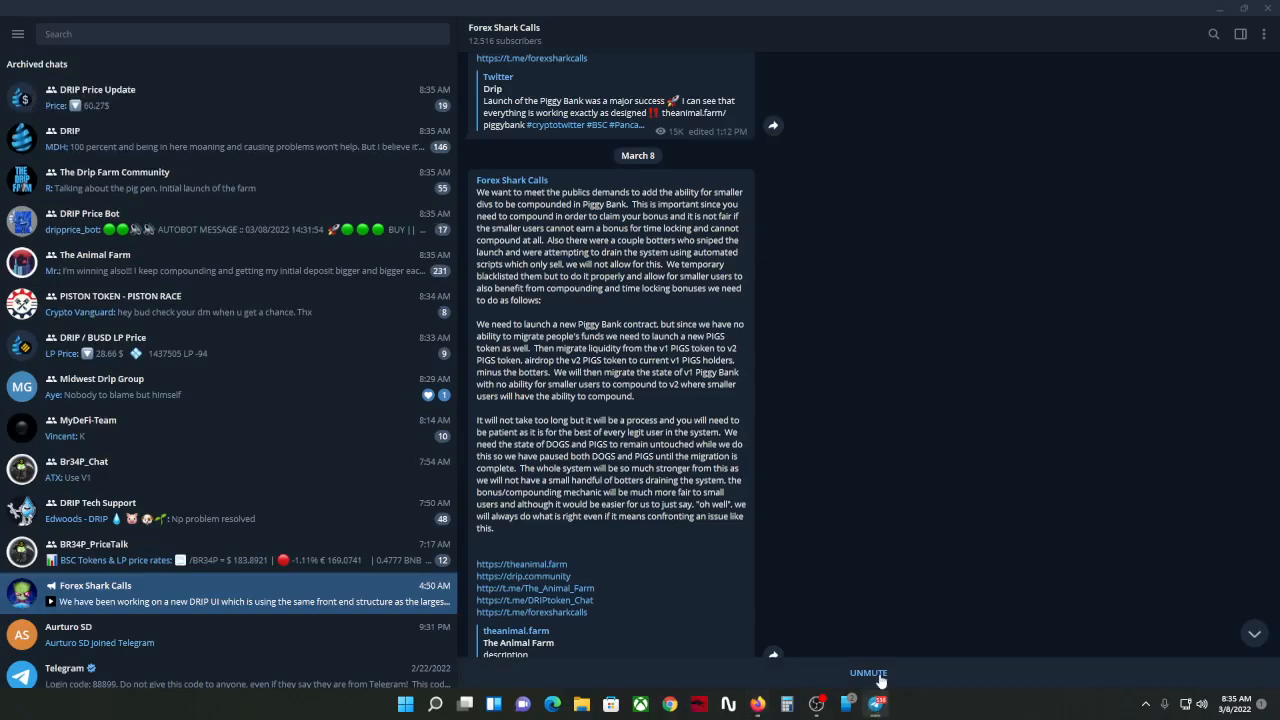
Step: Scroll through the Forex Shark Calls announcement about migrating Piggy Bank to v2
scroll("down", 3)
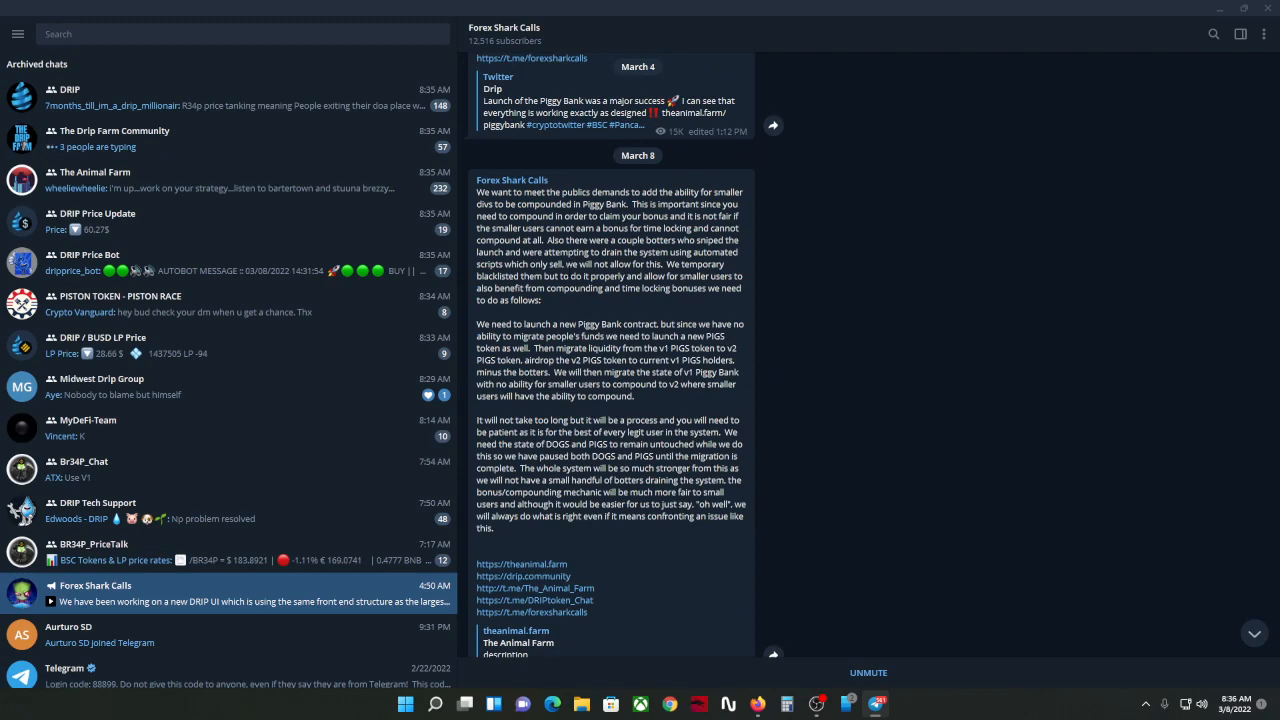
mouse_move(194, 107)
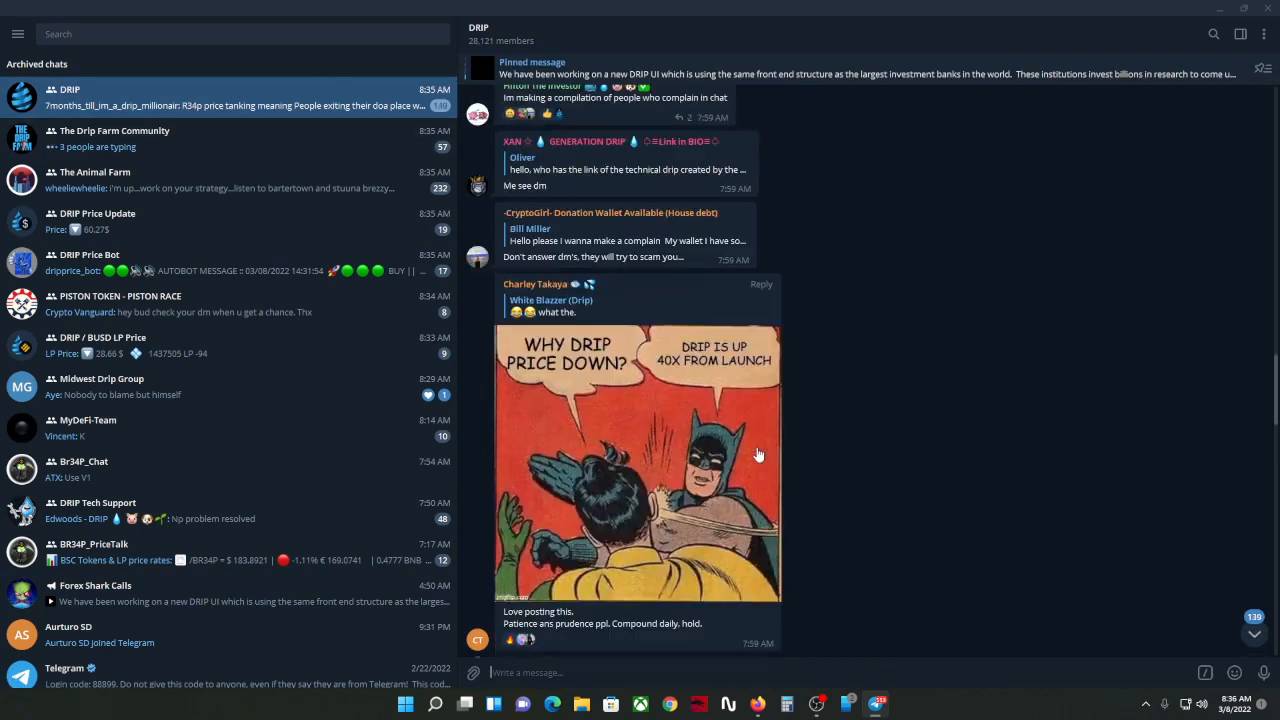
Step: Scroll the DRIP group chat down to its latest price and compounding messages
scroll("down", 3)
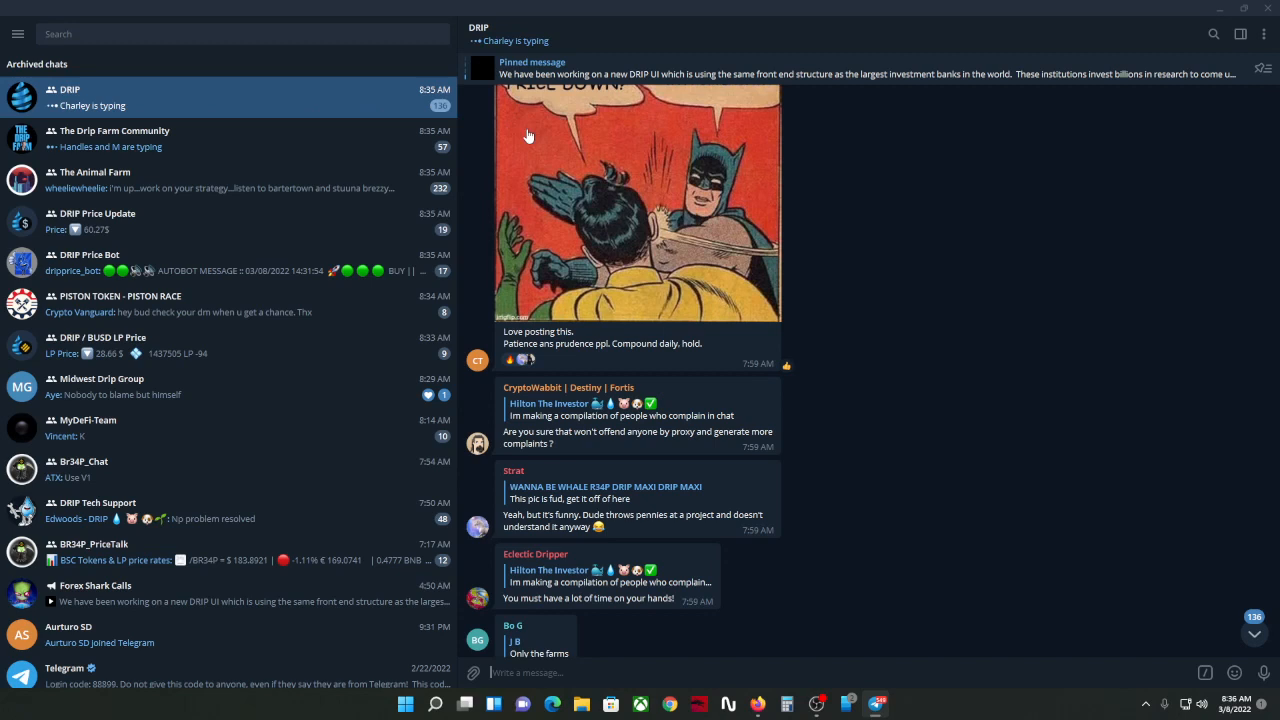
mouse_move(617, 192)
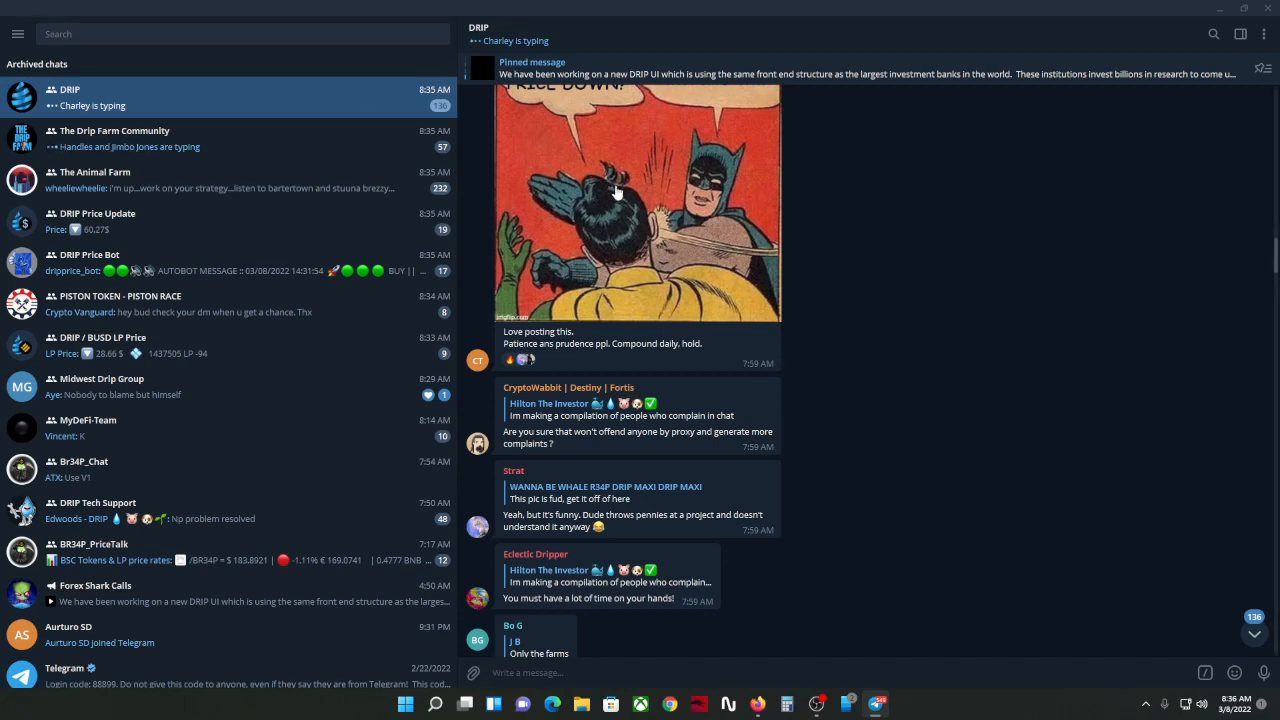
mouse_move(518, 286)
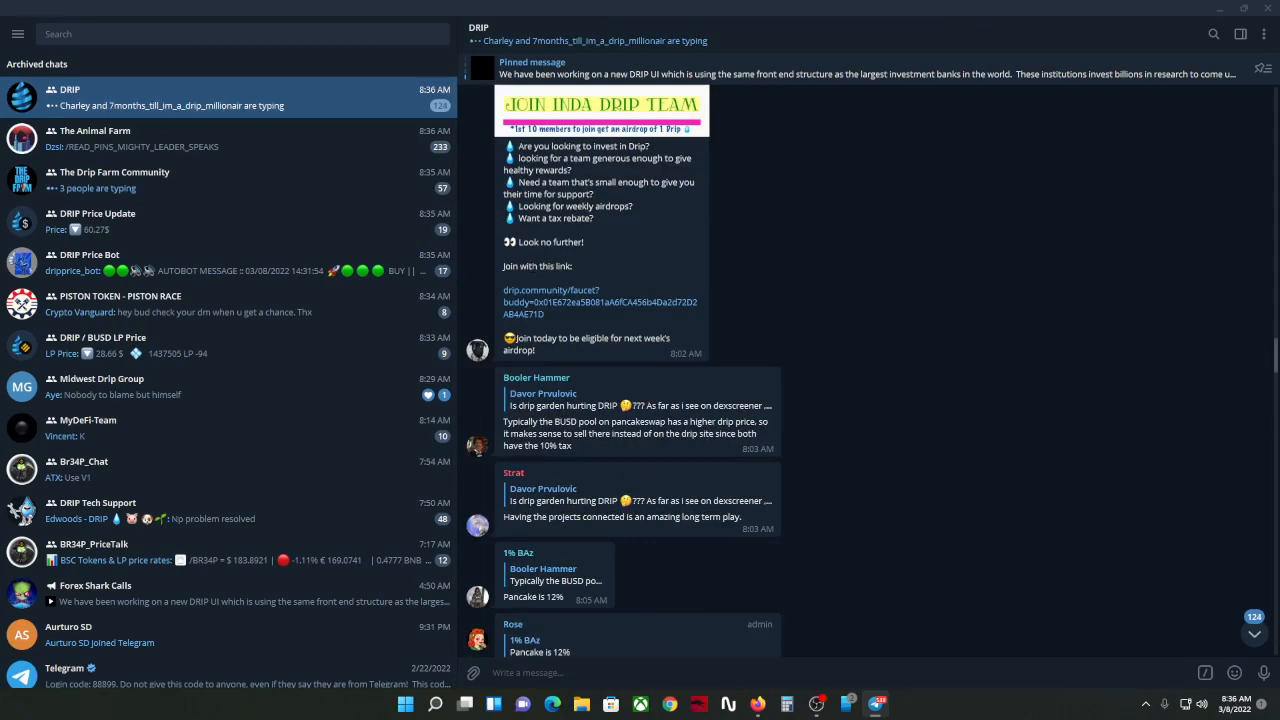
scroll("down", 3)
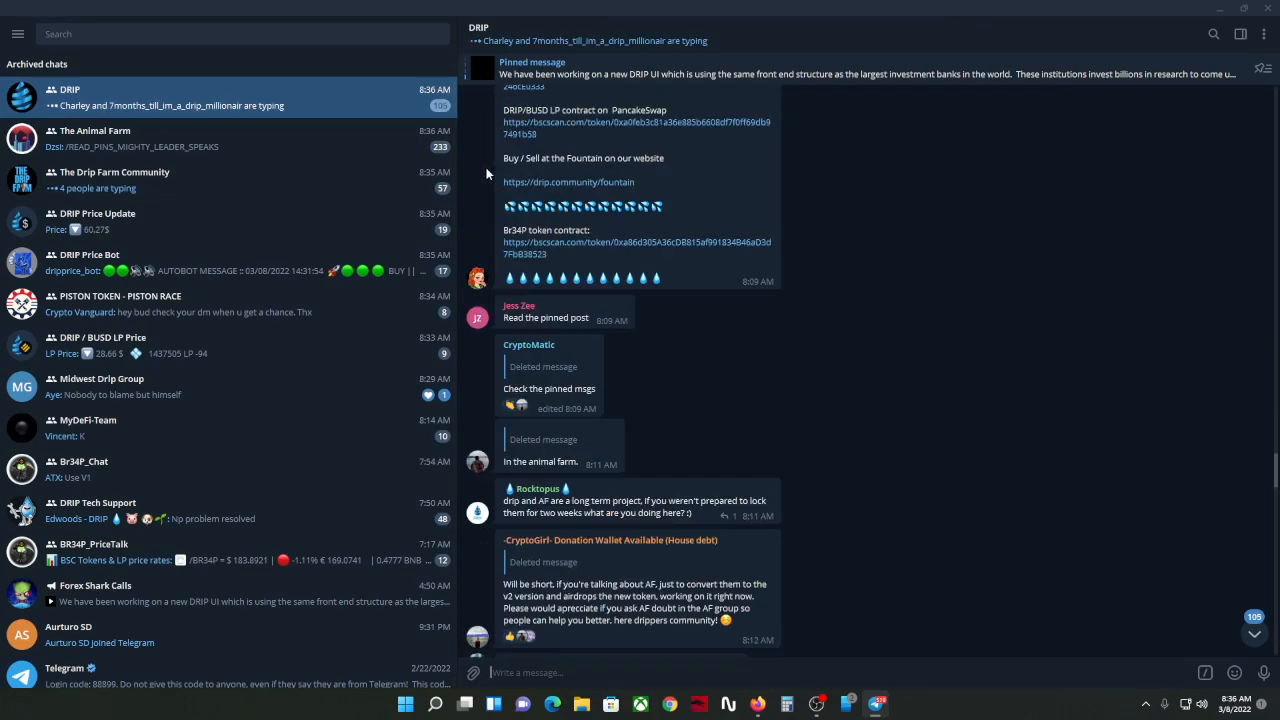
scroll("down", 3)
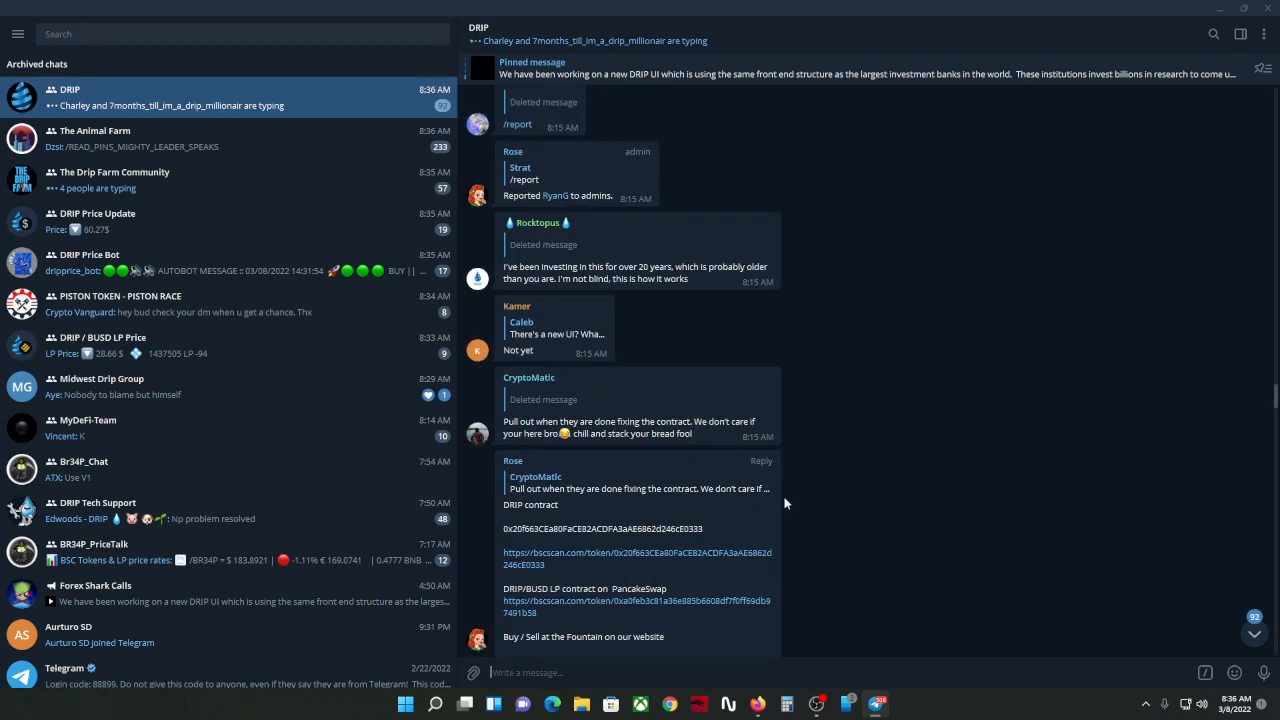
scroll("down", 3)
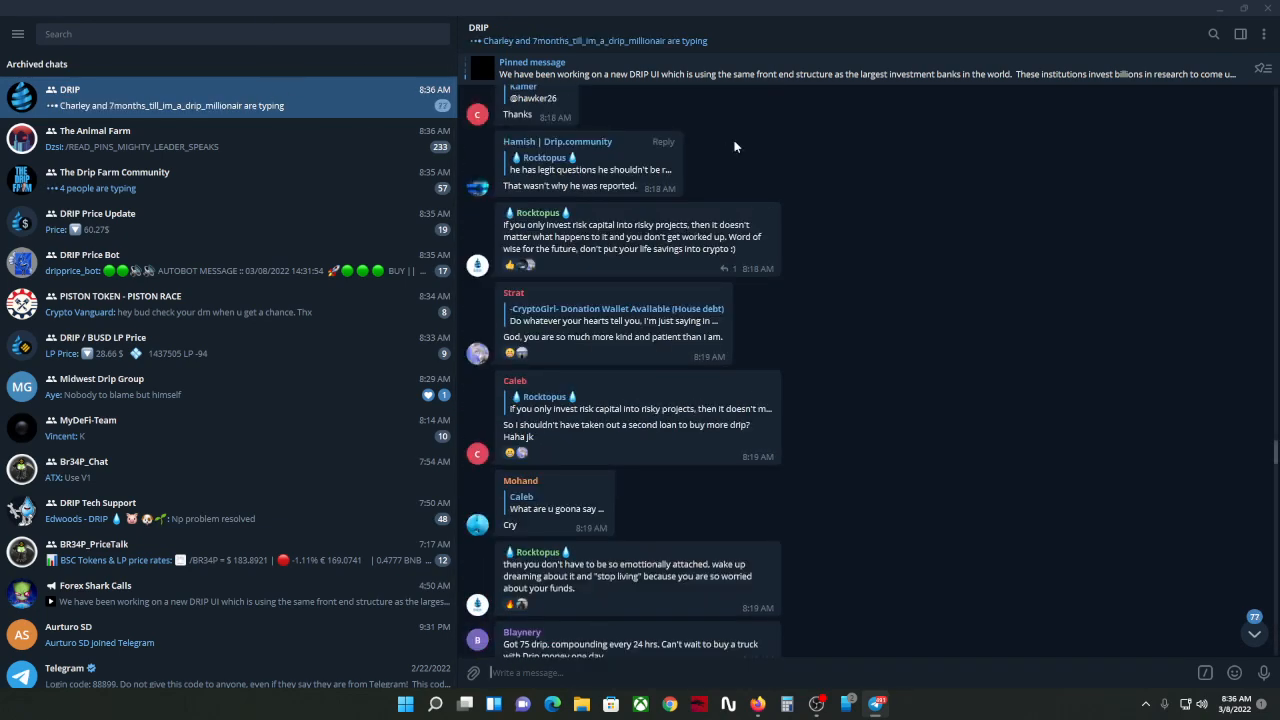
scroll("down", 3)
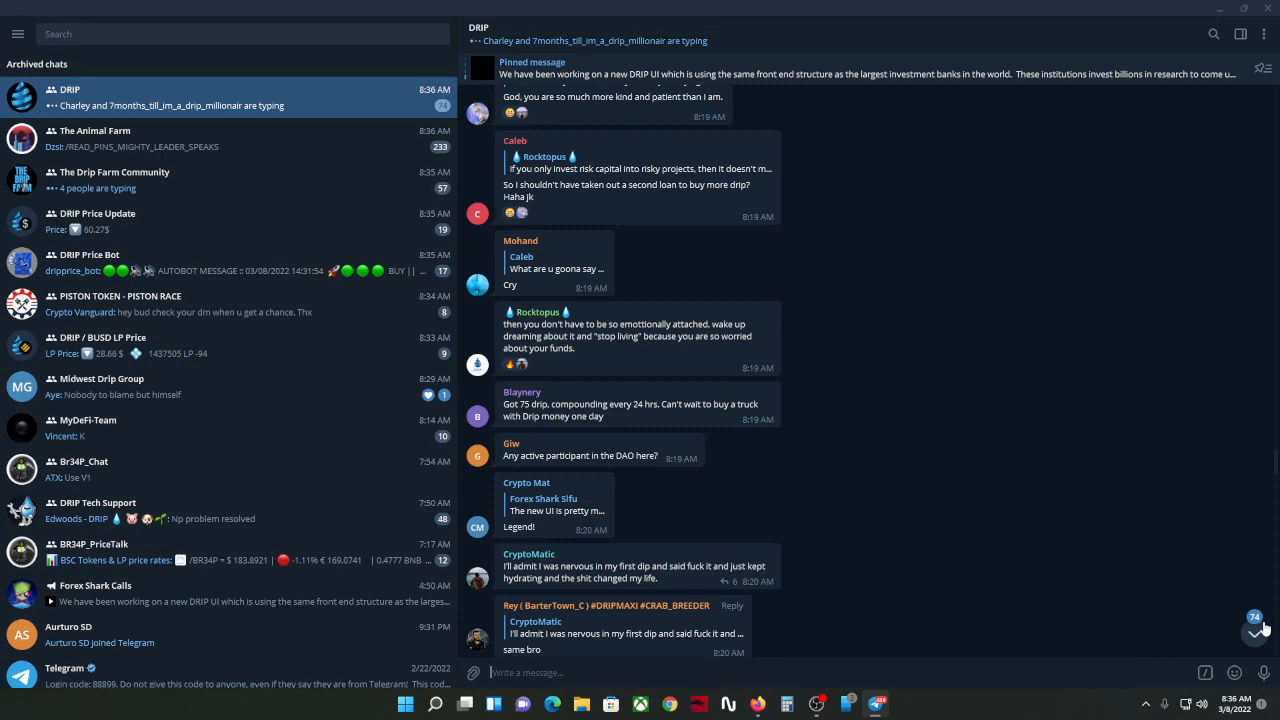
scroll("down", 3)
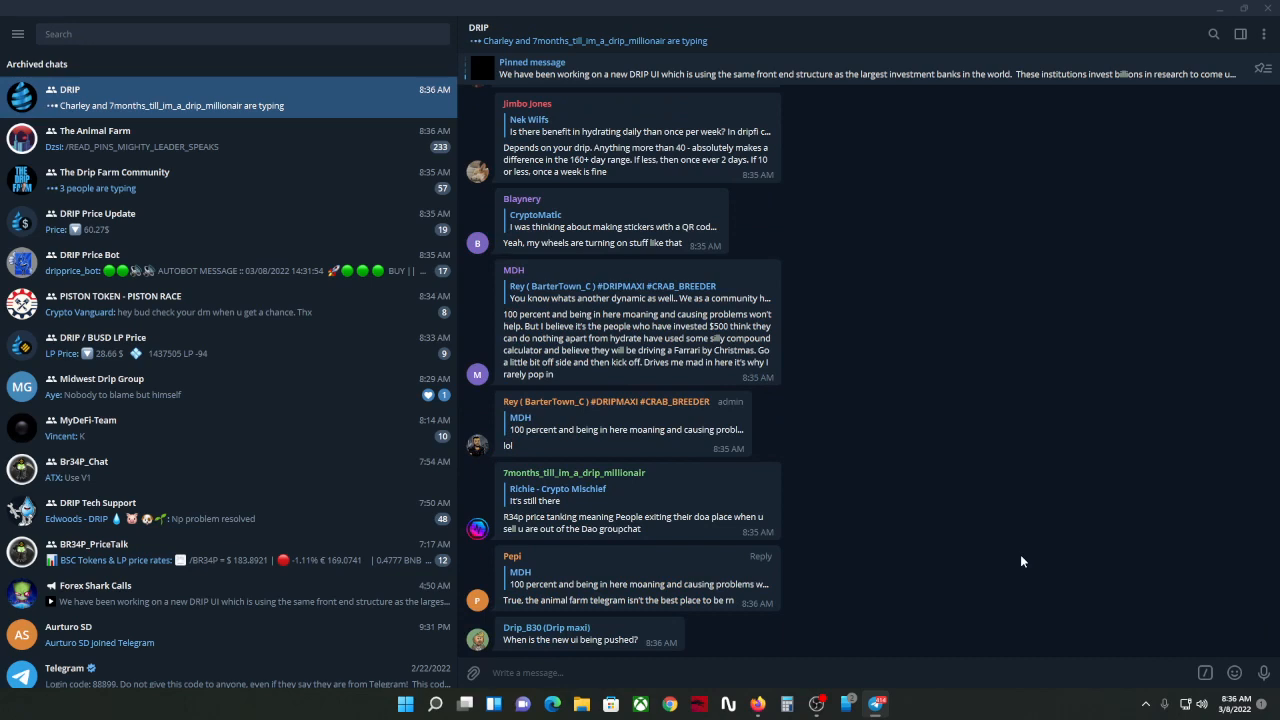
scroll("down", 3)
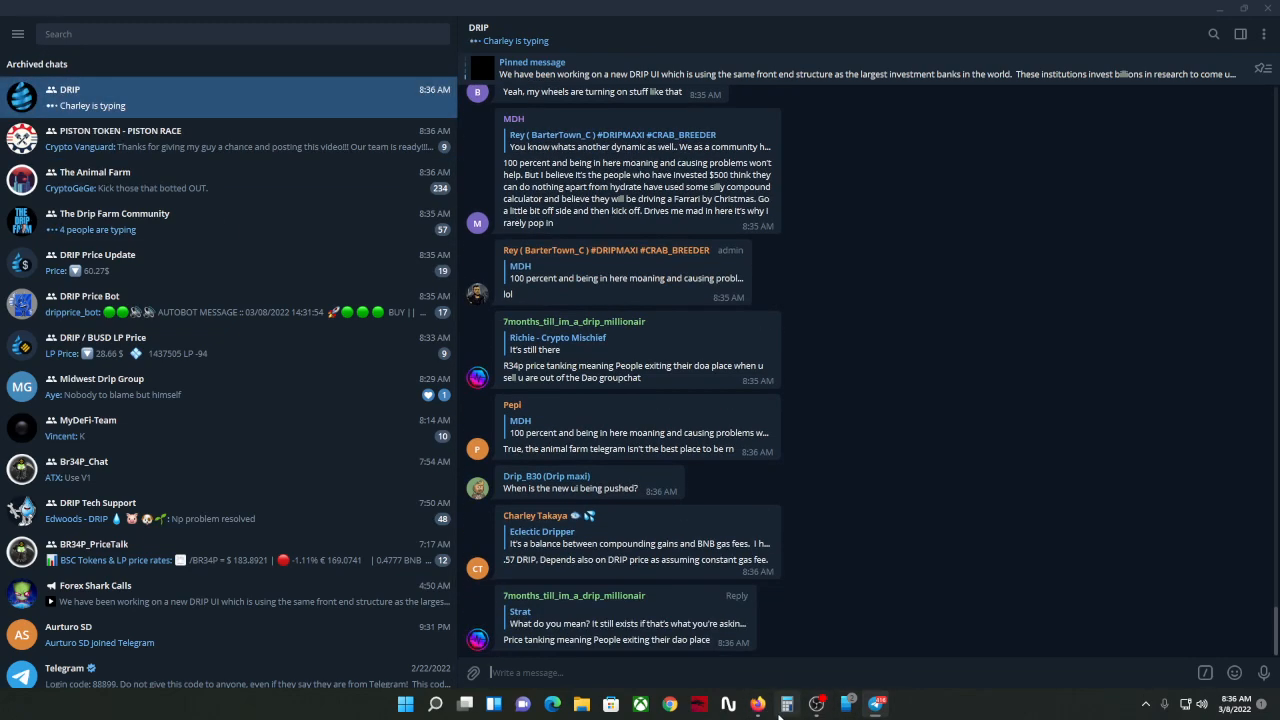
Step: Return briefly to Animal Farm's Drip Liberation page, then switch to the Drip Fountain page
left_click(759, 704)
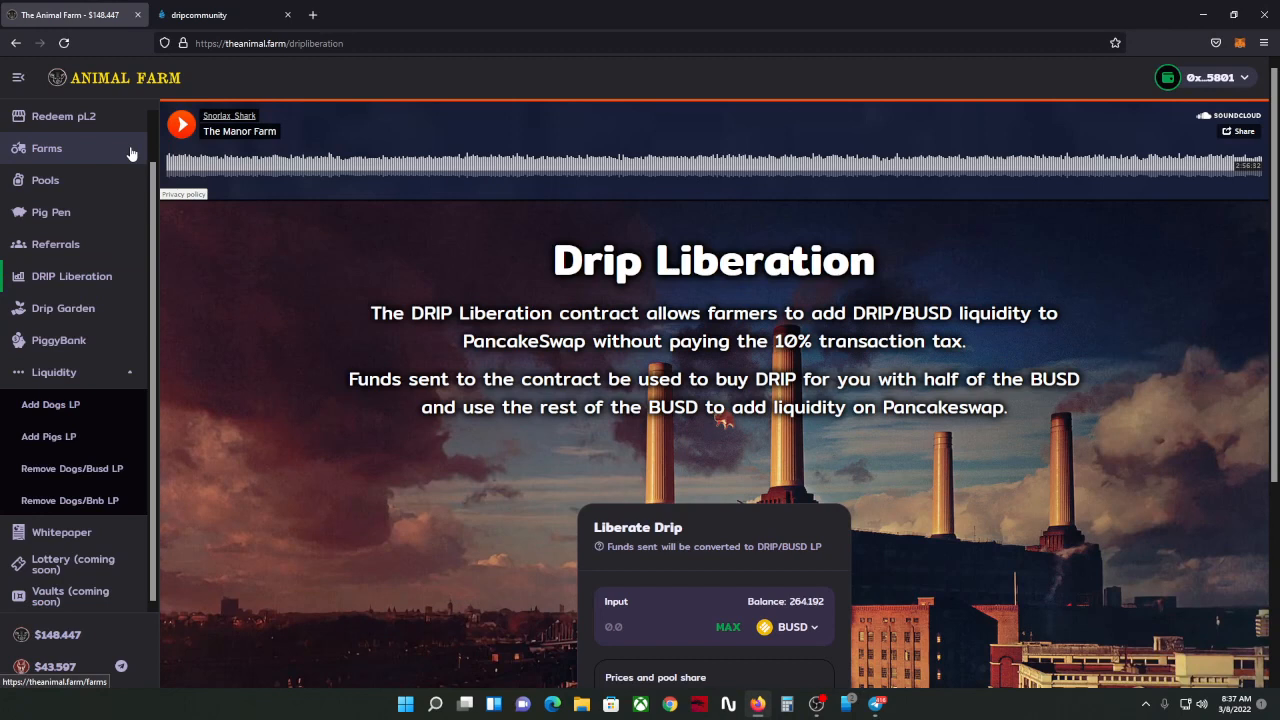
mouse_move(131, 205)
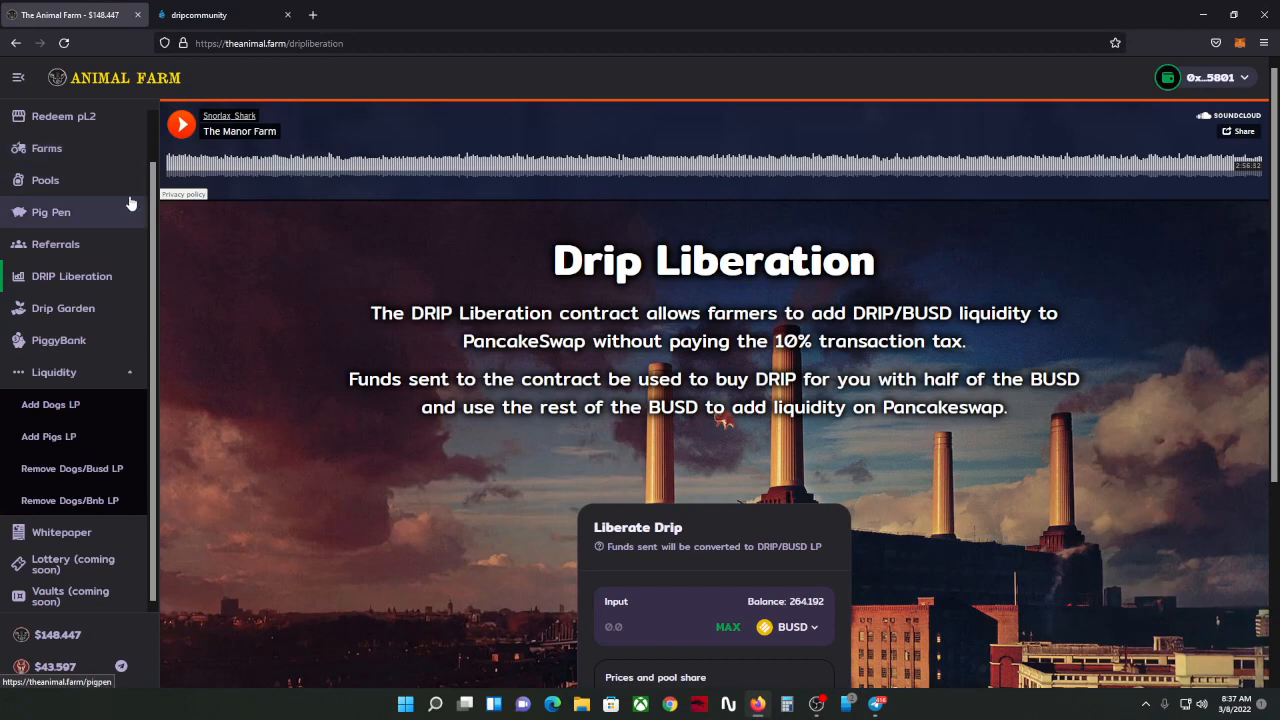
mouse_move(68, 295)
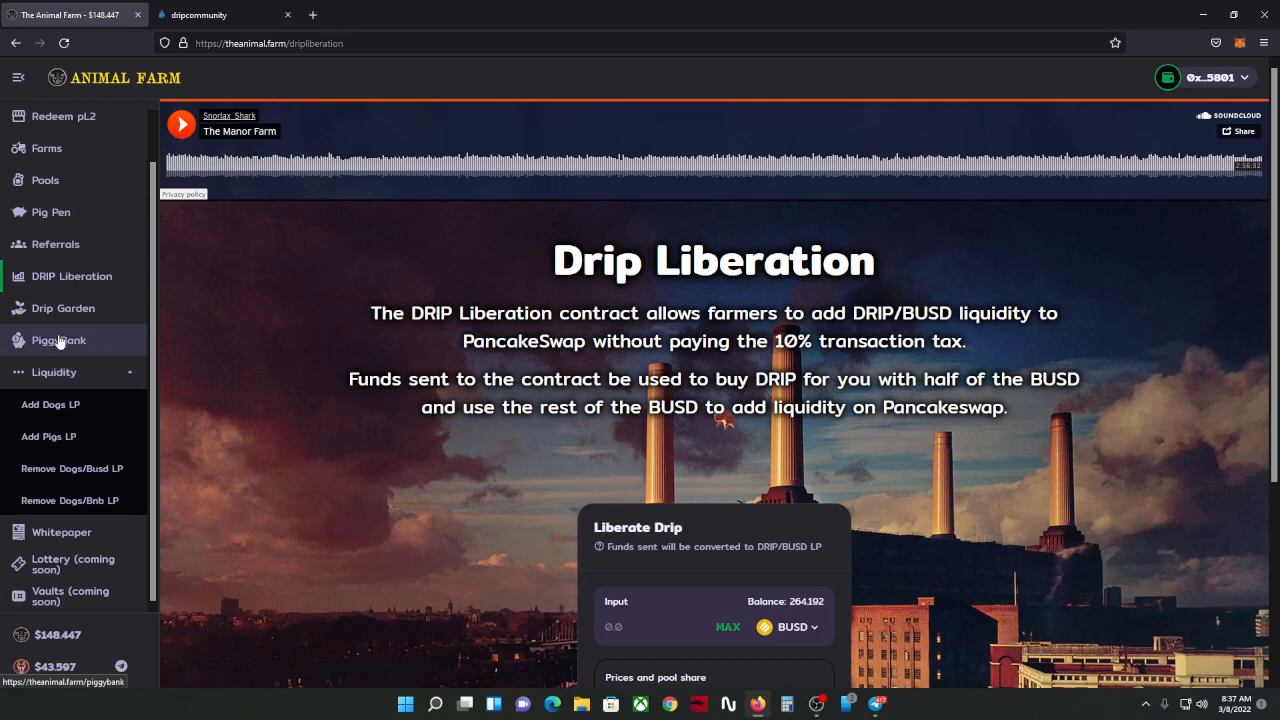
mouse_move(57, 362)
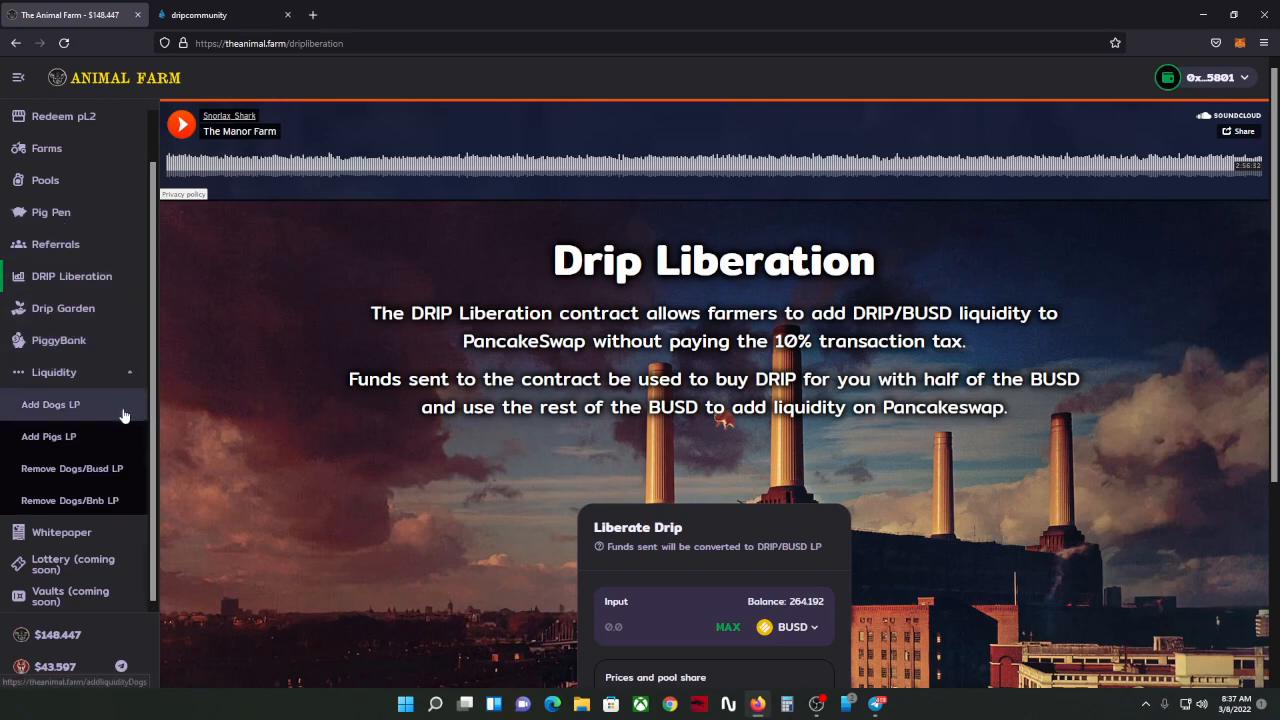
mouse_move(71, 275)
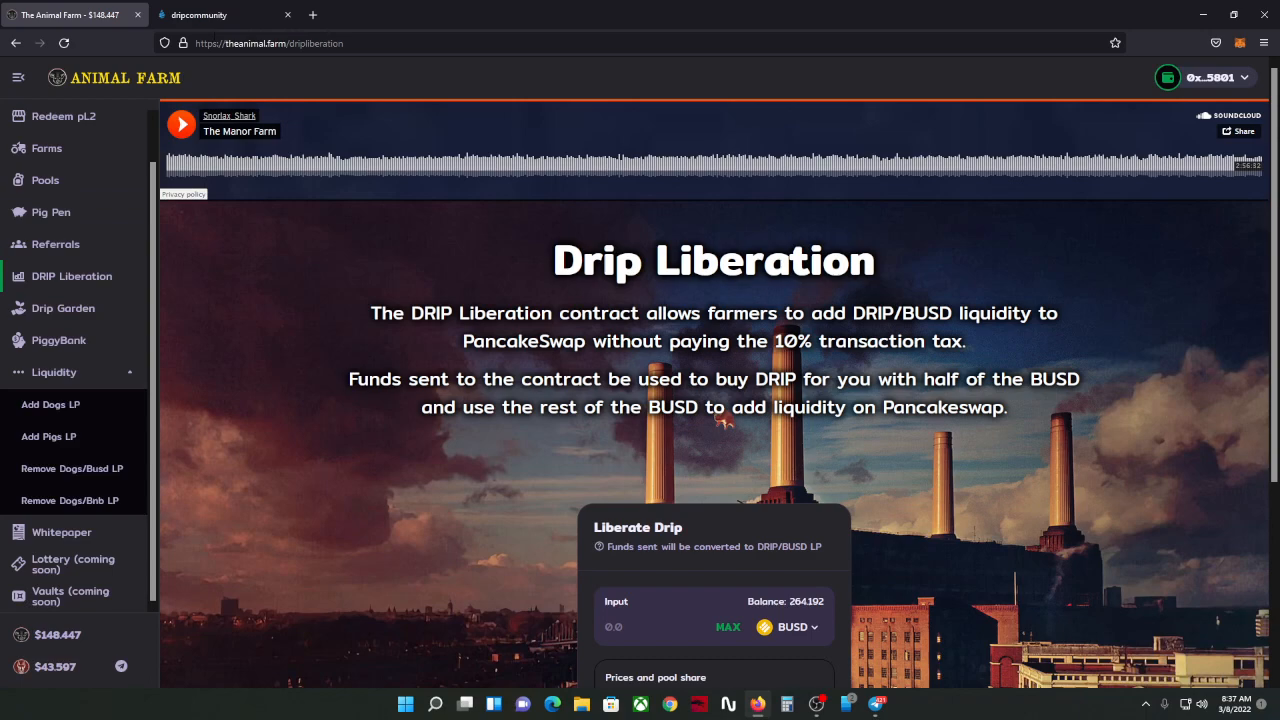
left_click(210, 14)
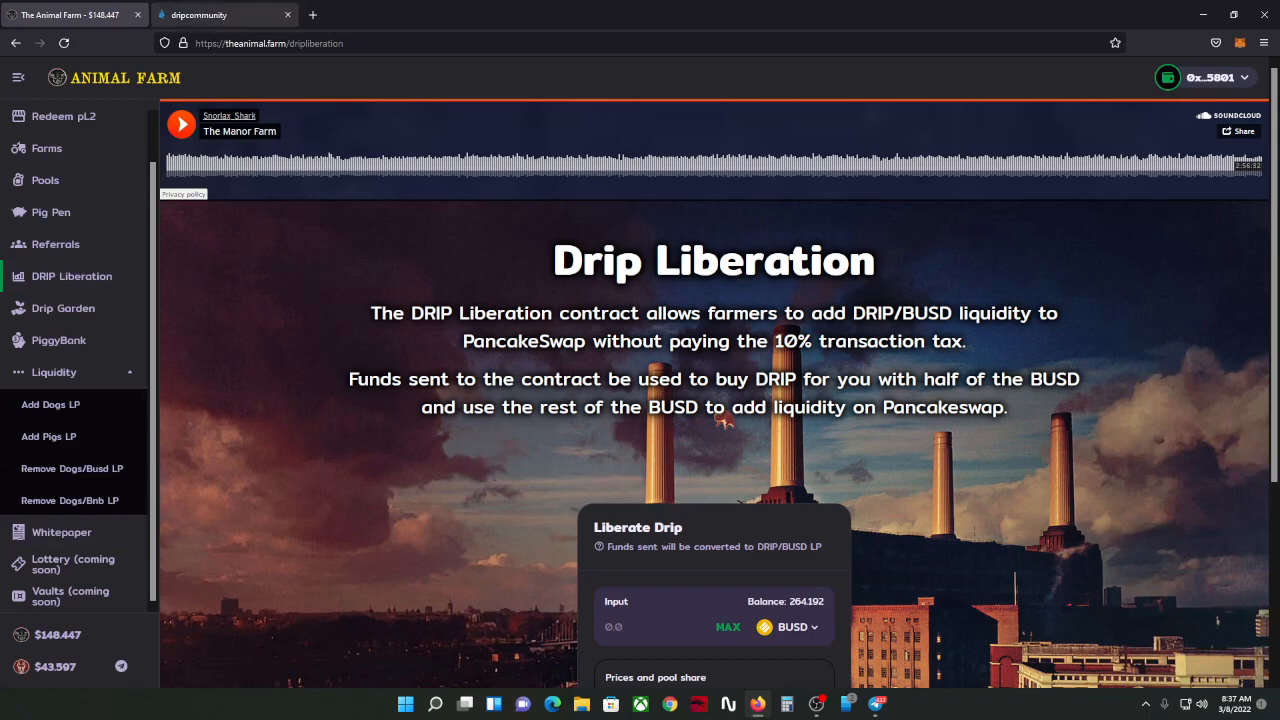
left_click(224, 14)
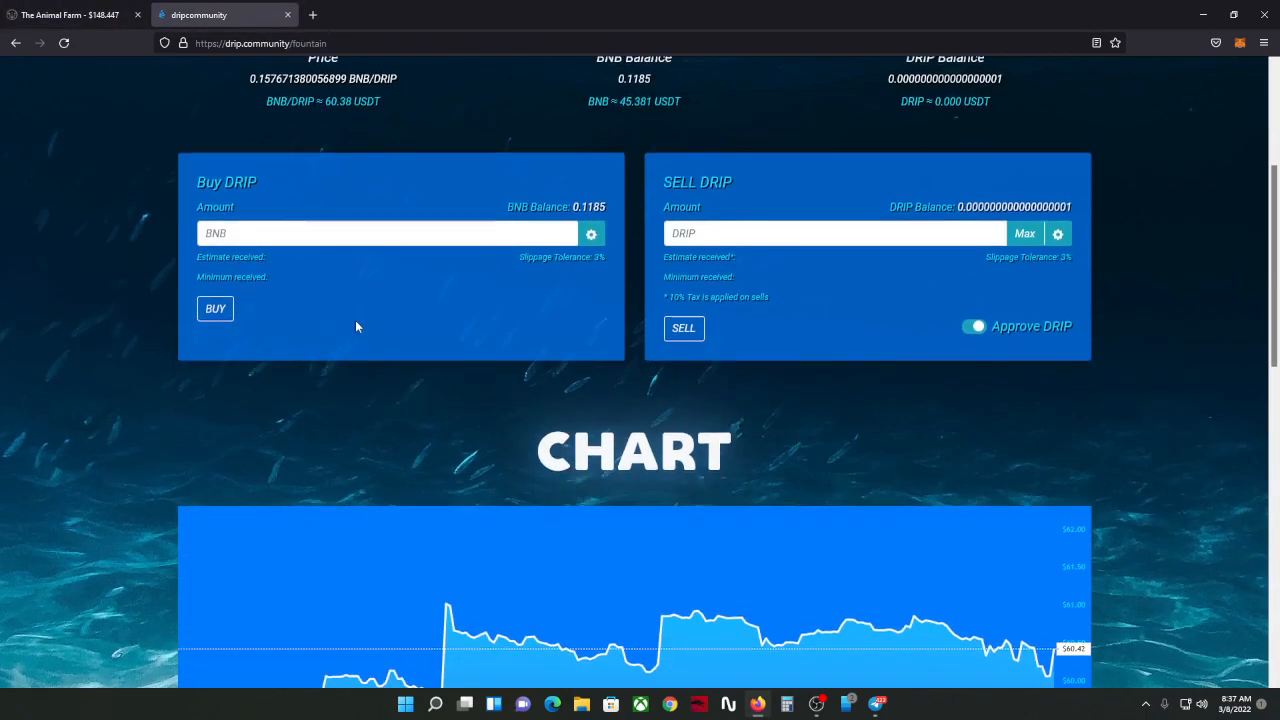
Step: Scroll the Fountain page to the DRIP price chart, then return to Animal Farm's Drip Liberation page
scroll("down", 3)
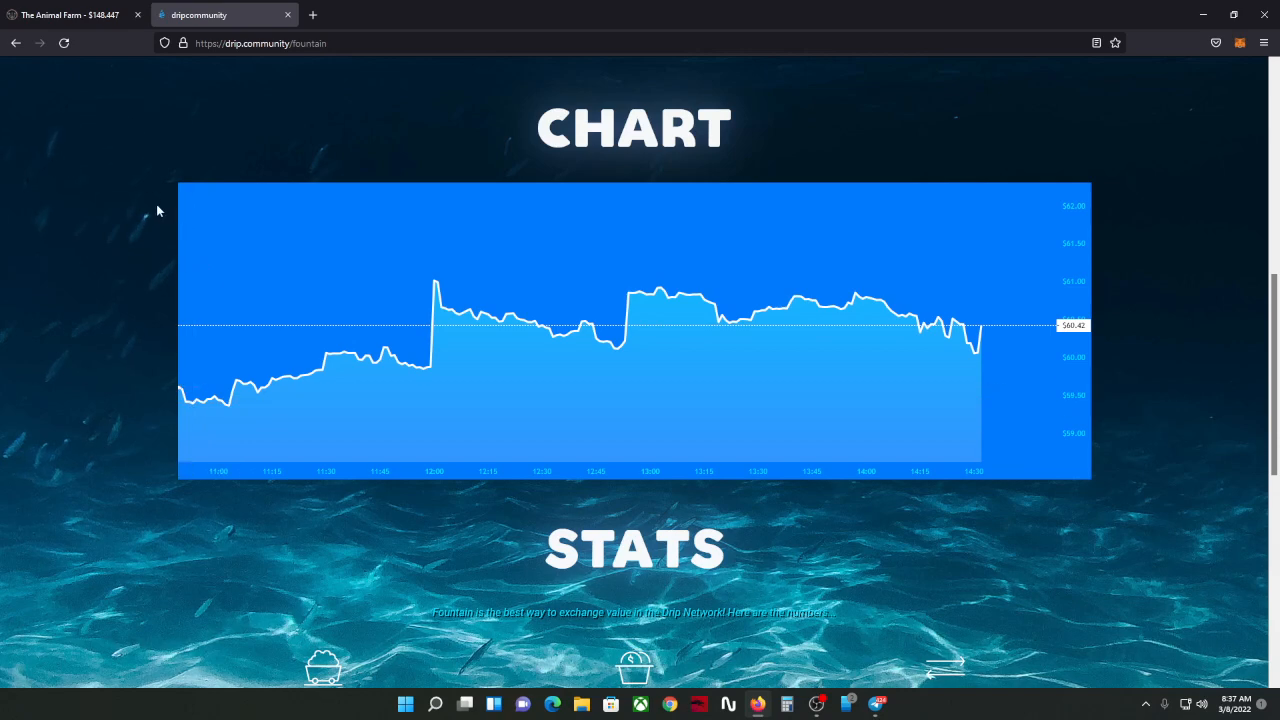
left_click(70, 14)
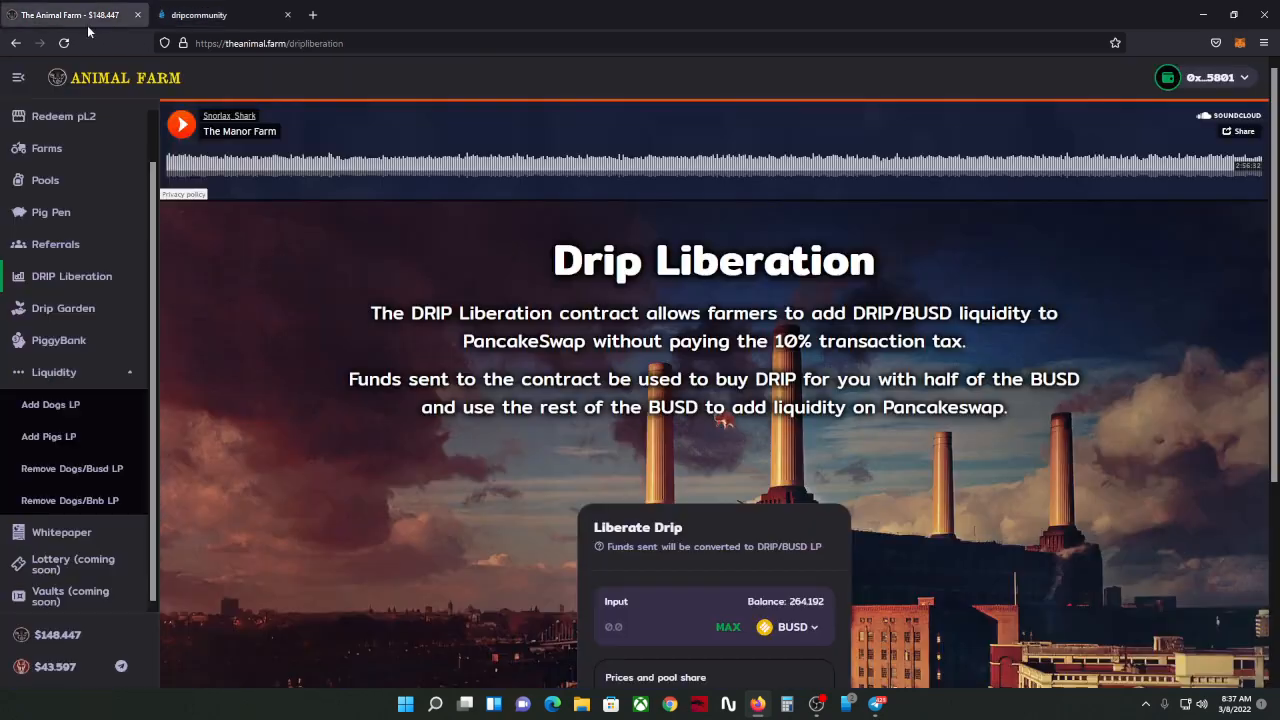
mouse_move(72, 275)
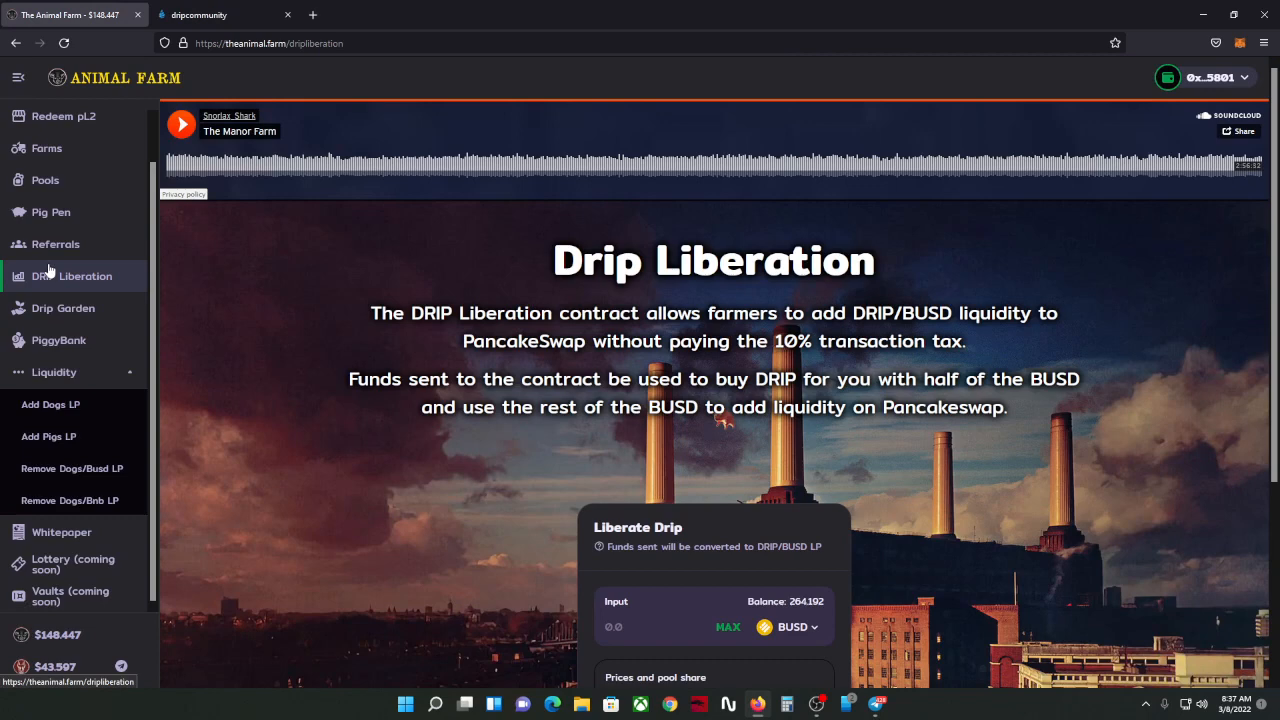
Step: Scroll the Drip Liberation page down to the Liberate Drip form showing 264.192 BUSD
scroll("down", 3)
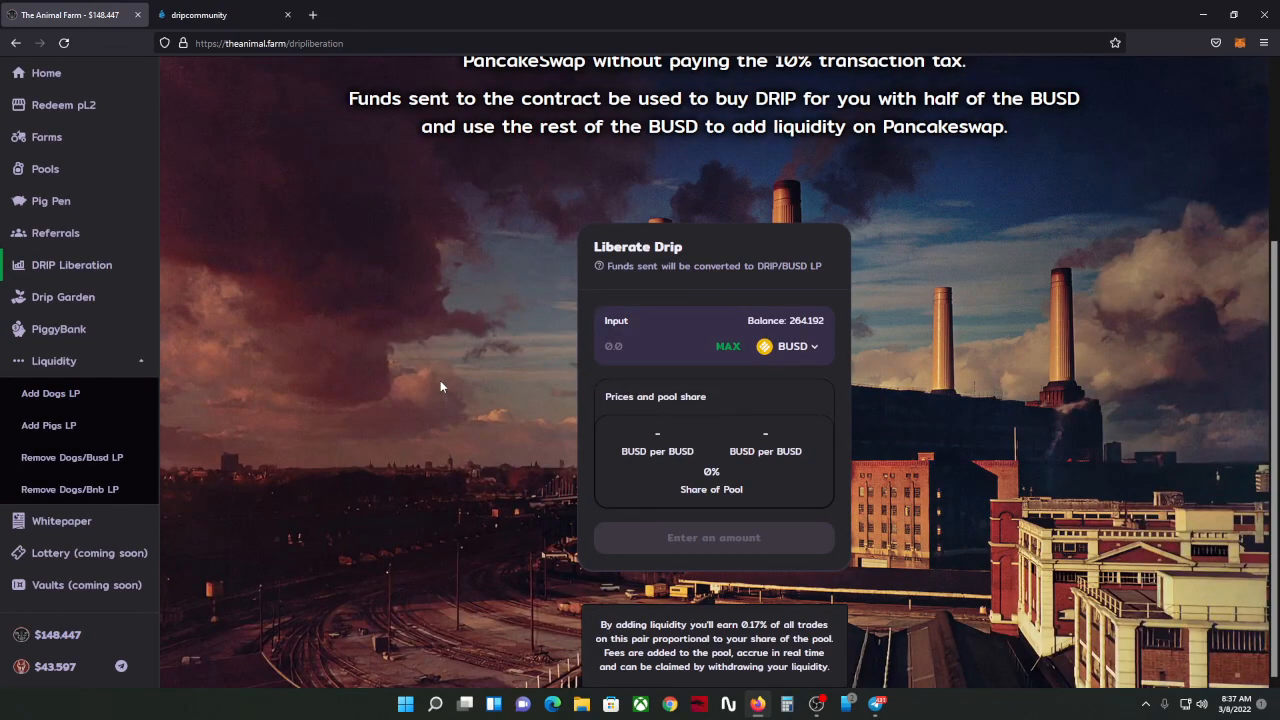
scroll("down", 3)
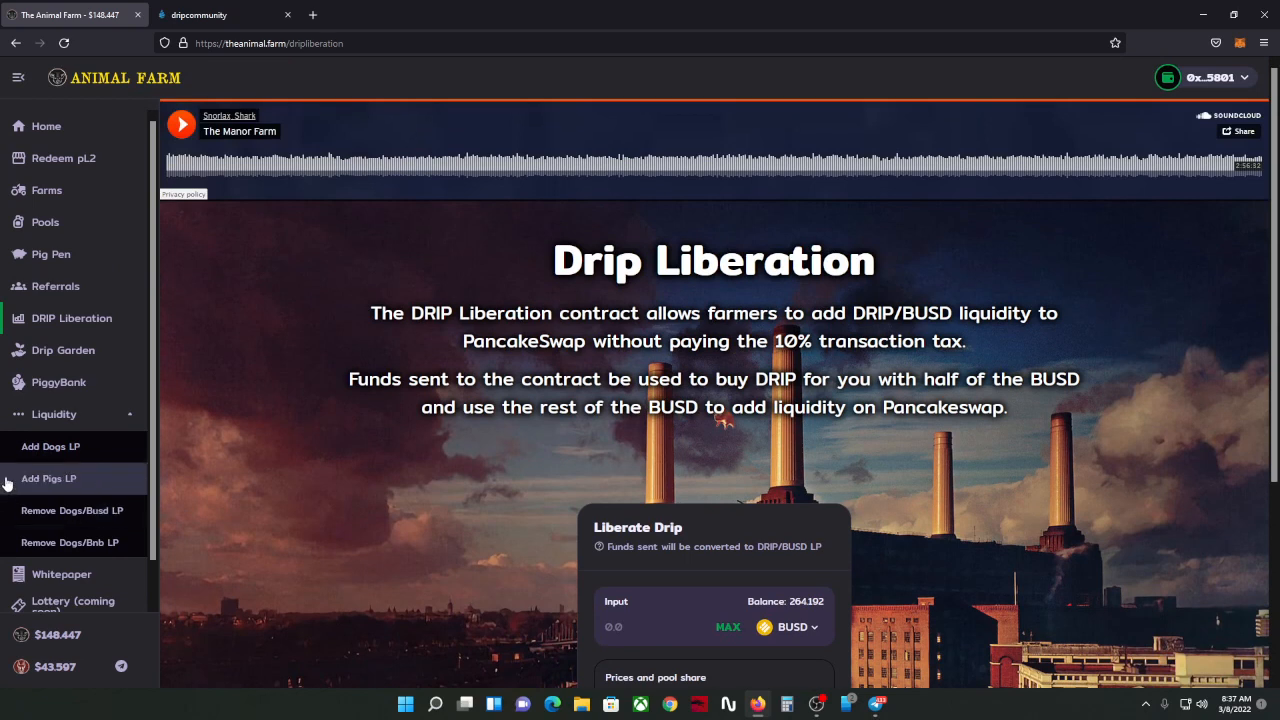
scroll("down", 3)
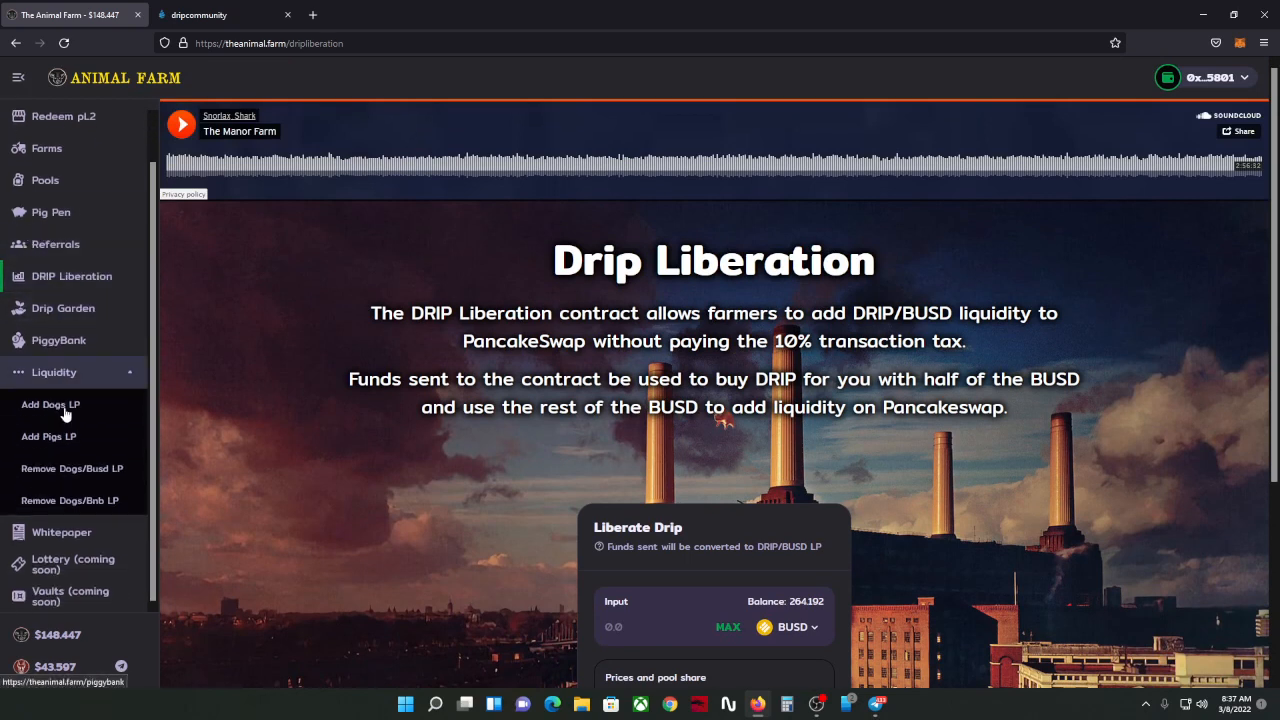
mouse_move(72, 378)
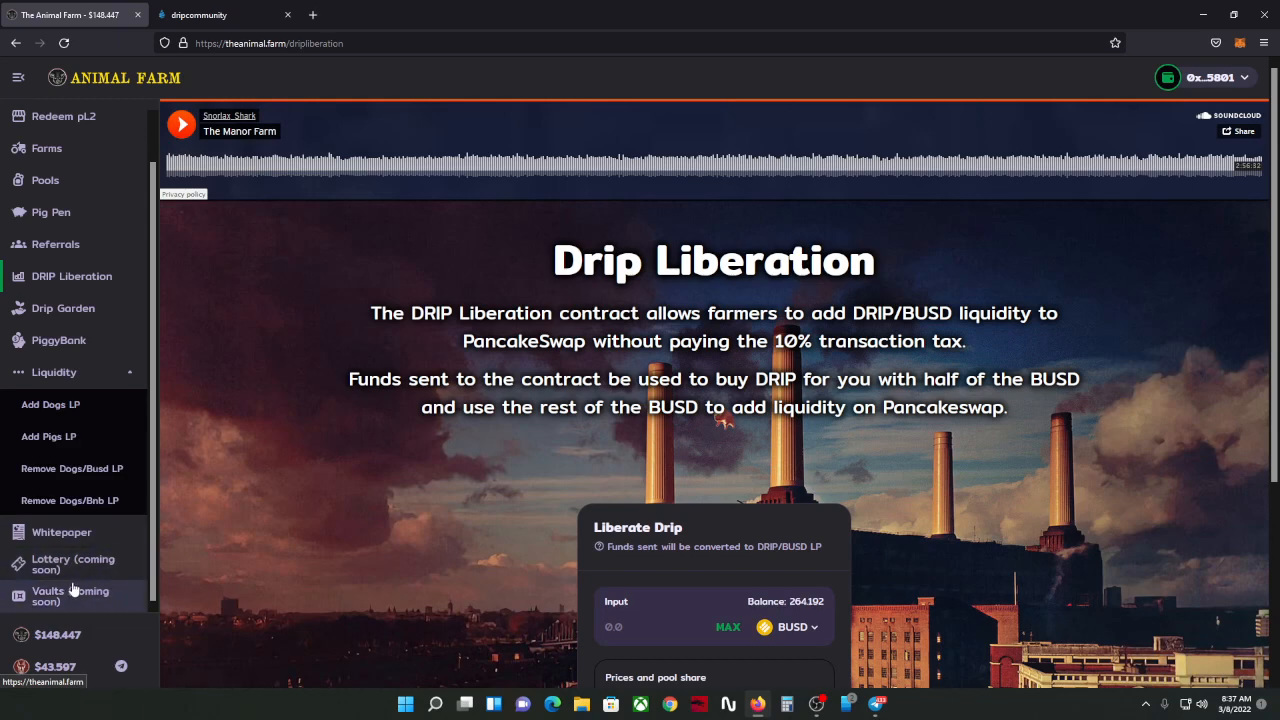
scroll("down", 3)
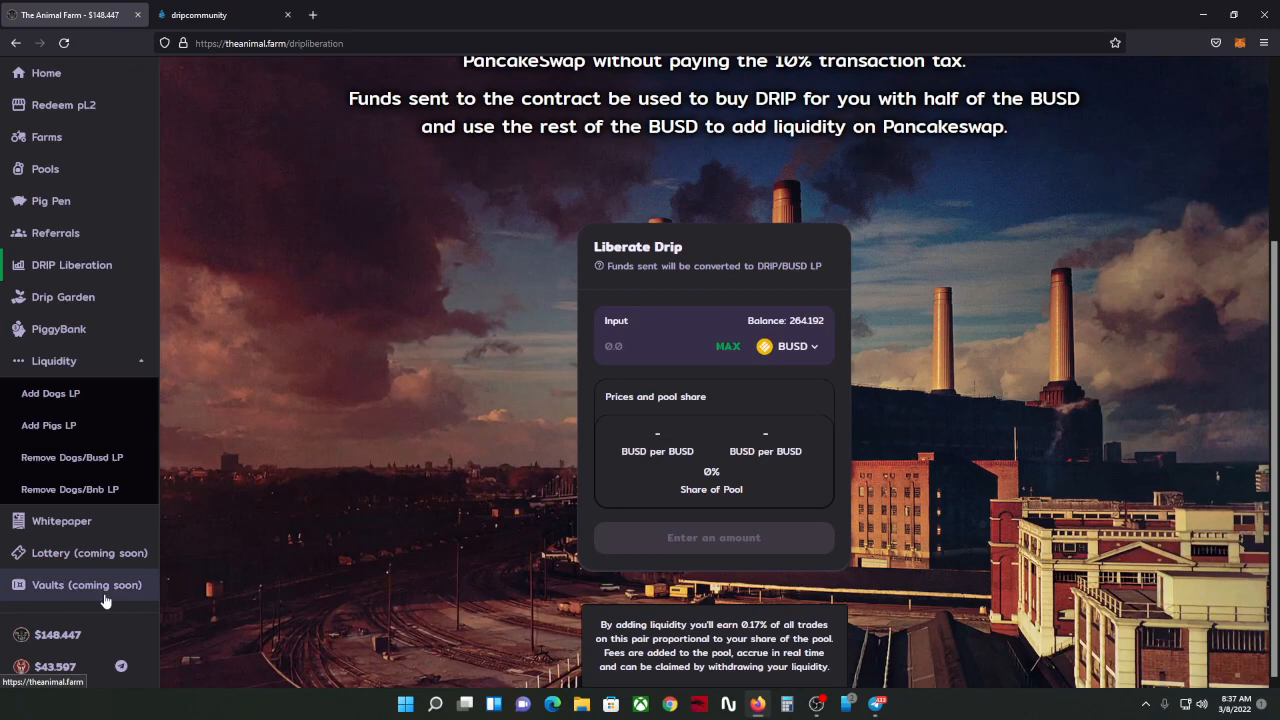
mouse_move(85, 553)
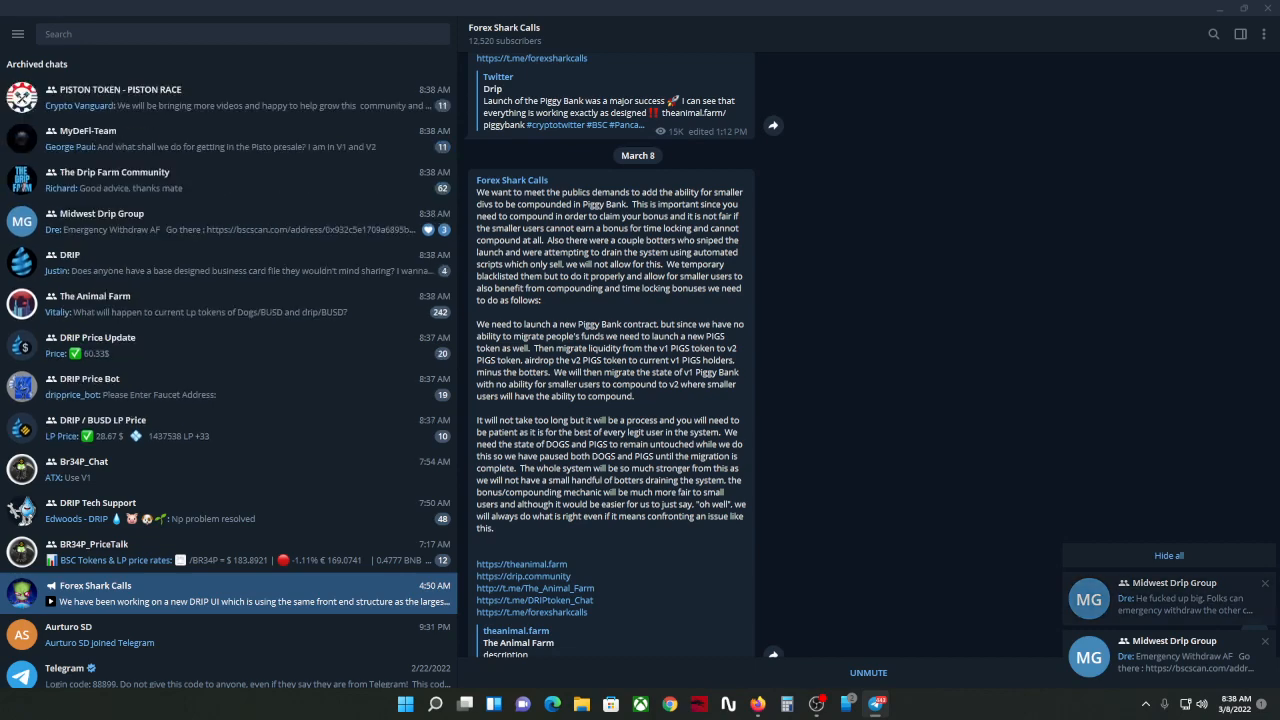
Step: Open the Midwest Drip Group chat with its Emergency Withdraw AF pool ID instructions
left_click(1266, 583)
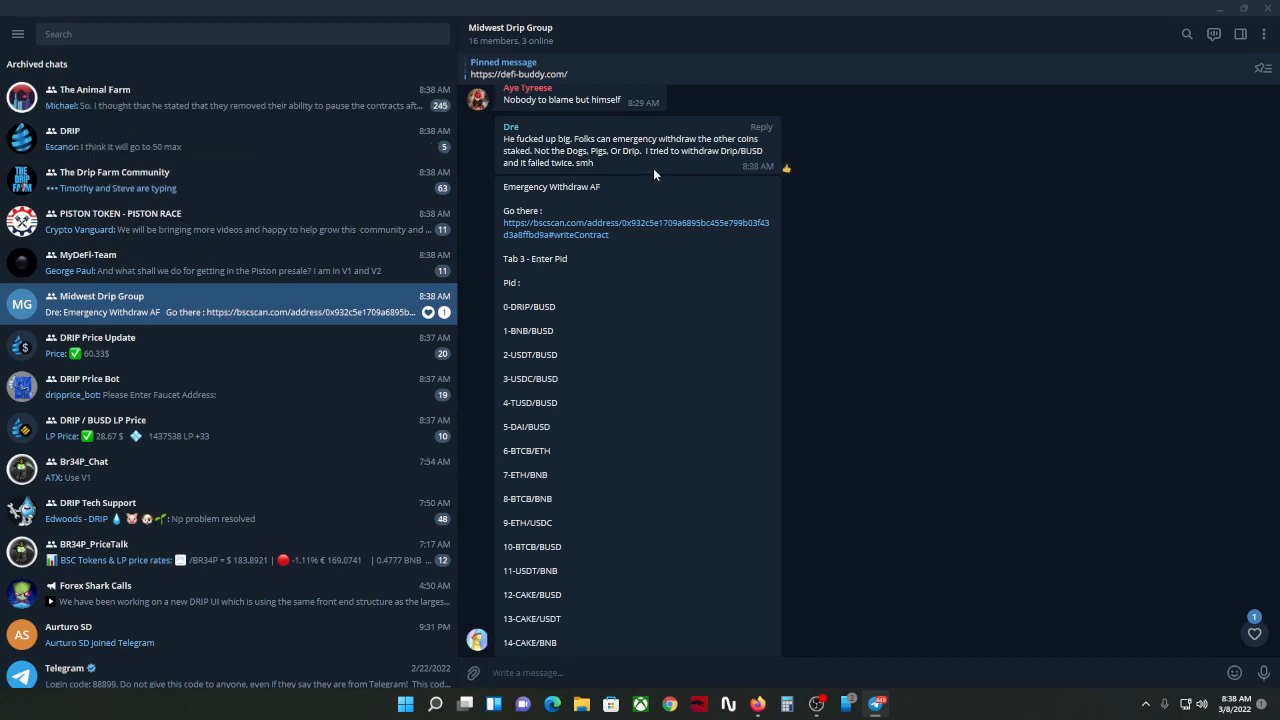
scroll("down", 3)
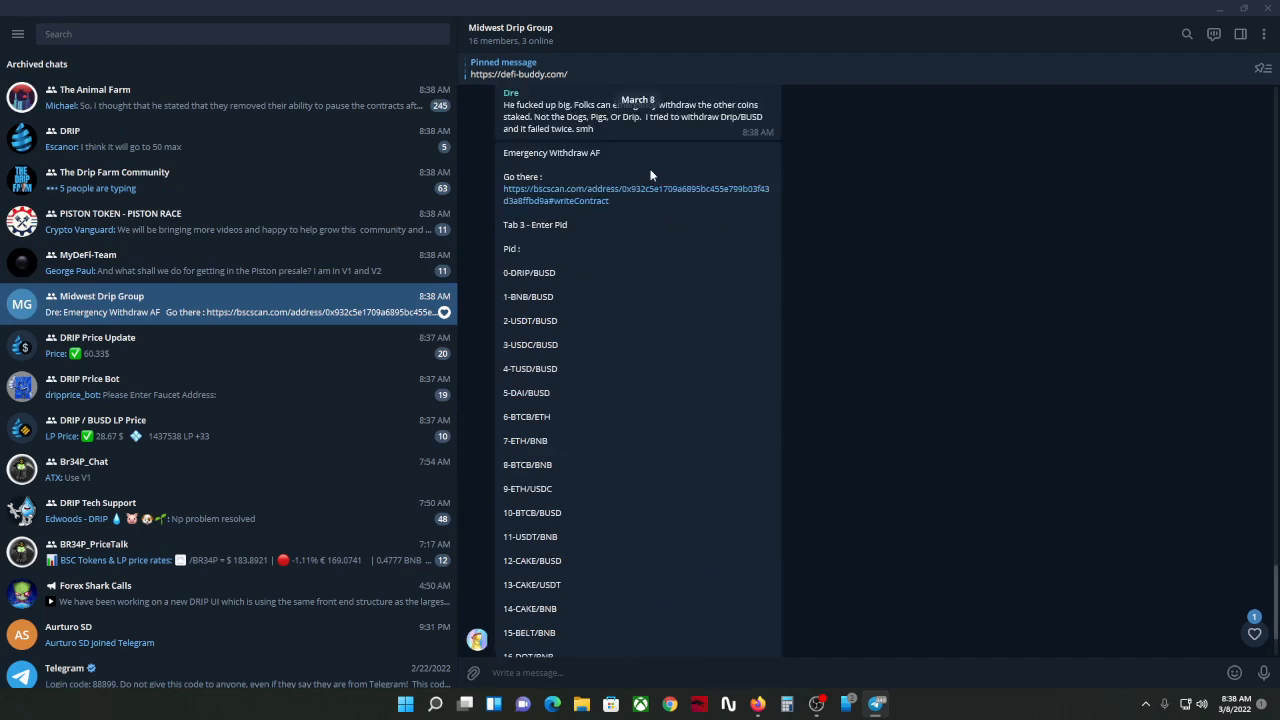
scroll("down", 3)
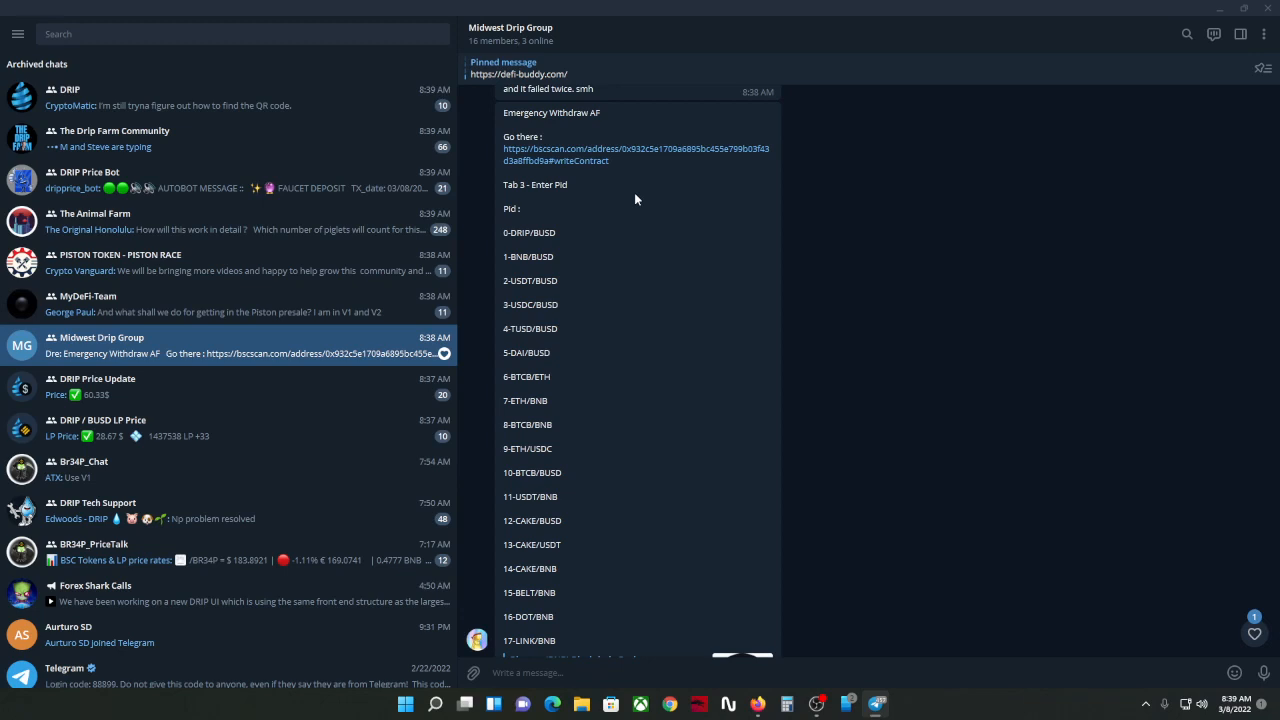
scroll("down", 3)
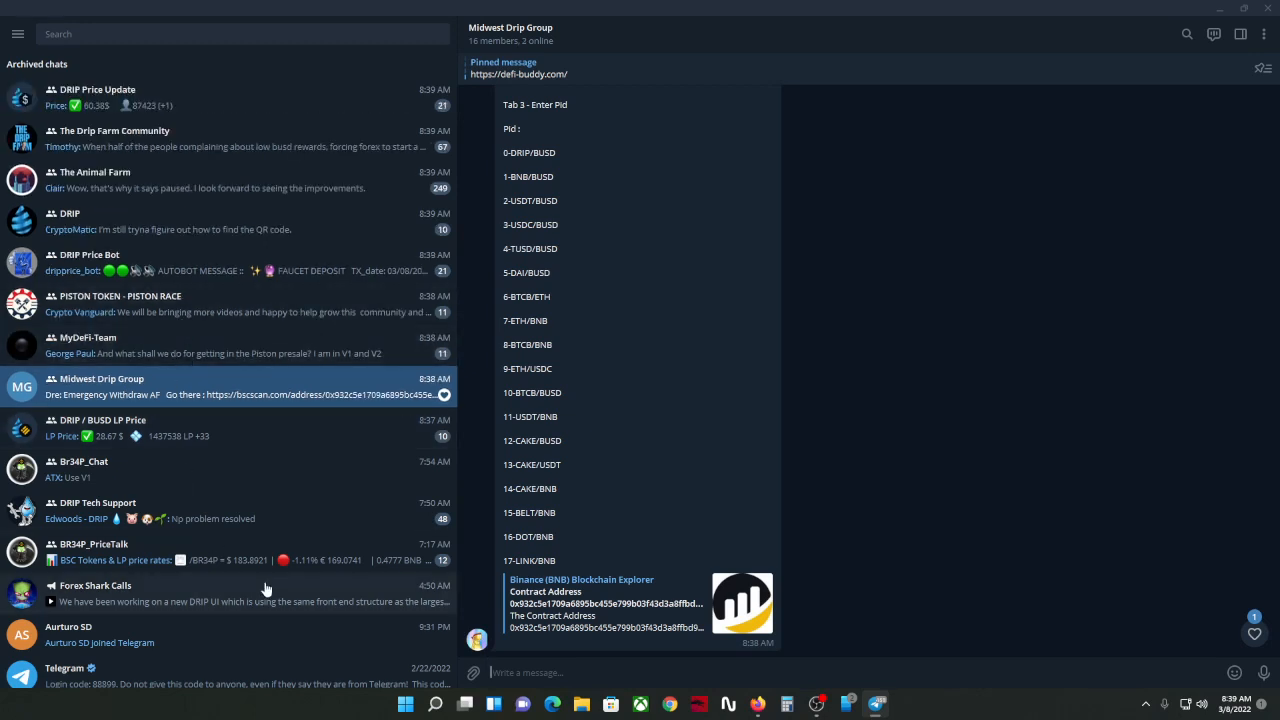
mouse_move(250, 575)
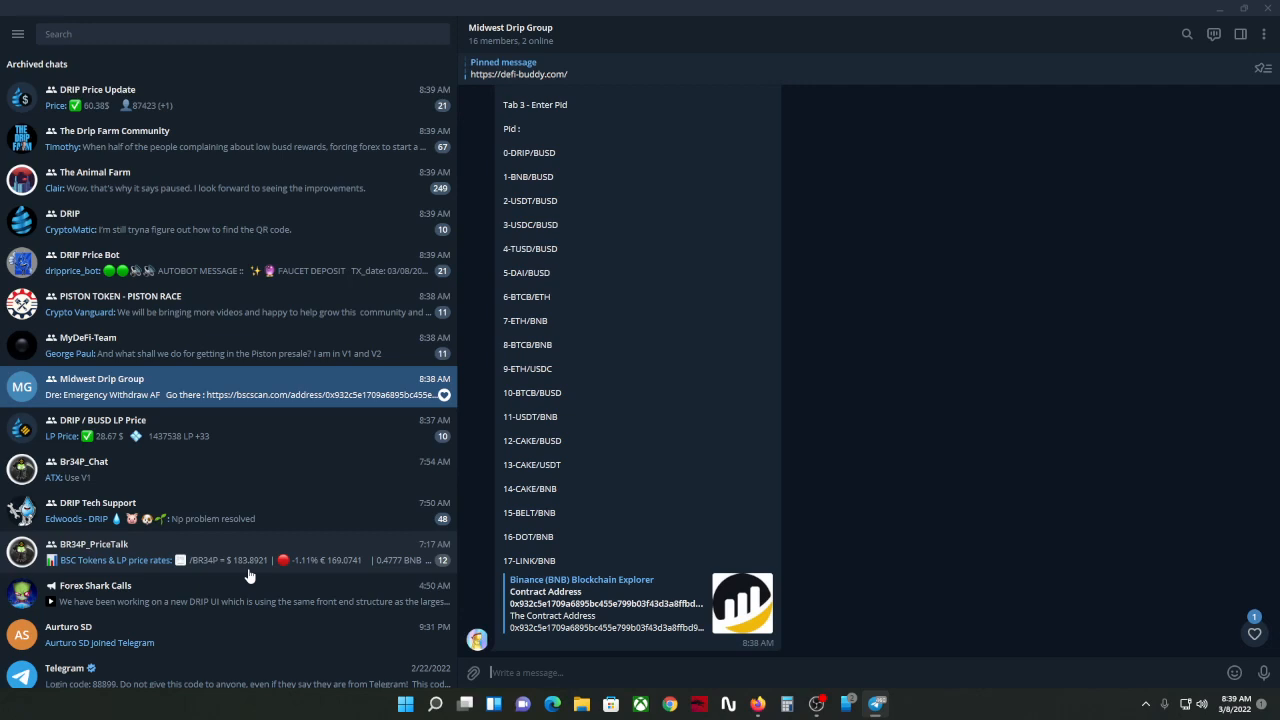
mouse_move(162, 581)
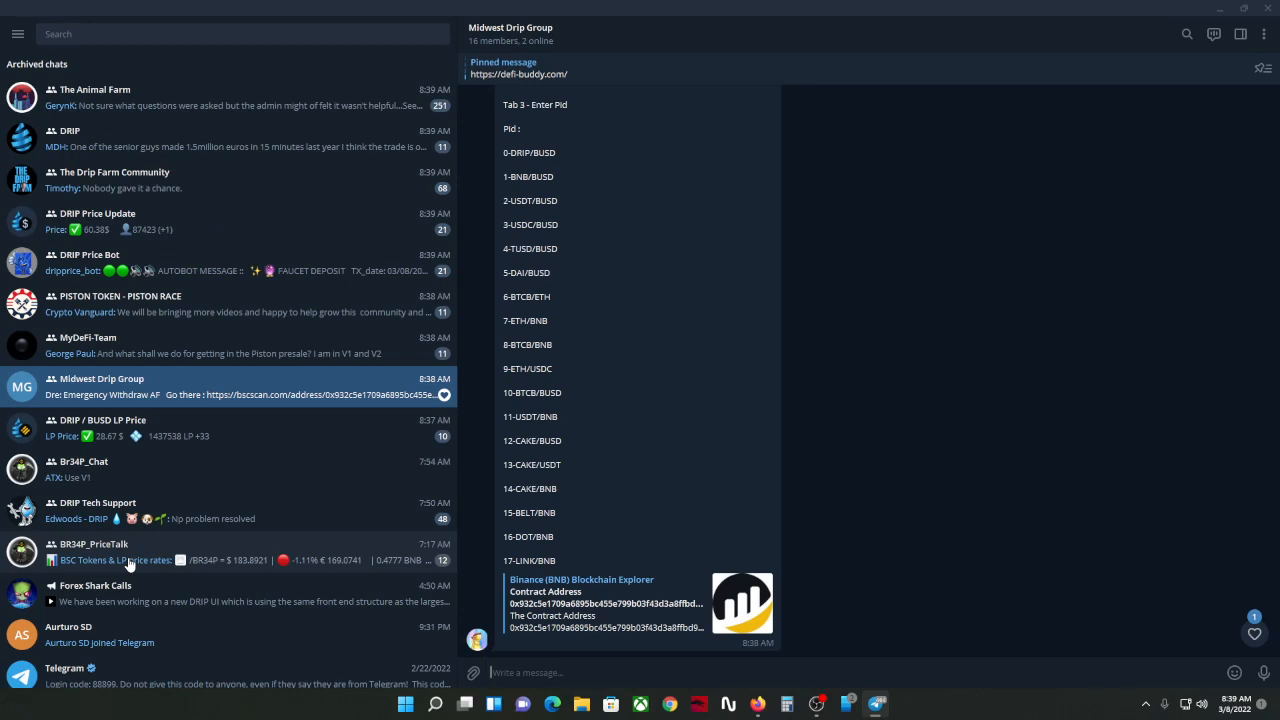
mouse_move(597, 437)
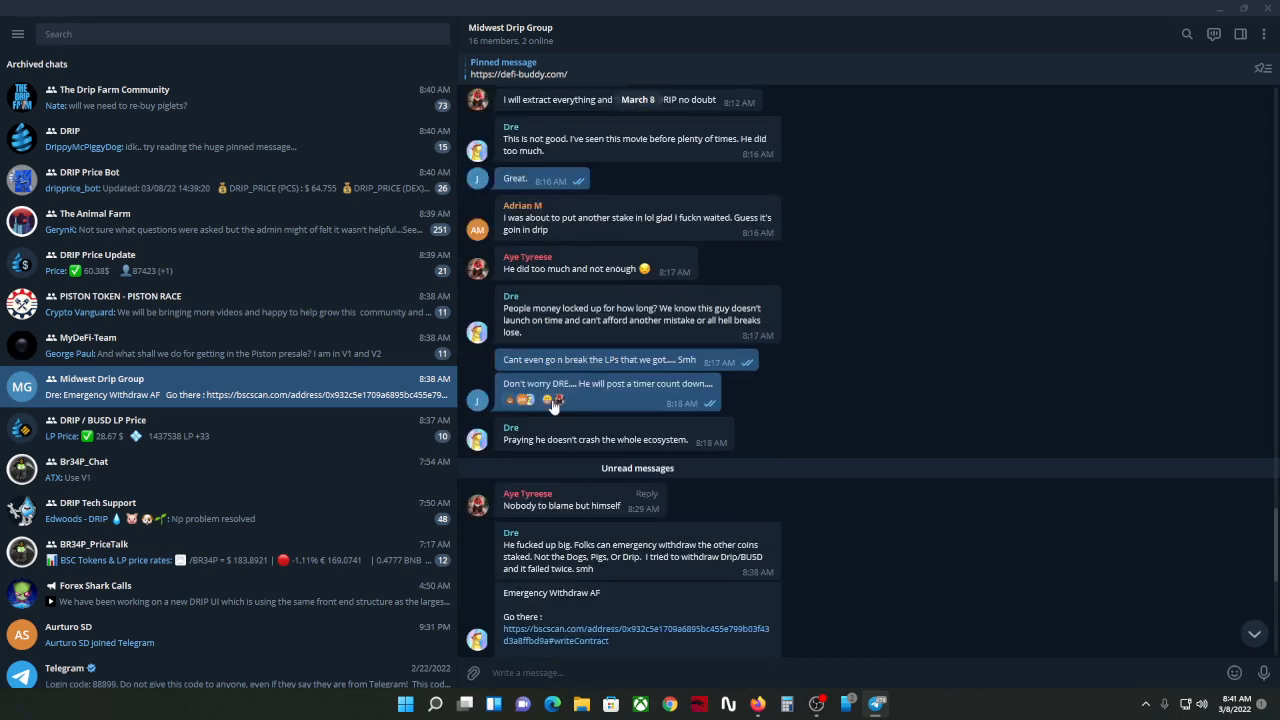
scroll("down", 3)
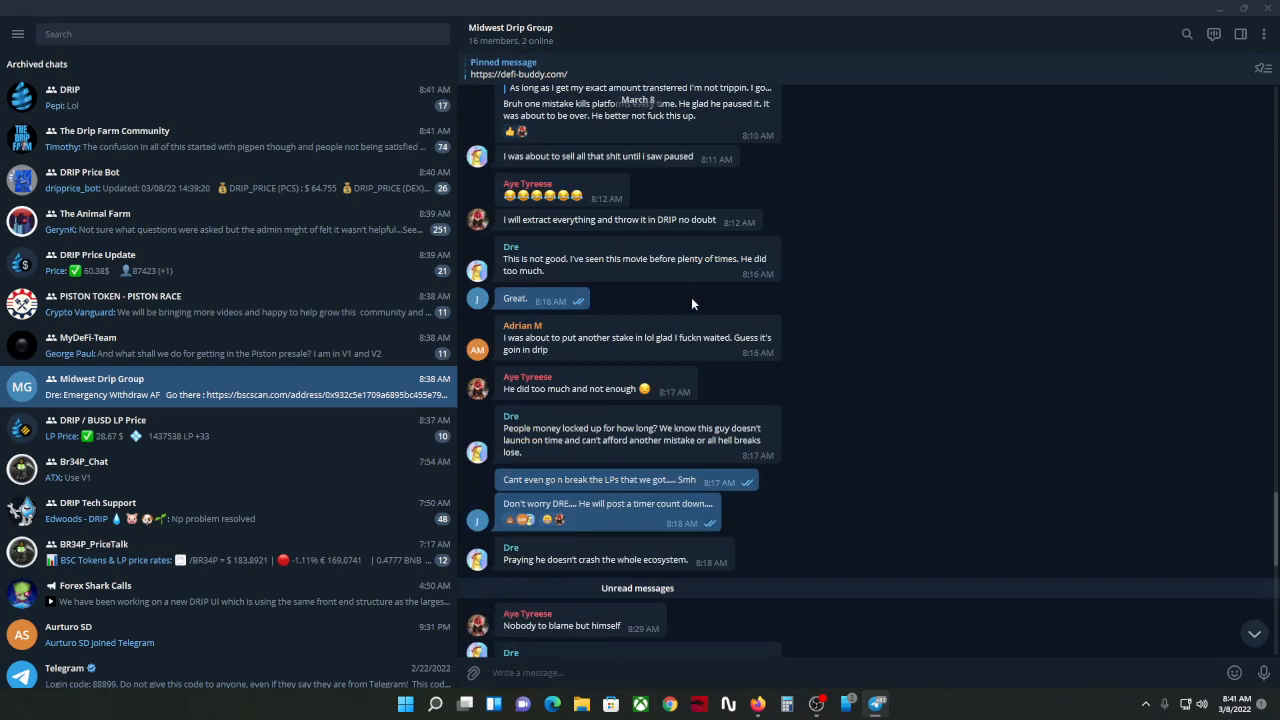
scroll("down", 3)
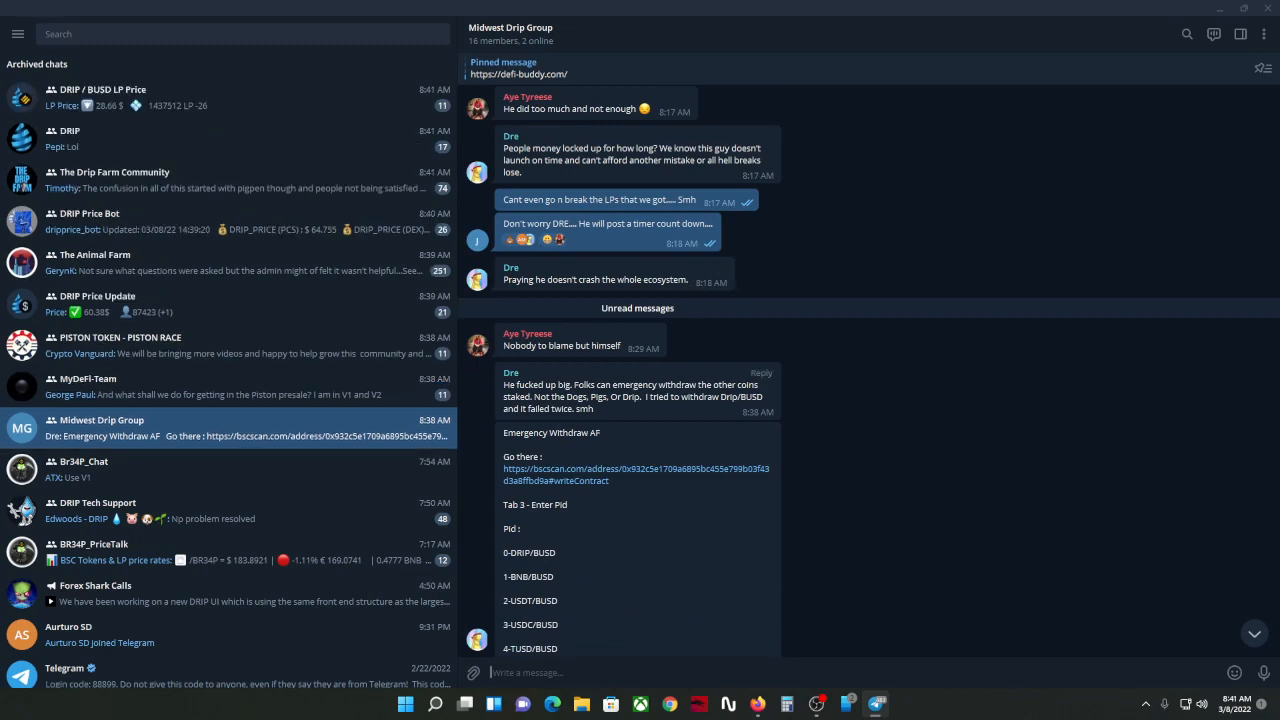
scroll("down", 3)
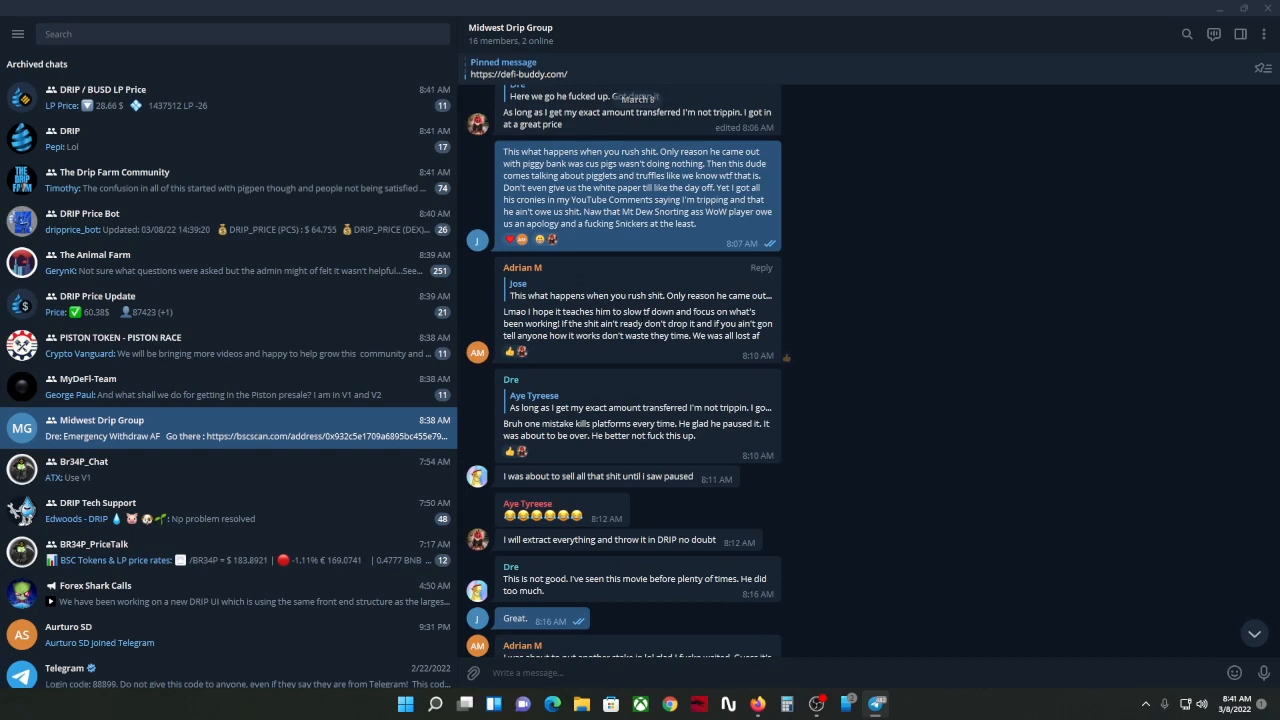
left_click_drag(512, 311, 735, 336)
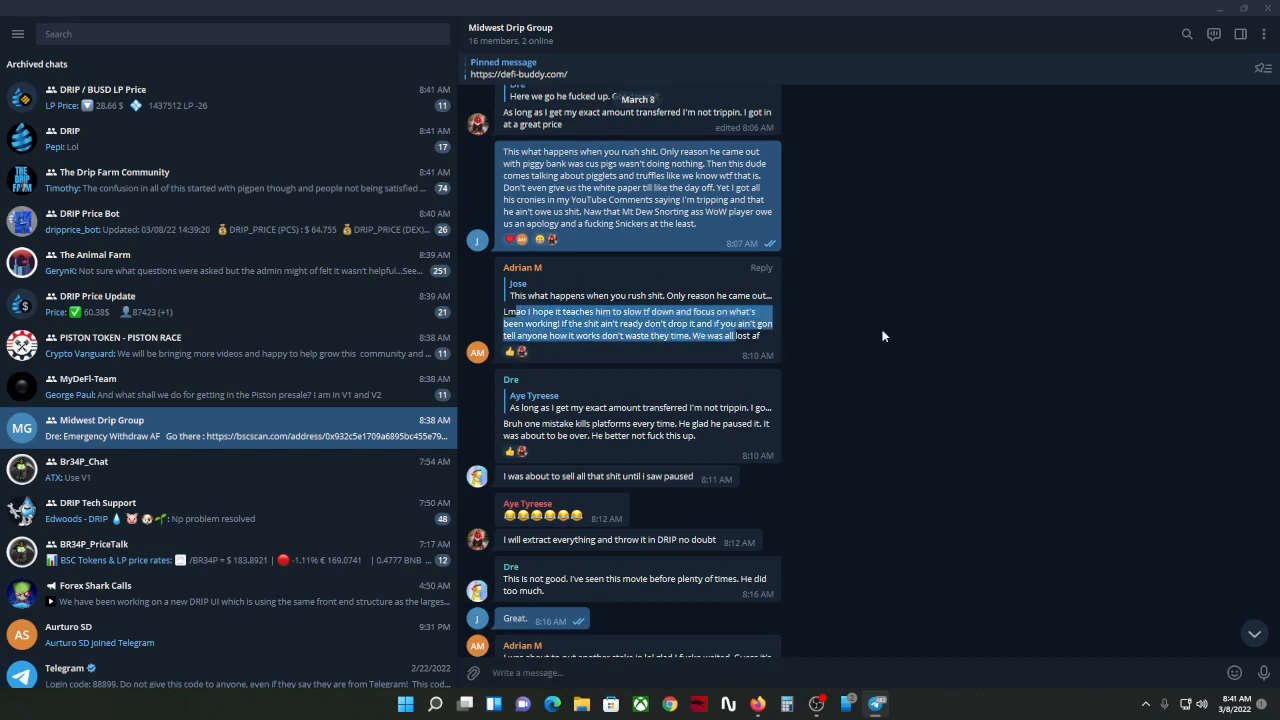
scroll("down", 3)
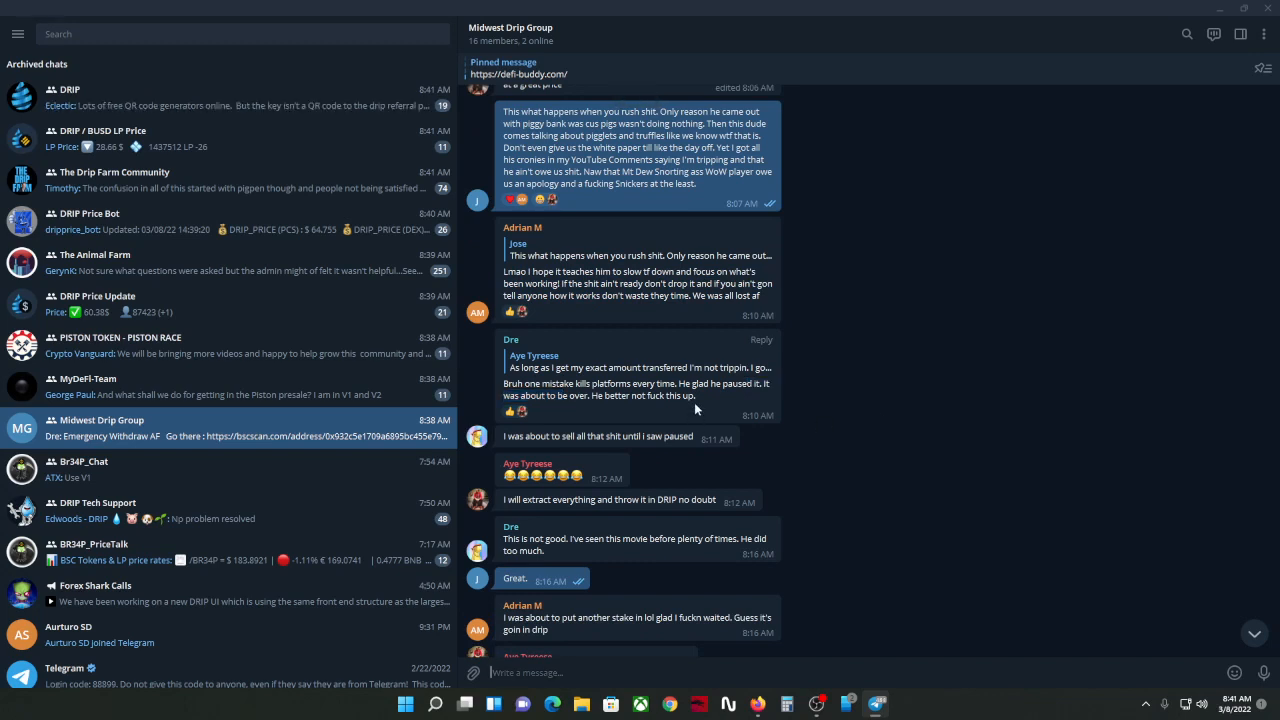
scroll("down", 3)
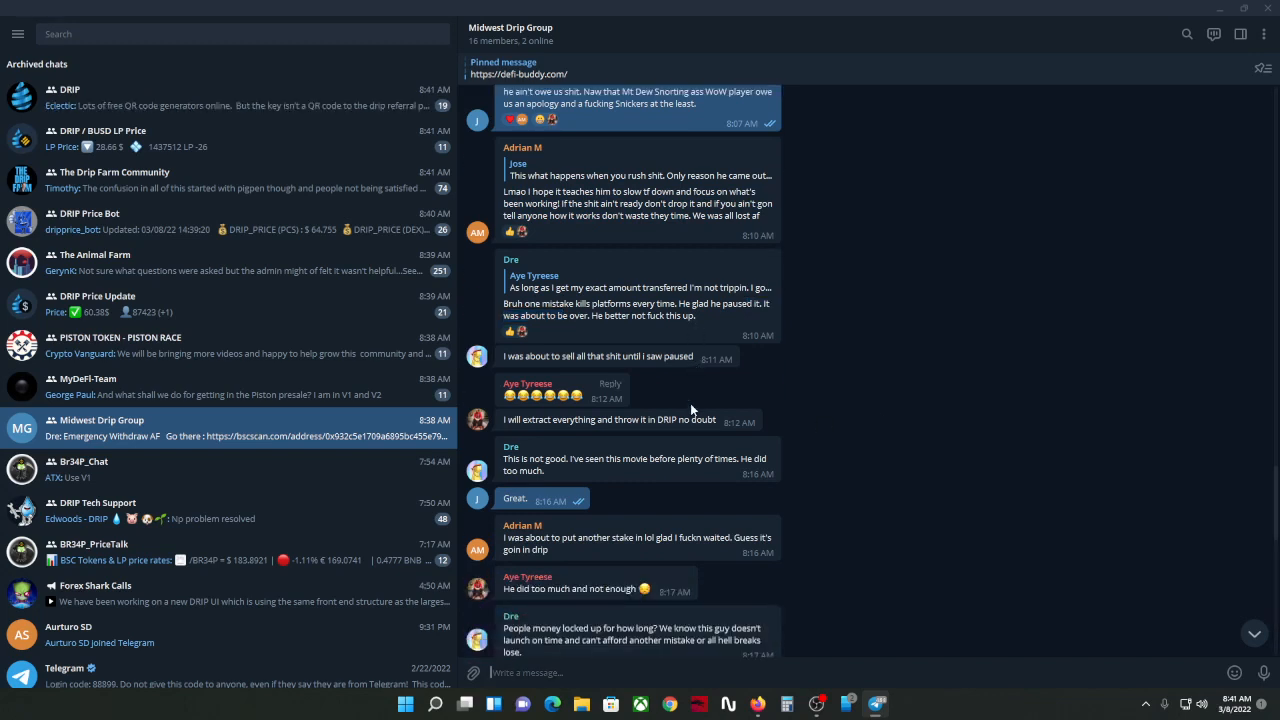
scroll("down", 3)
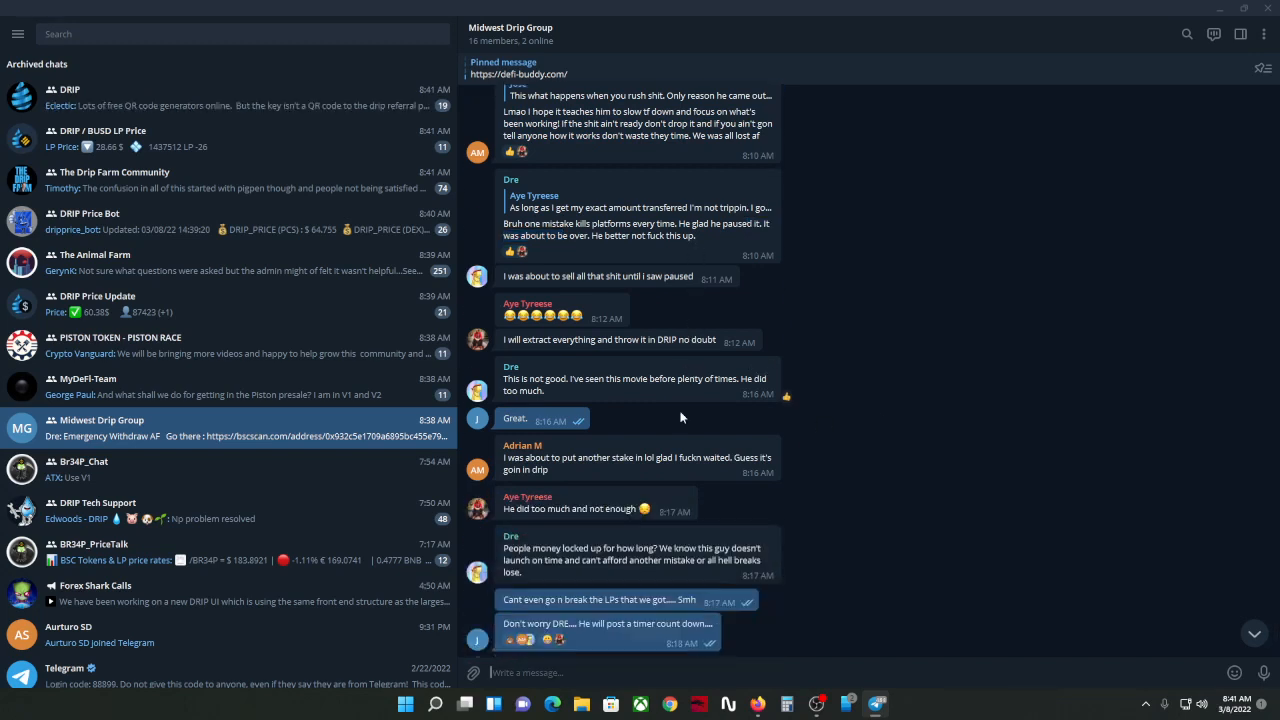
scroll("down", 3)
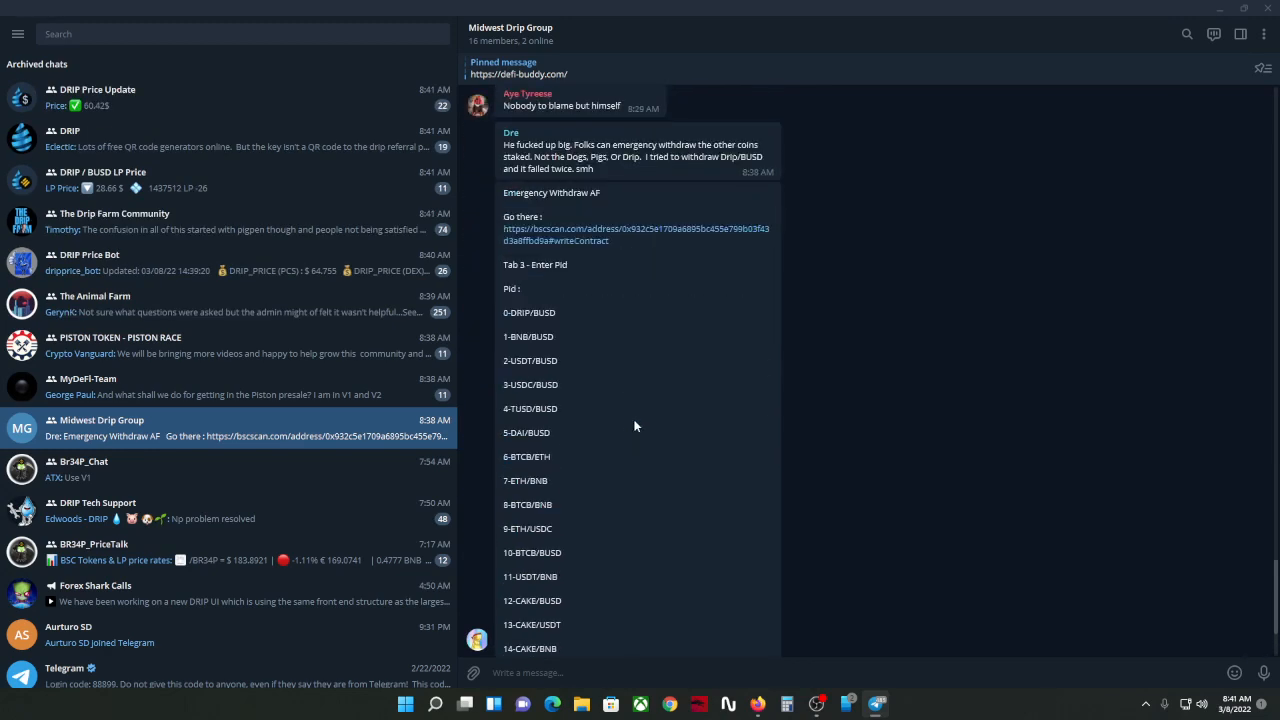
scroll("down", 3)
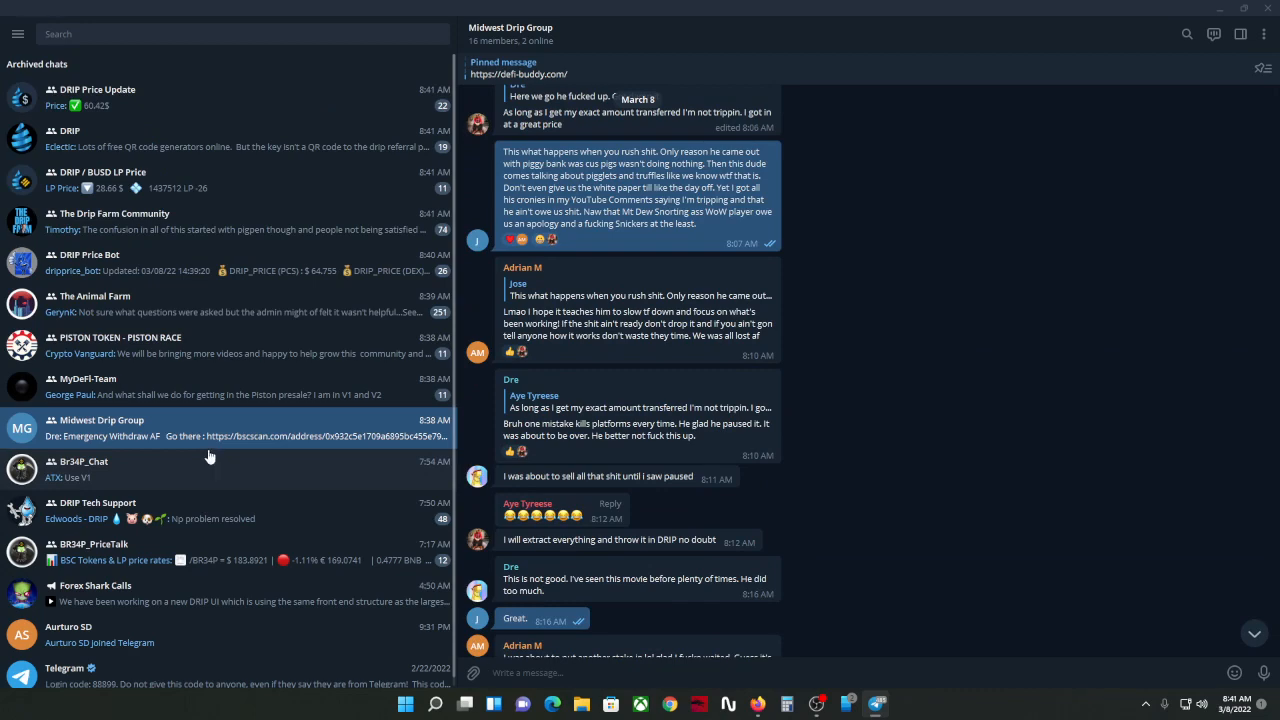
scroll("down", 3)
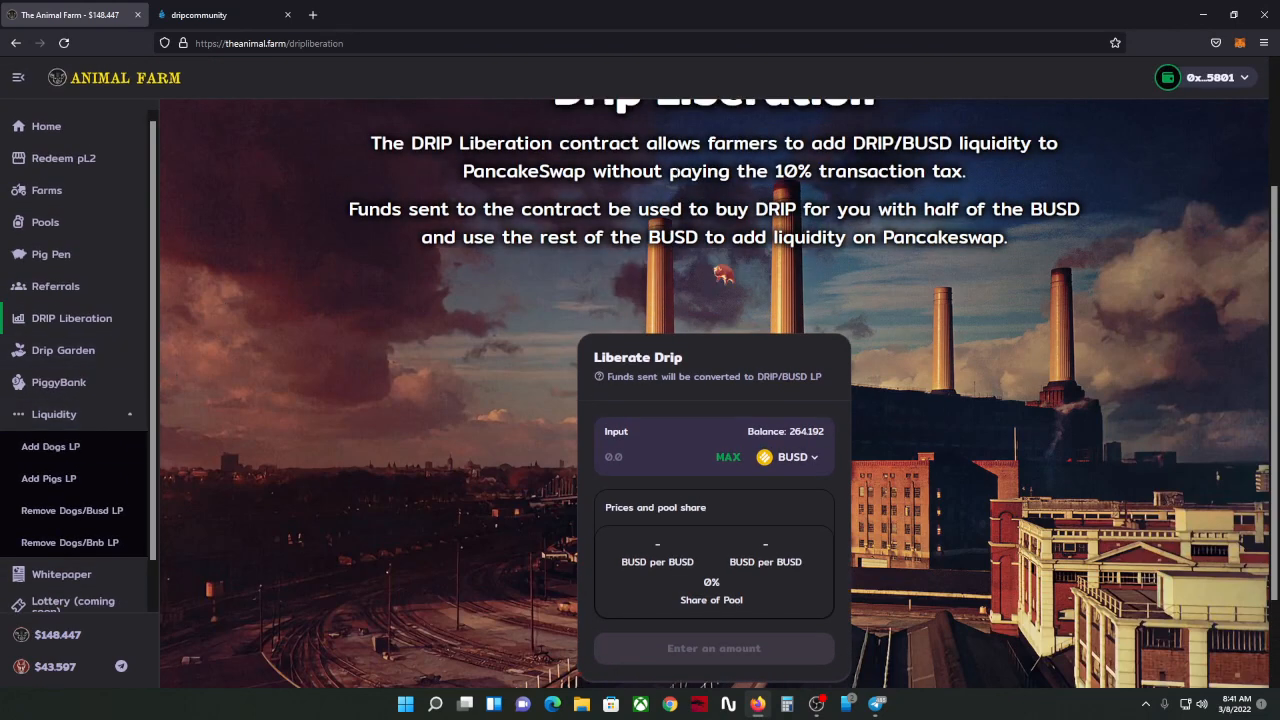
mouse_move(172, 468)
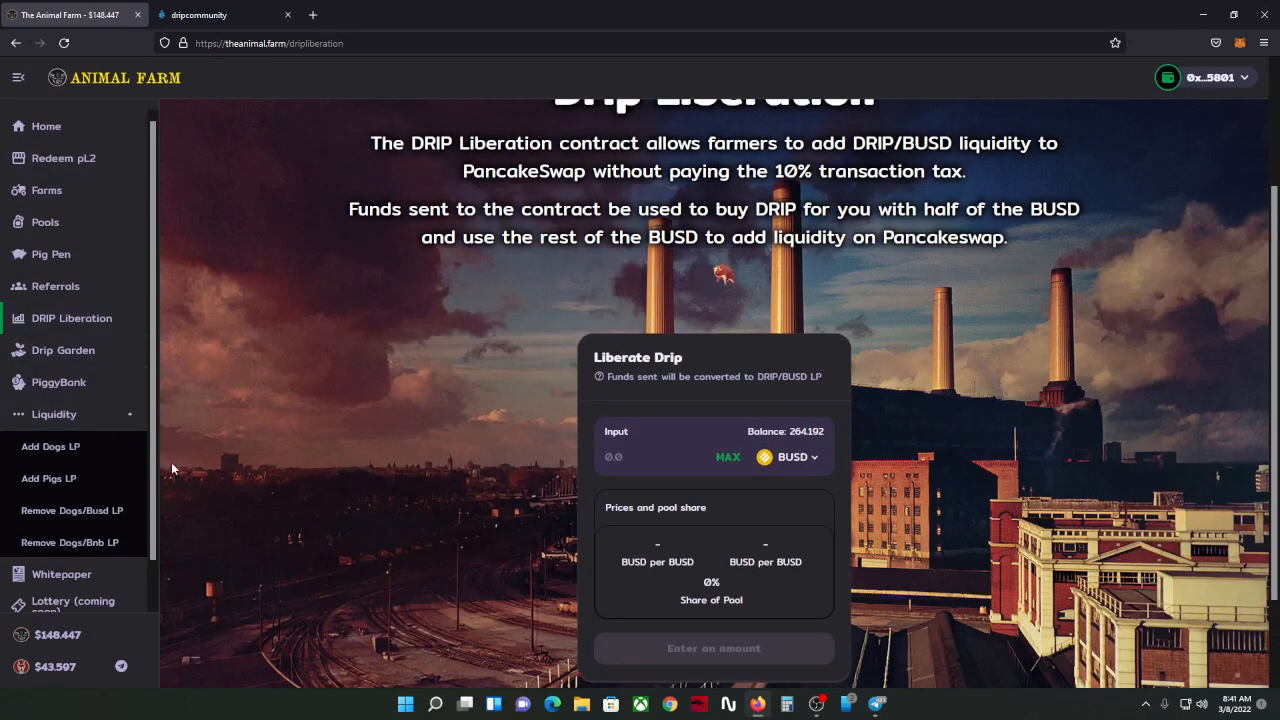
Step: Collapse the Liquidity submenu in the Animal Farm sidebar to hide its extra options
left_click(54, 414)
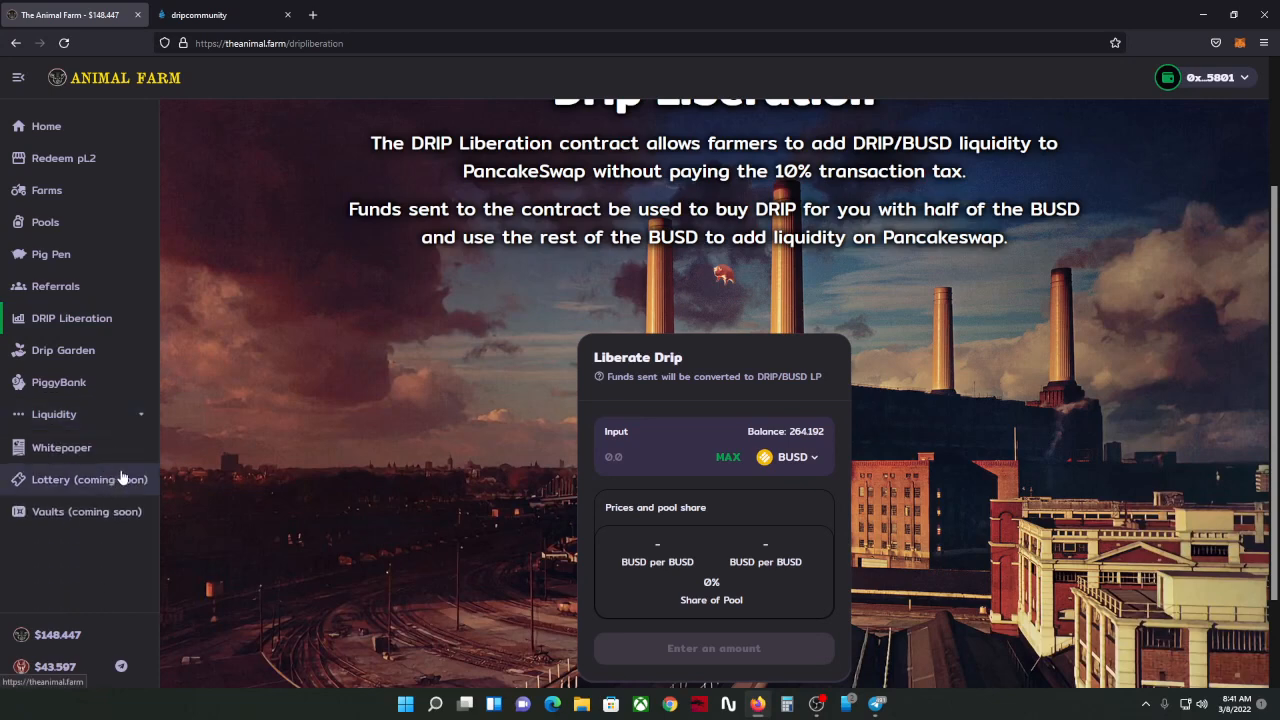
mouse_move(168, 425)
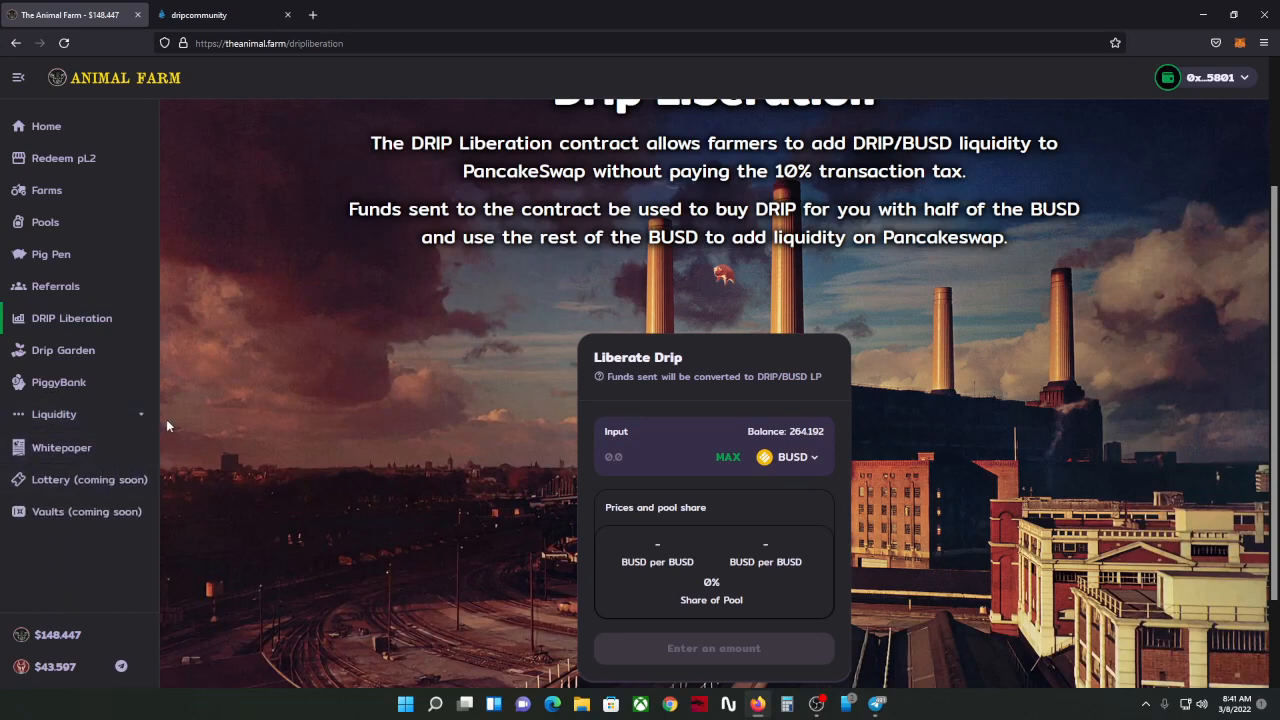
mouse_move(540, 598)
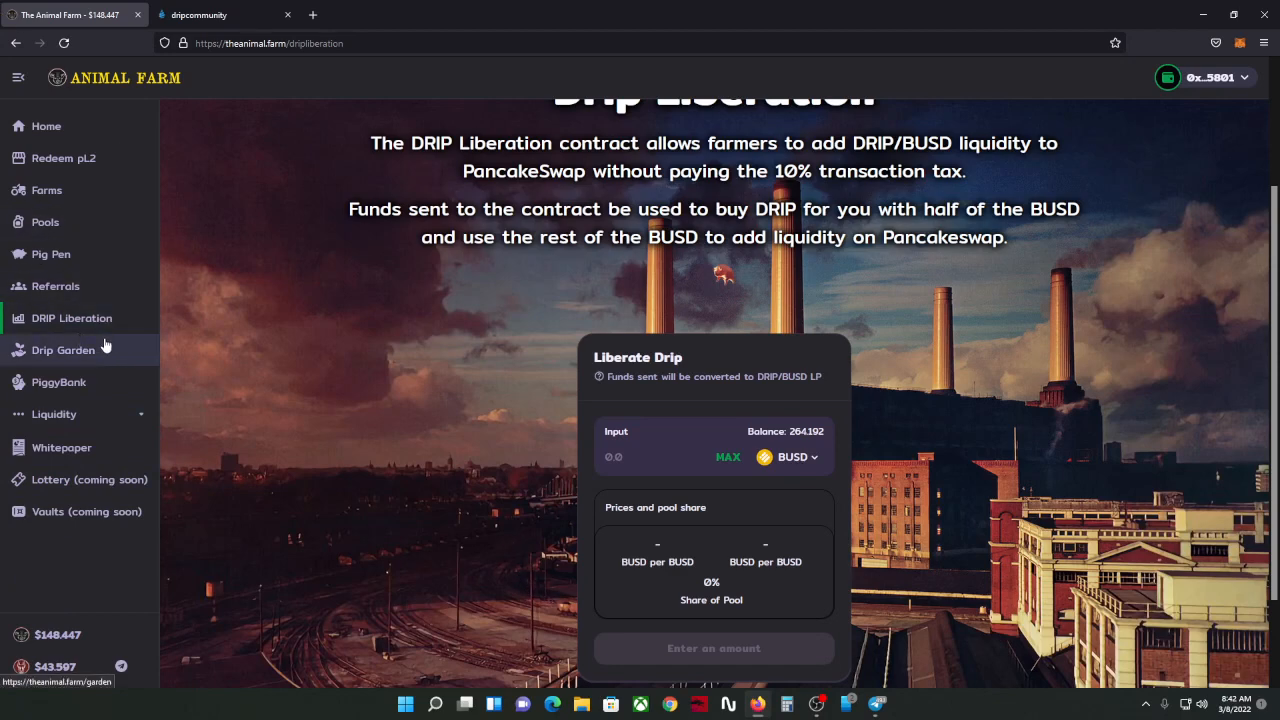
mouse_move(97, 343)
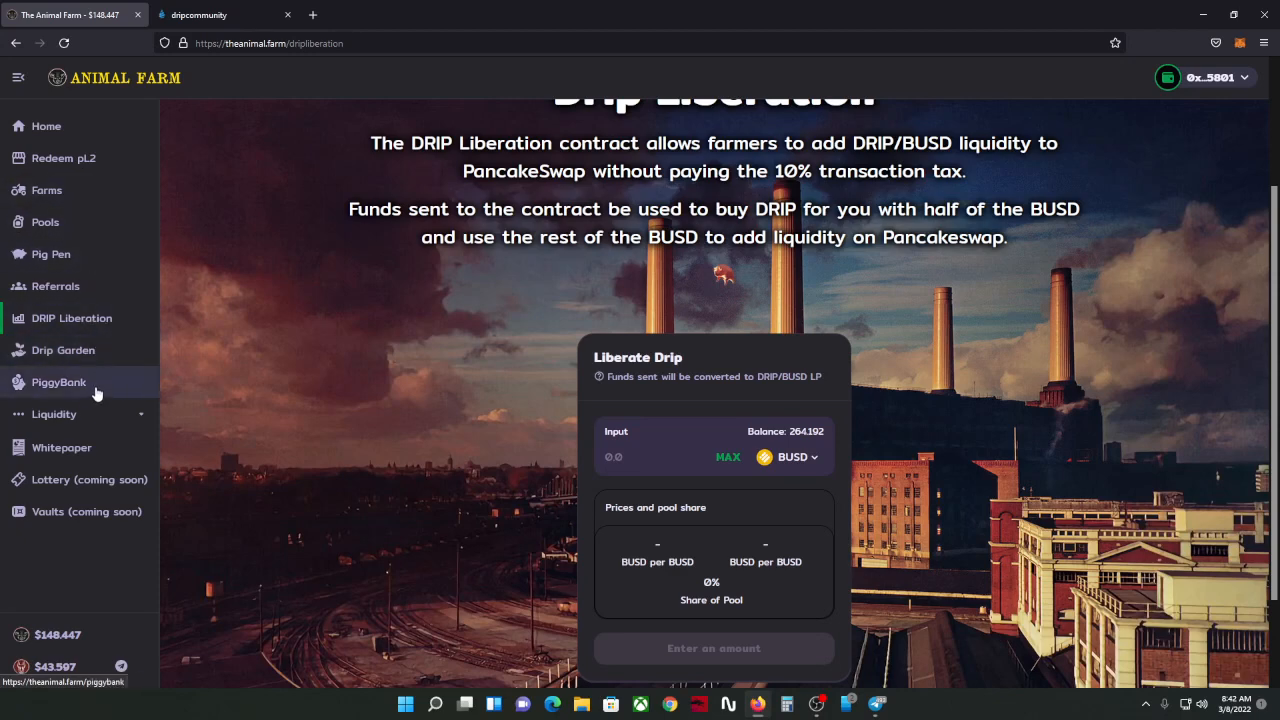
mouse_move(95, 545)
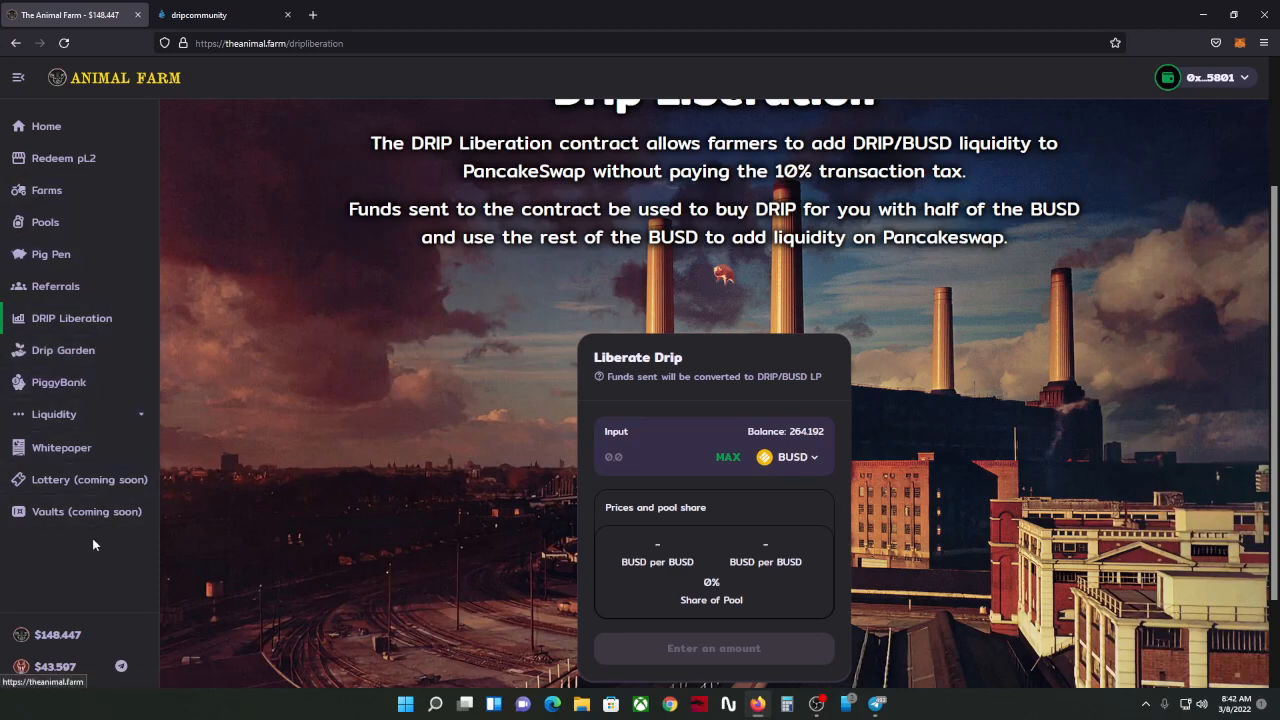
mouse_move(267, 353)
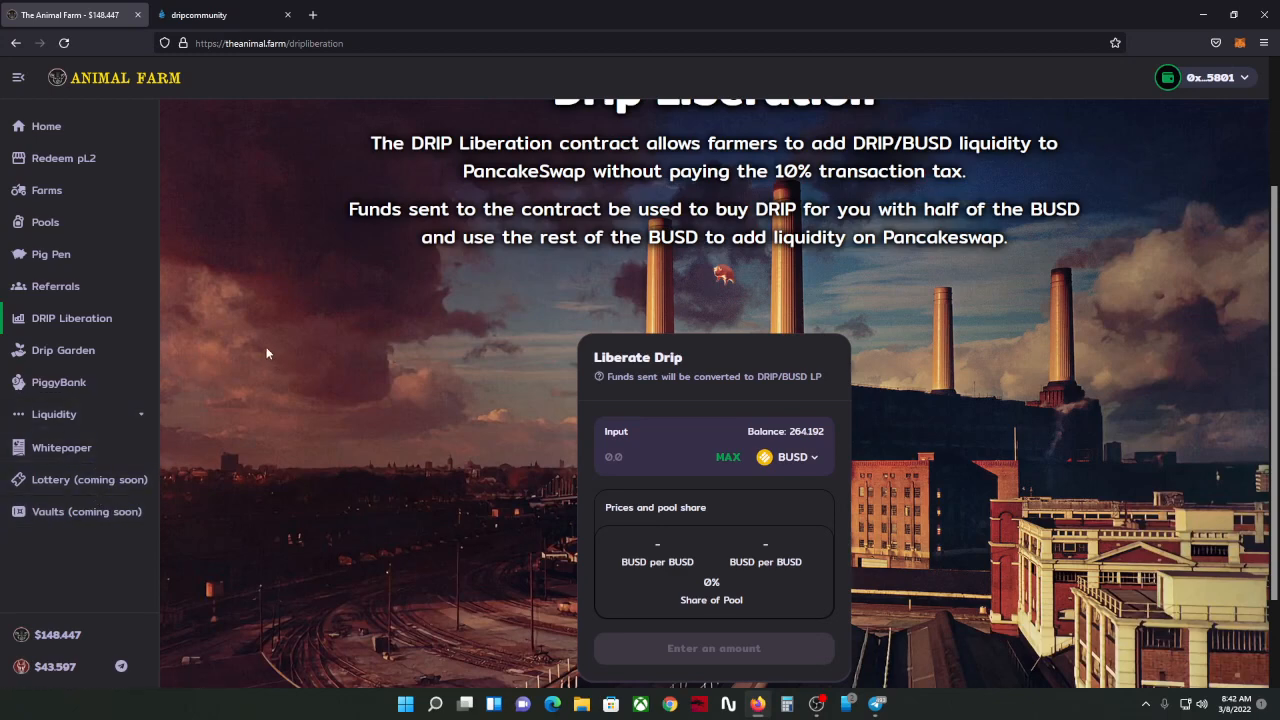
mouse_move(105, 345)
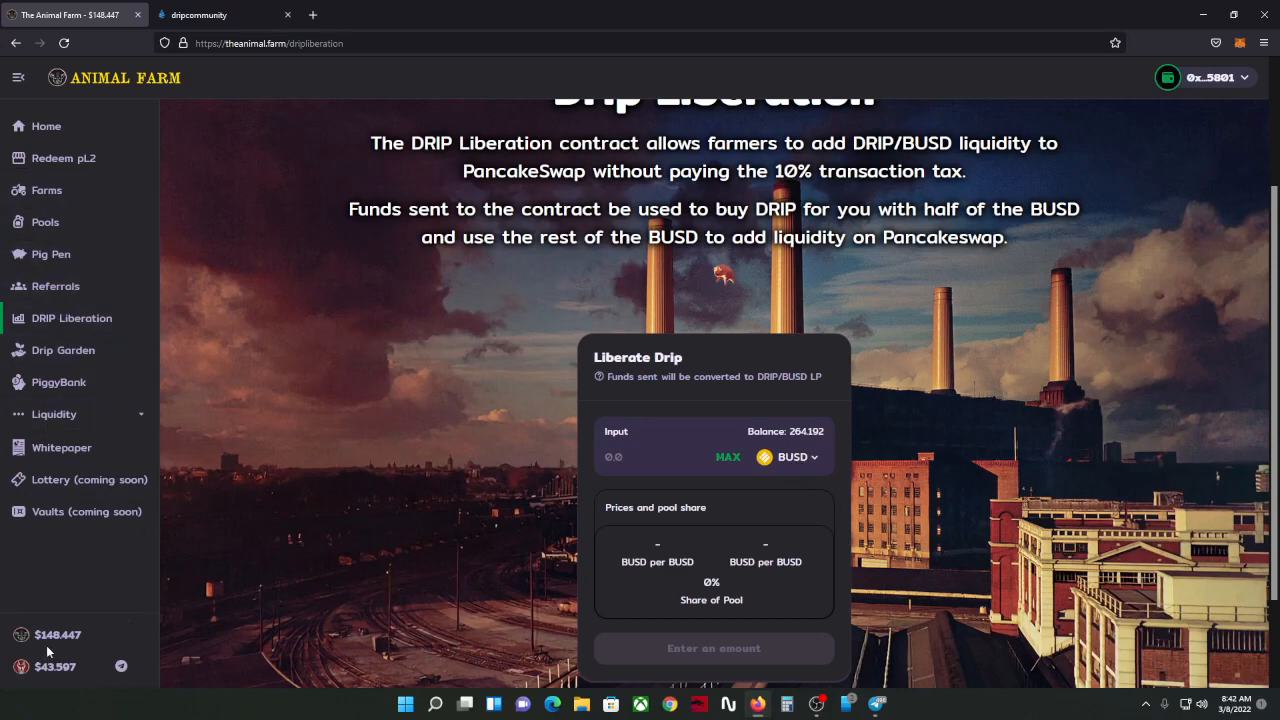
mouse_move(403, 467)
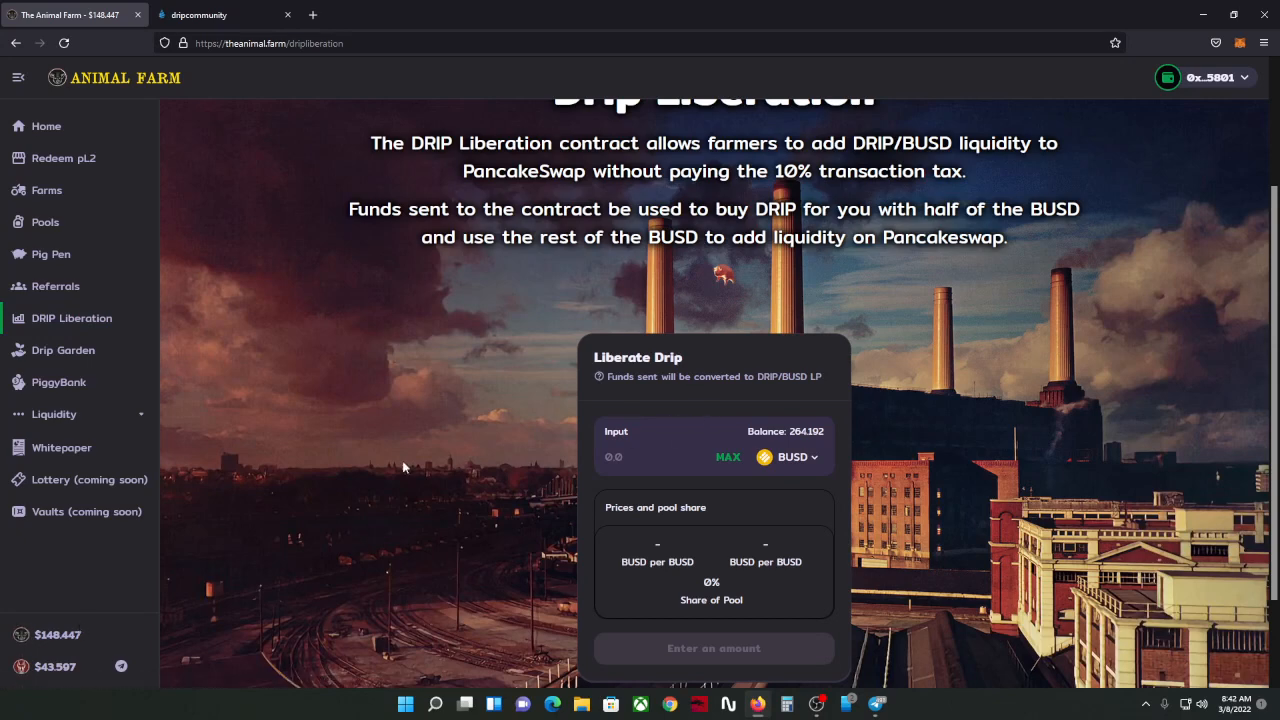
mouse_move(115, 635)
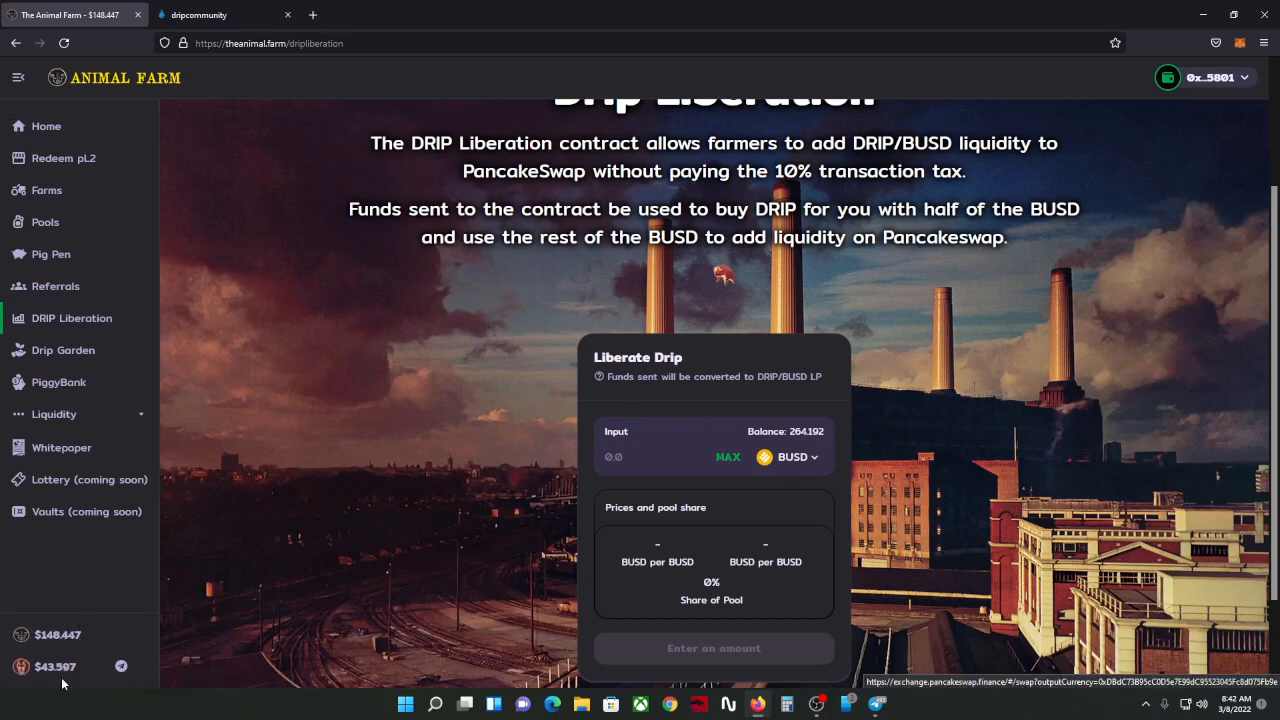
mouse_move(64, 158)
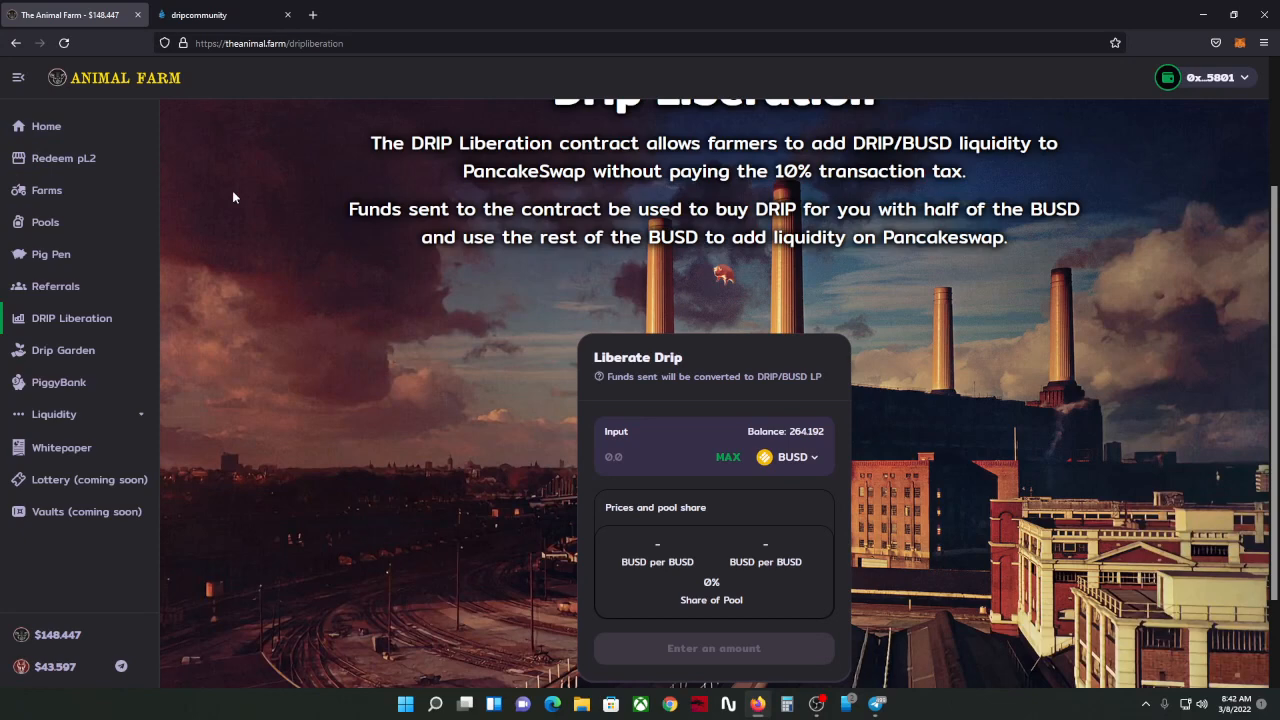
mouse_move(168, 455)
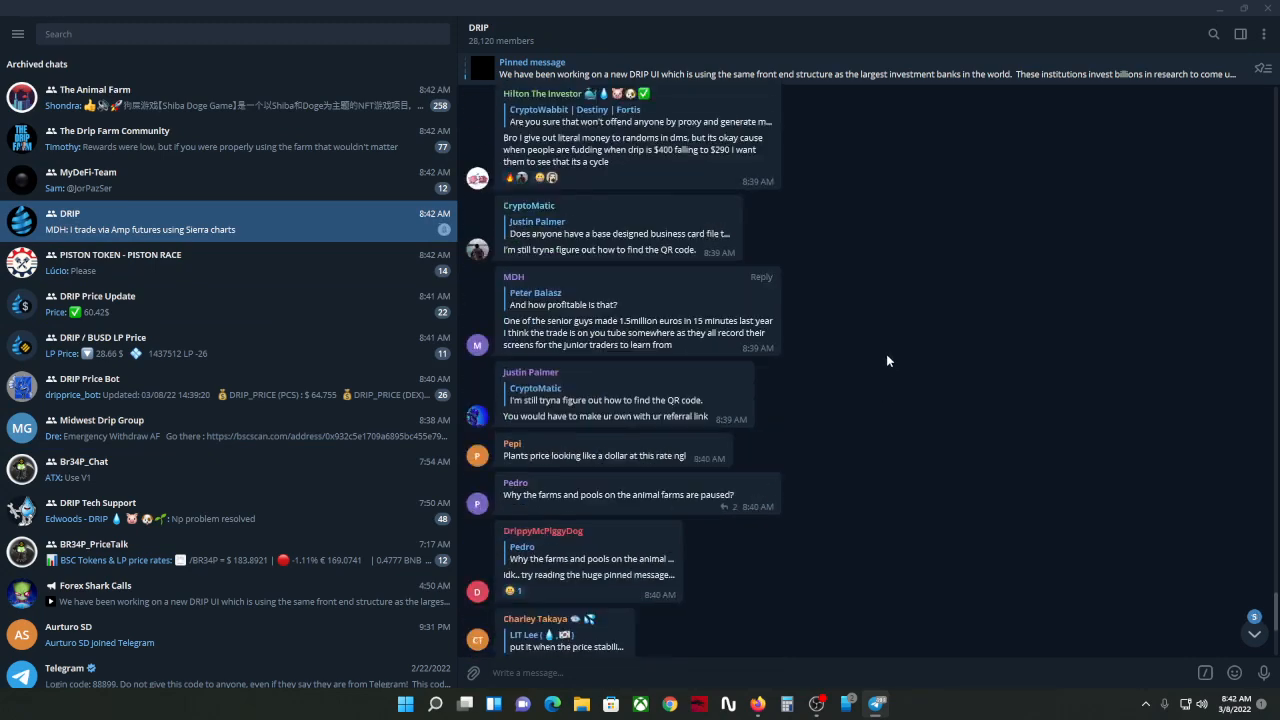
Step: Scroll the DRIP chat, briefly visit The Animal Farm chat, and toggle the emoji panel
scroll("down", 3)
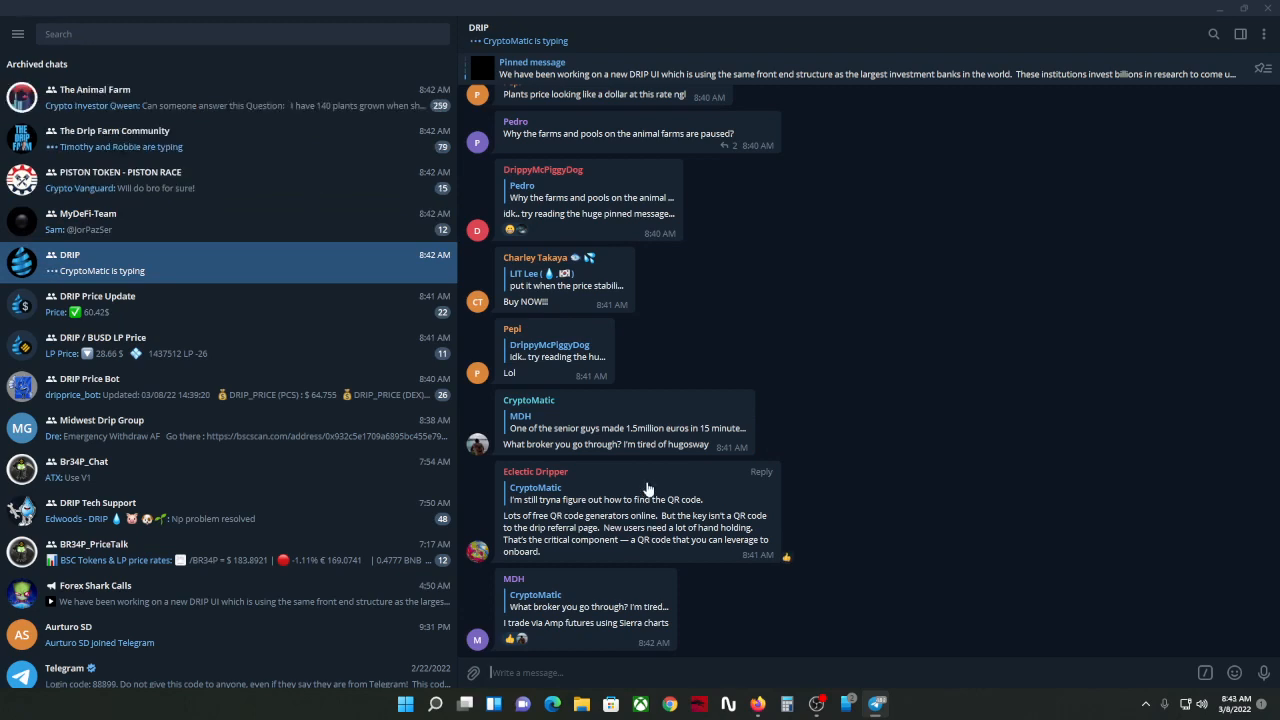
mouse_move(670, 437)
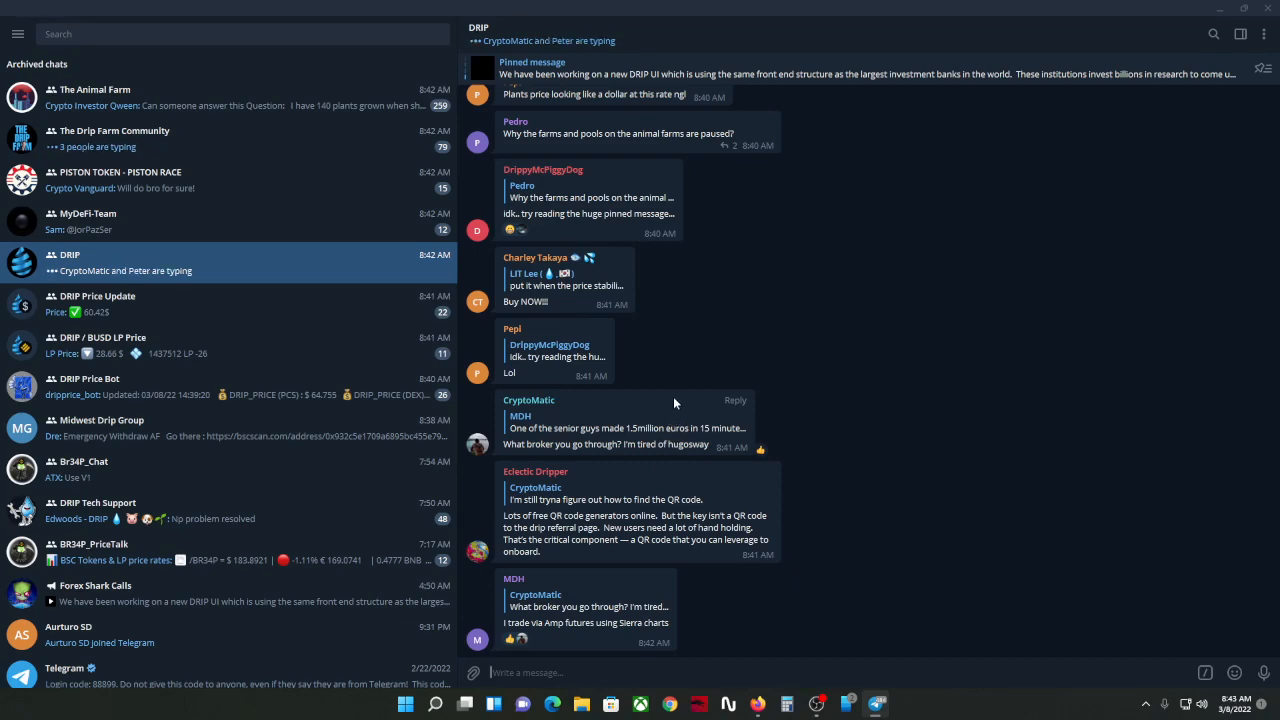
left_click(130, 97)
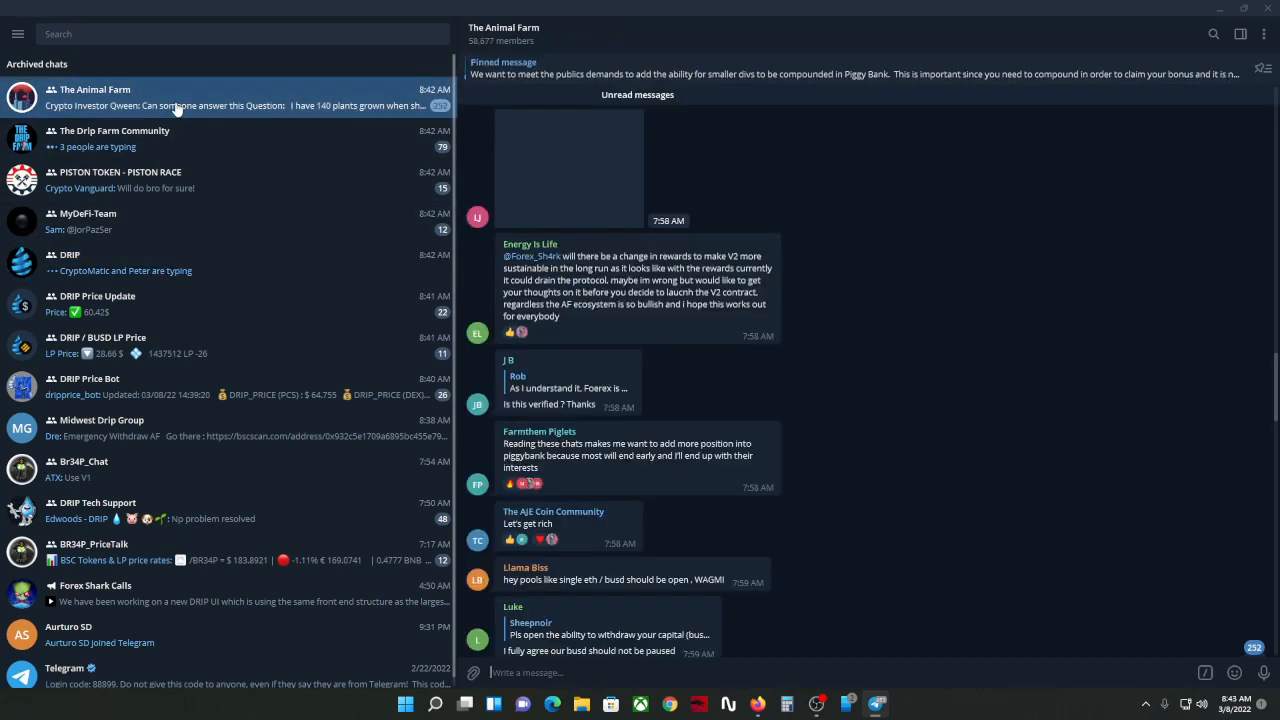
left_click(1235, 672)
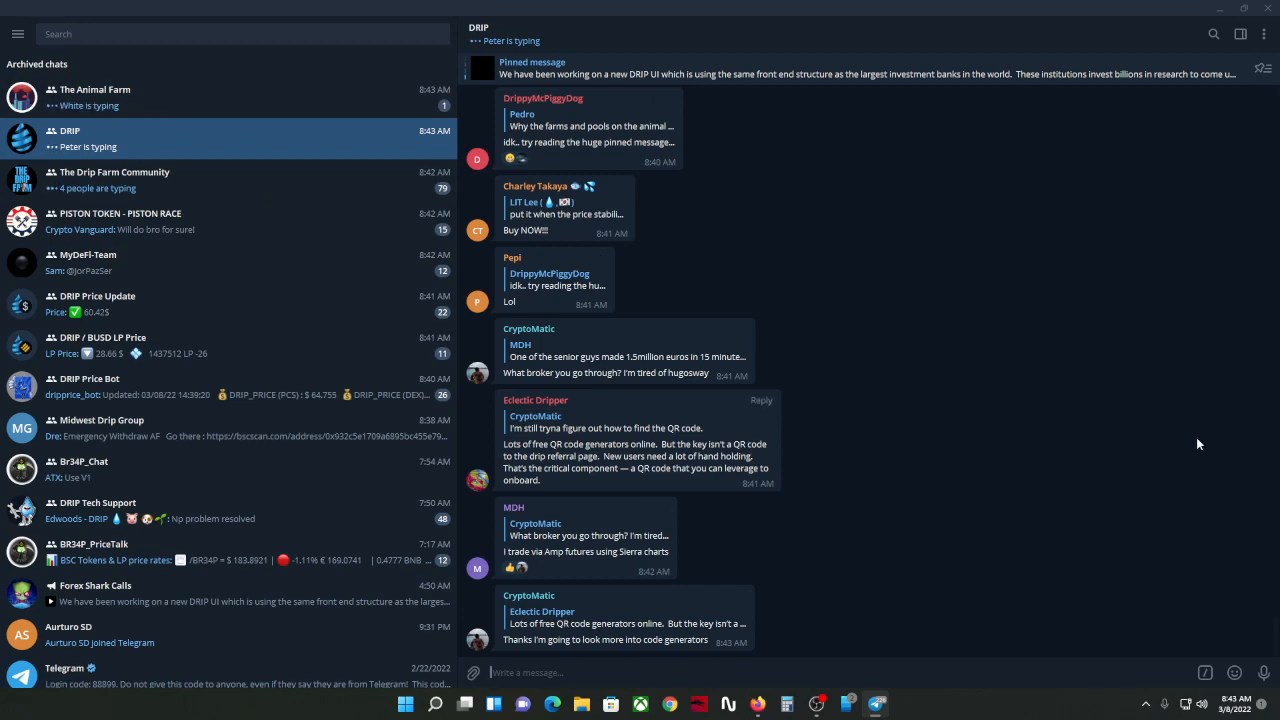
left_click(1235, 672)
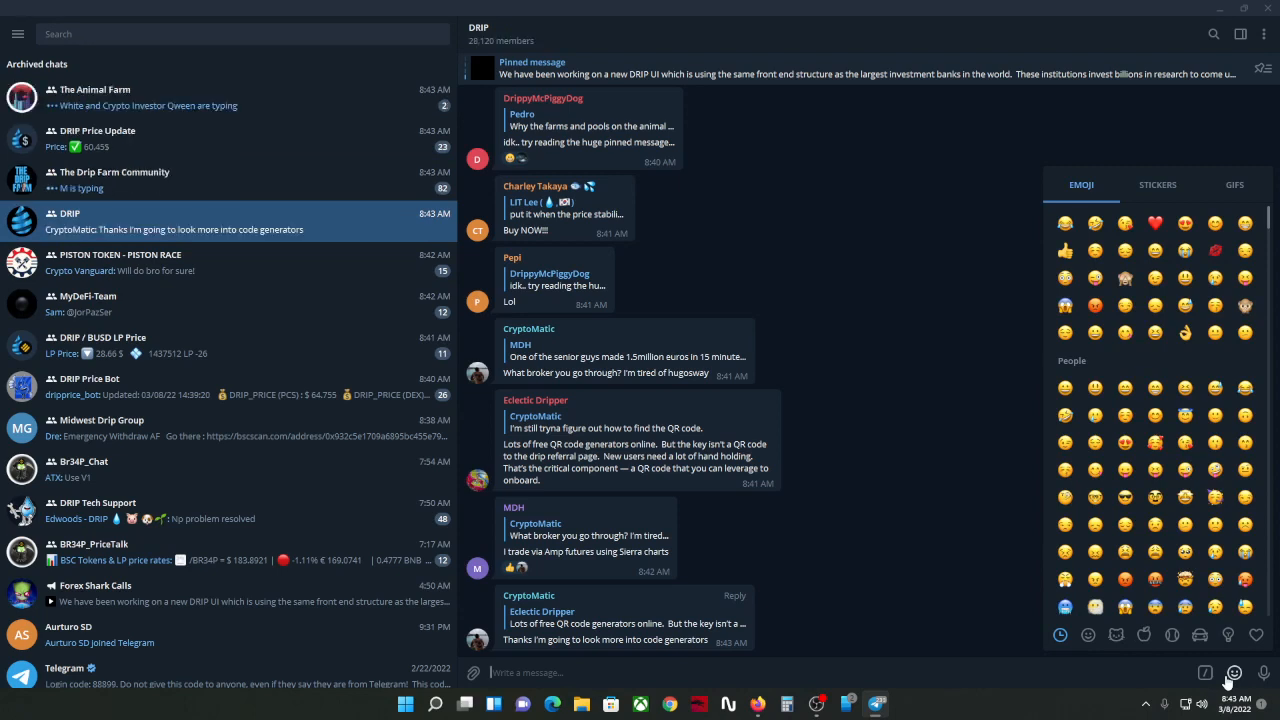
left_click(1234, 672)
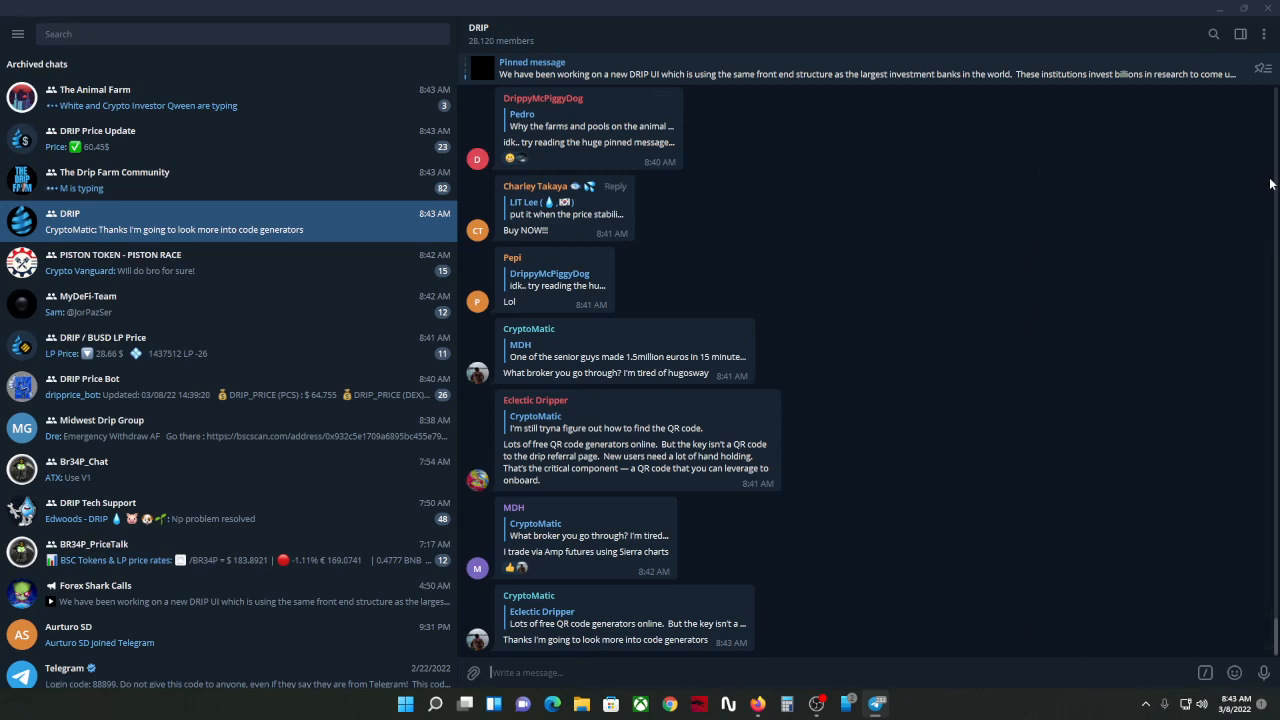